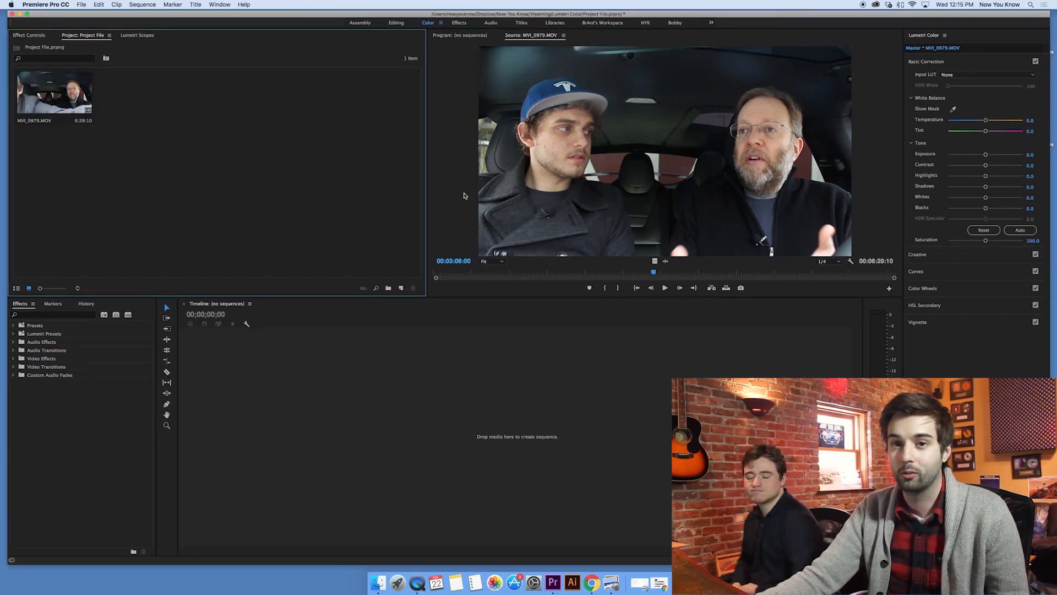
mouse_move(212, 140)
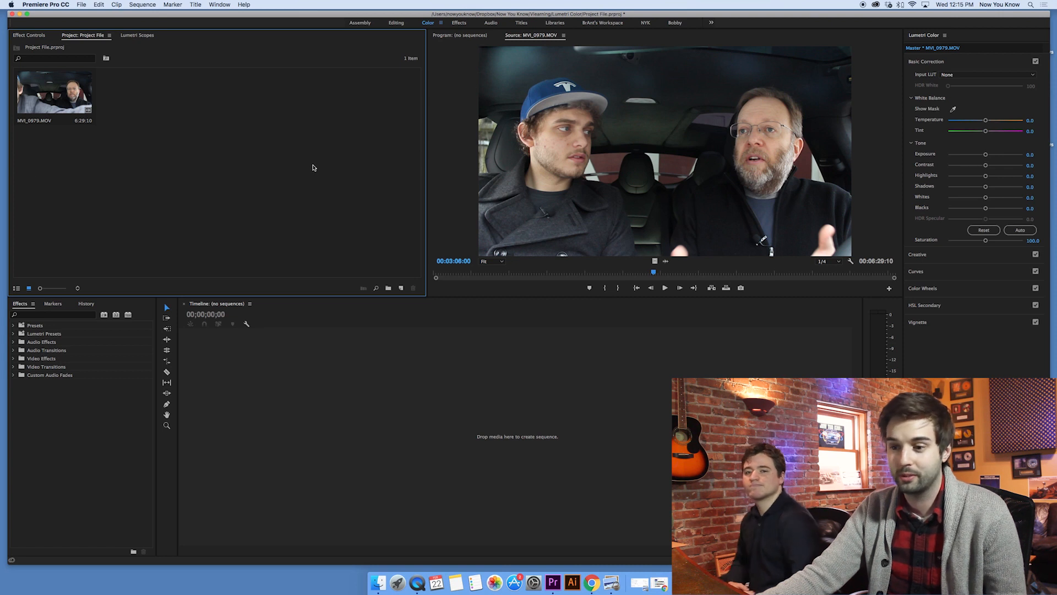
Step: Place MVI_0979.MOV on the empty timeline to create the MVI_0979 sequence
click(54, 91)
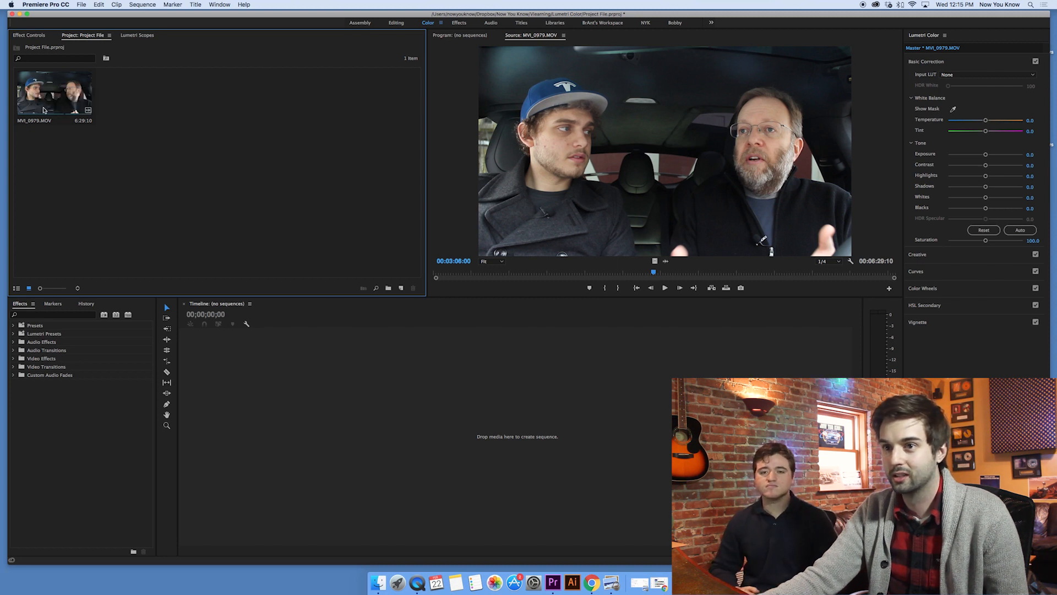
mouse_move(274, 172)
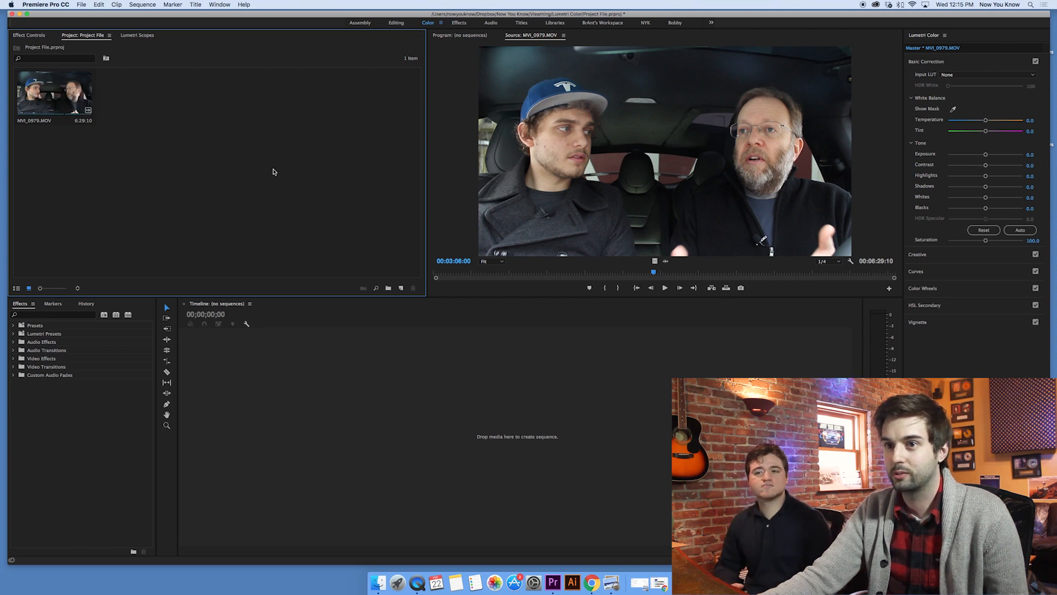
click(54, 92)
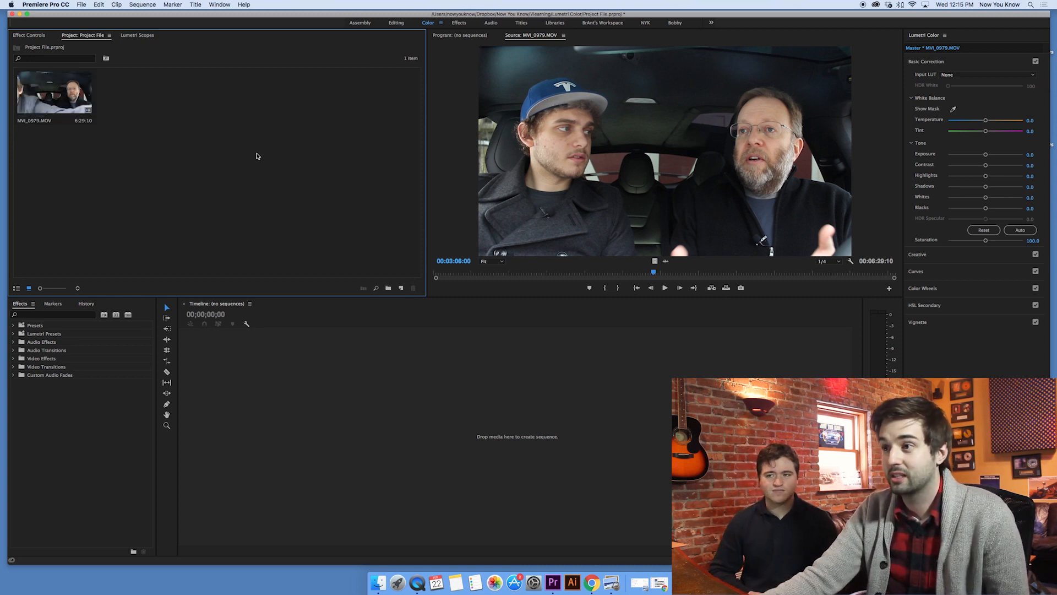
click(54, 91)
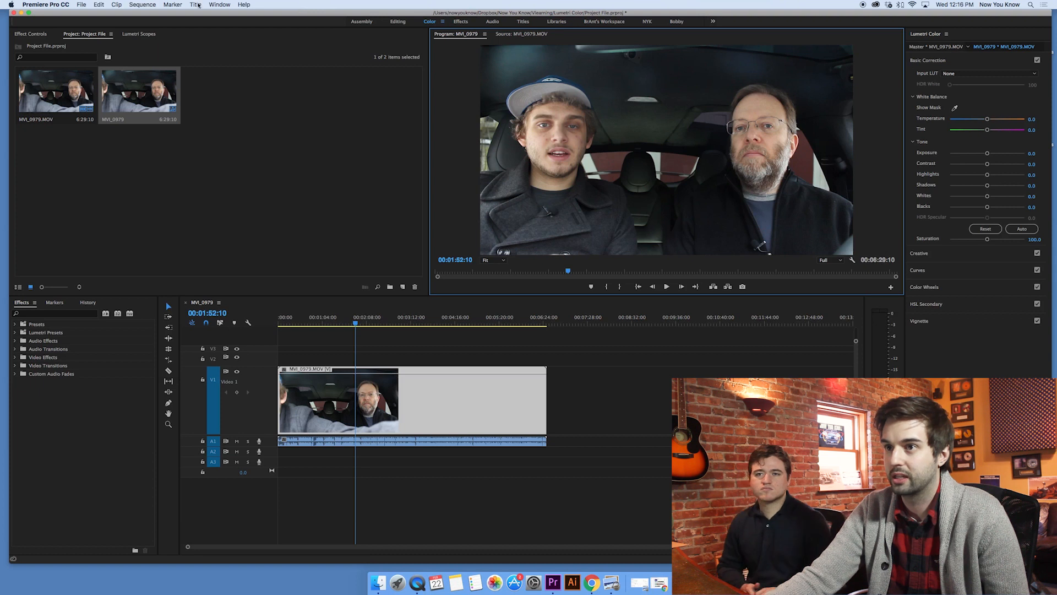
Step: Load the Color workspace from Window > Workspaces
click(219, 4)
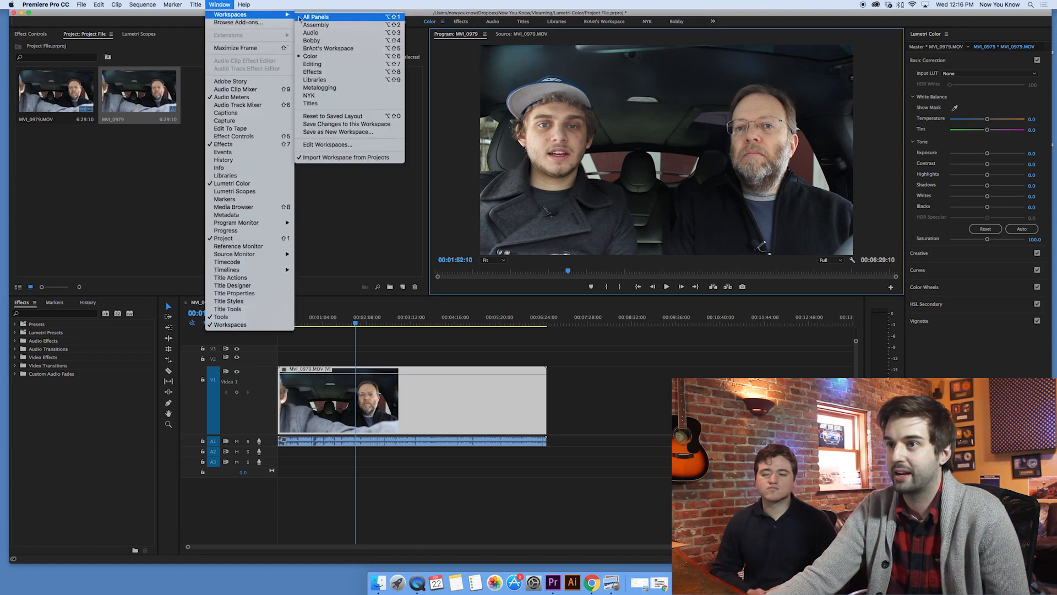
mouse_move(314, 79)
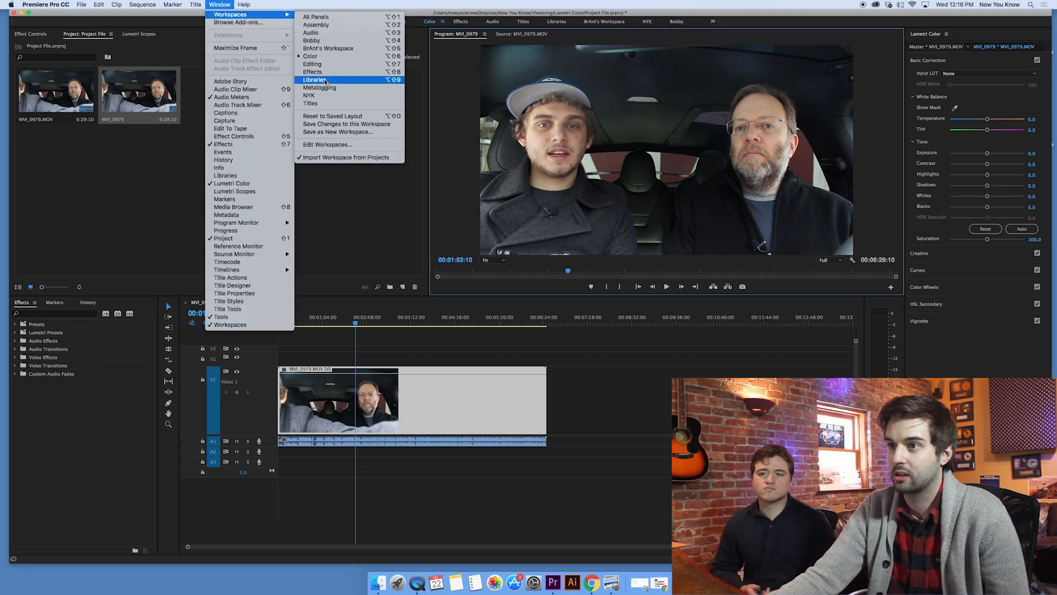
mouse_move(311, 32)
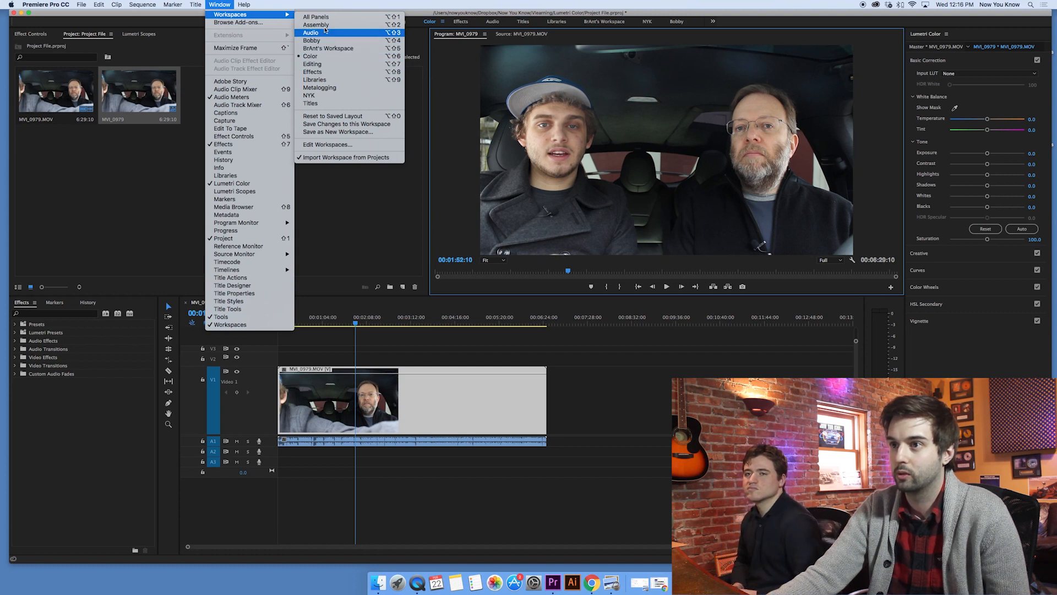
mouse_move(328, 48)
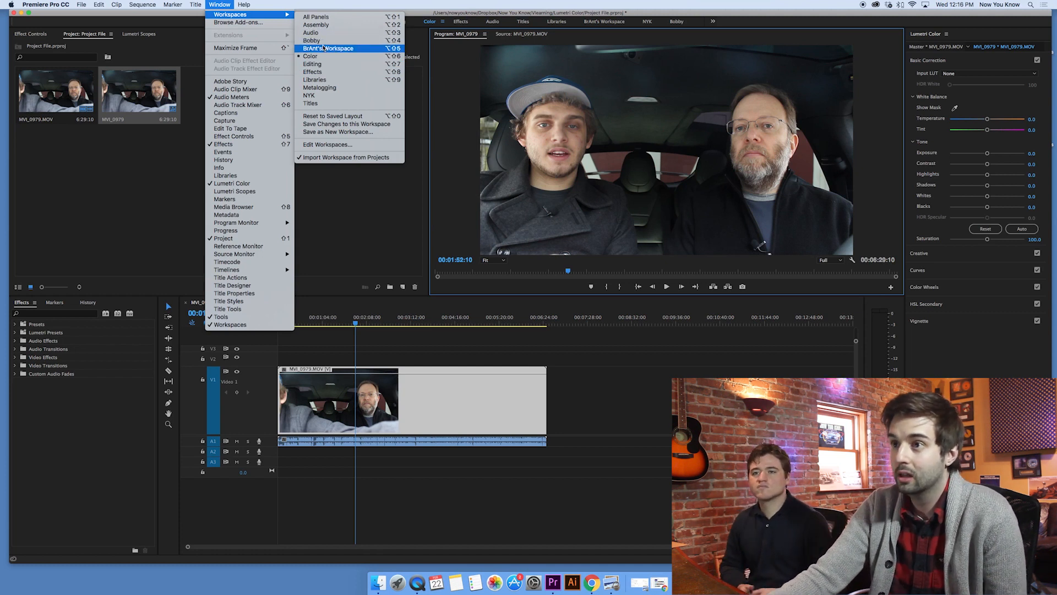
mouse_move(310, 56)
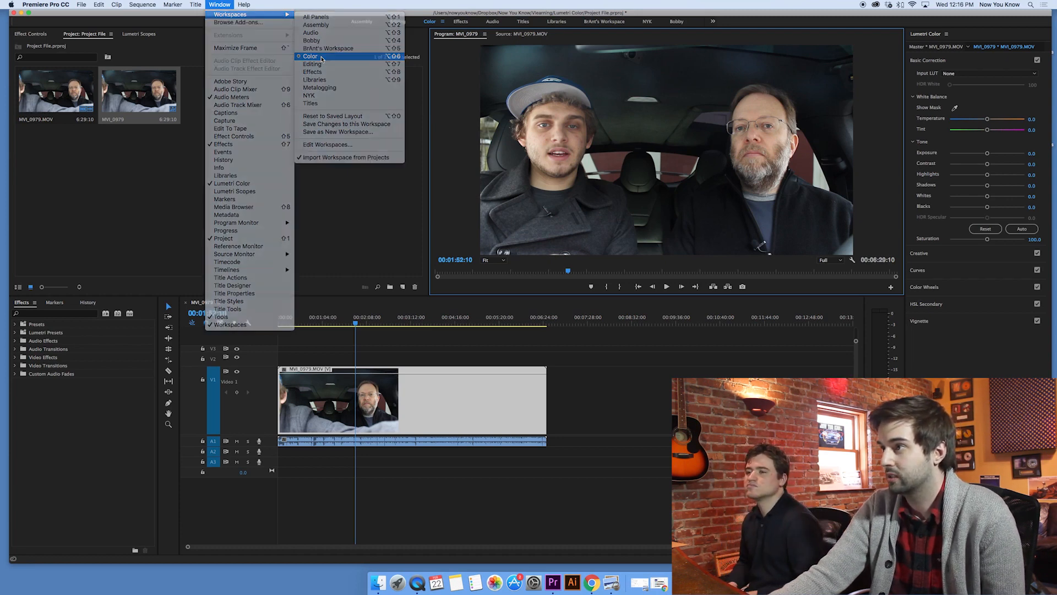
click(310, 56)
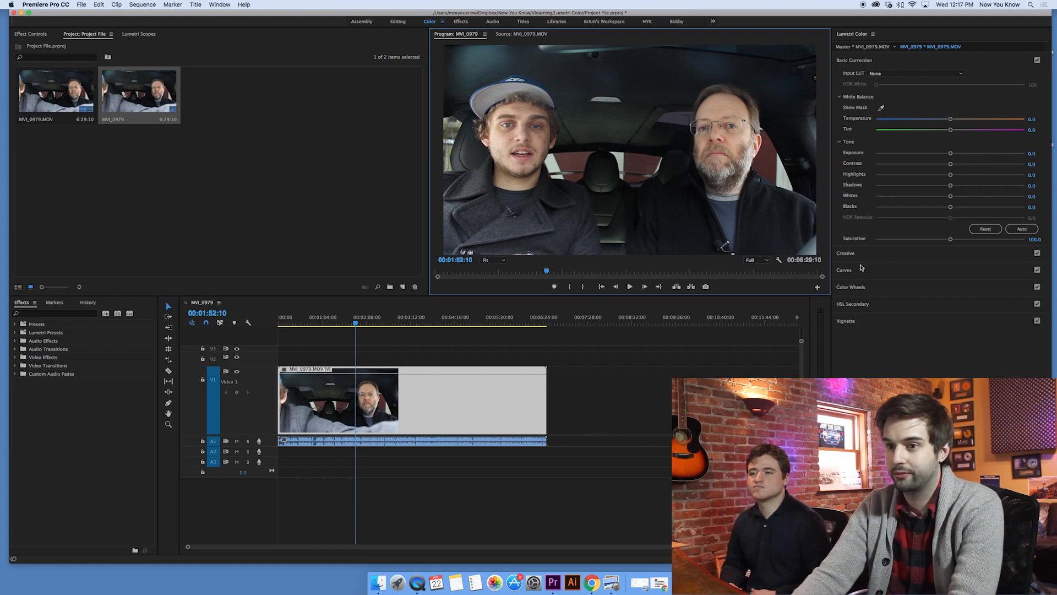
Step: Search the Effects panel for 'lumetri color'
click(58, 314)
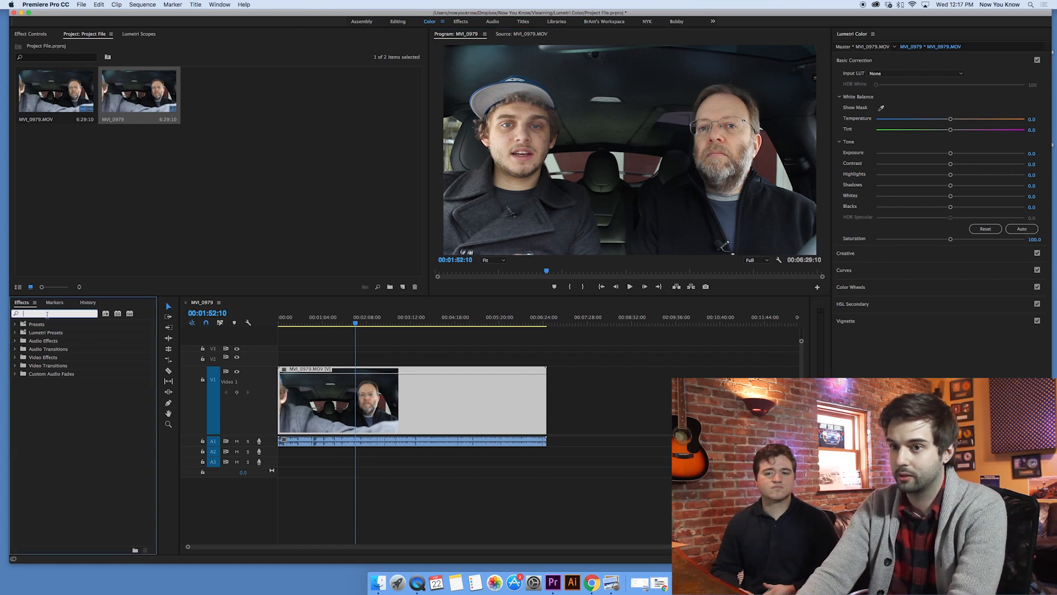
text(col)
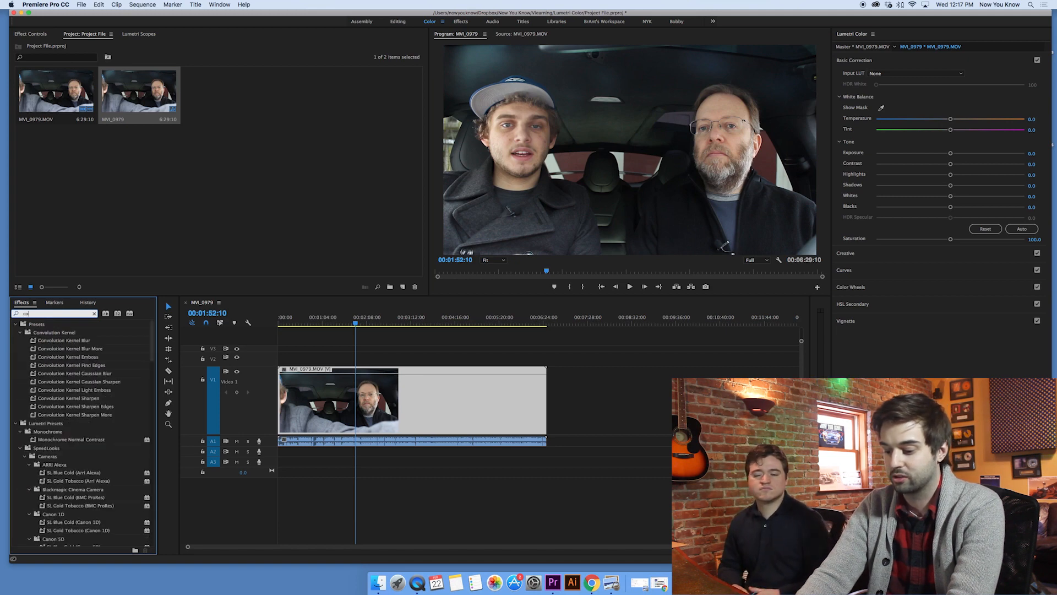
click(95, 314)
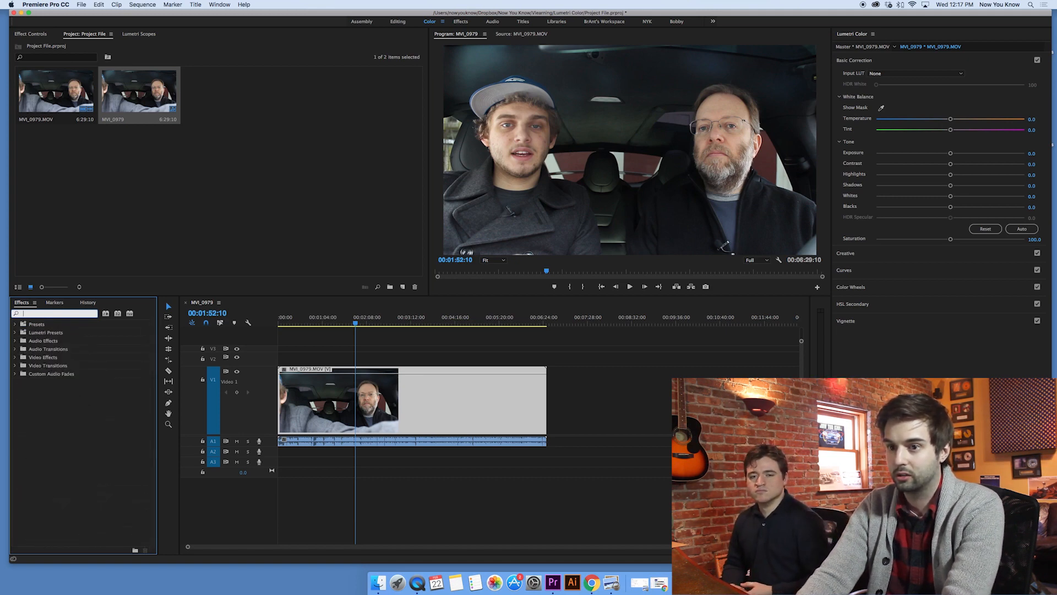
text(lumetri color)
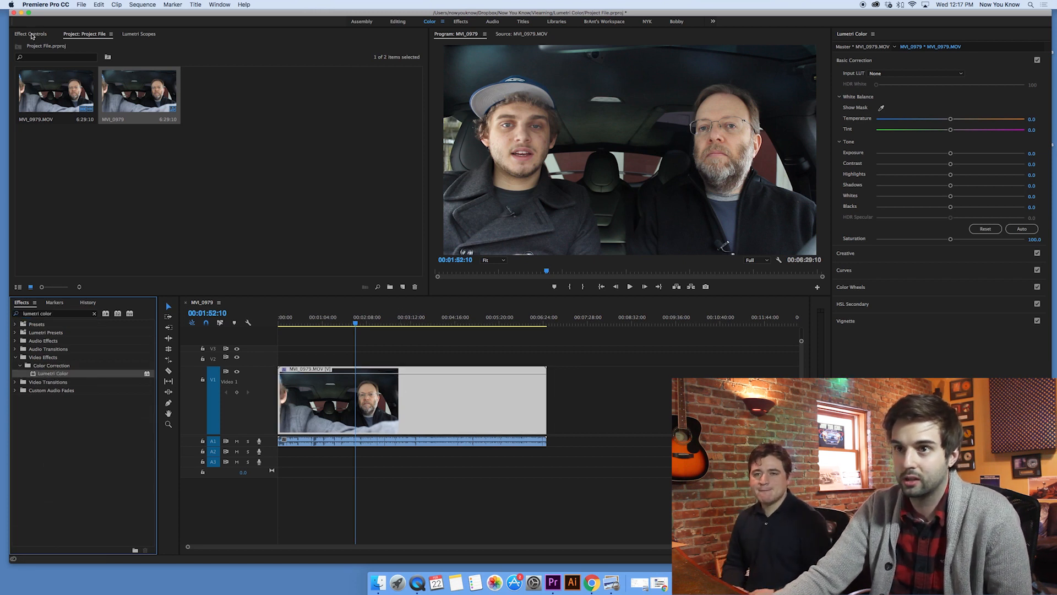
Step: Show the Lumetri Color effect in the MVI_0979 clip's Effect Controls
click(30, 34)
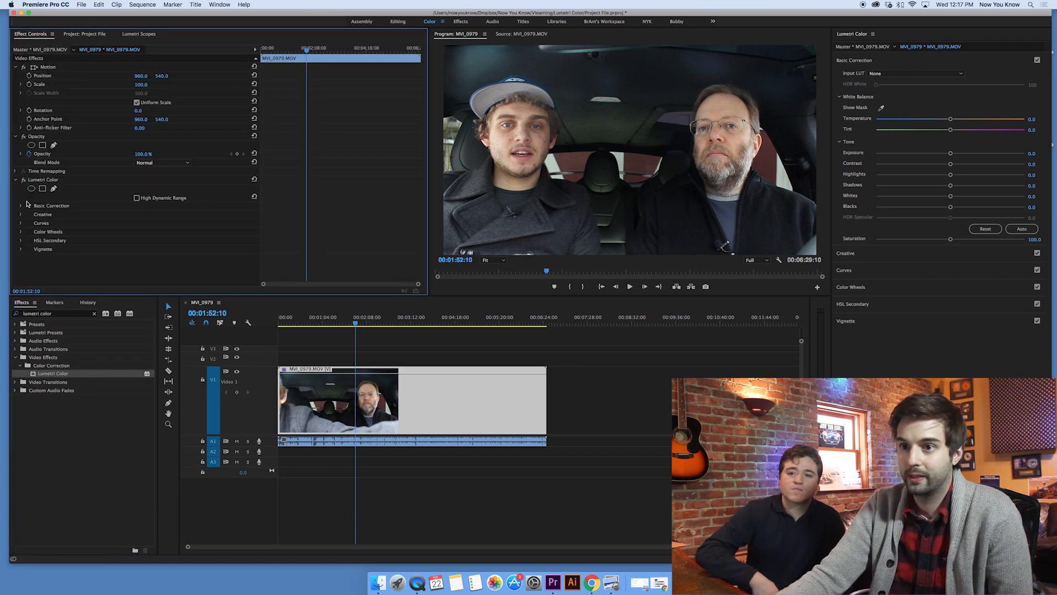
click(20, 205)
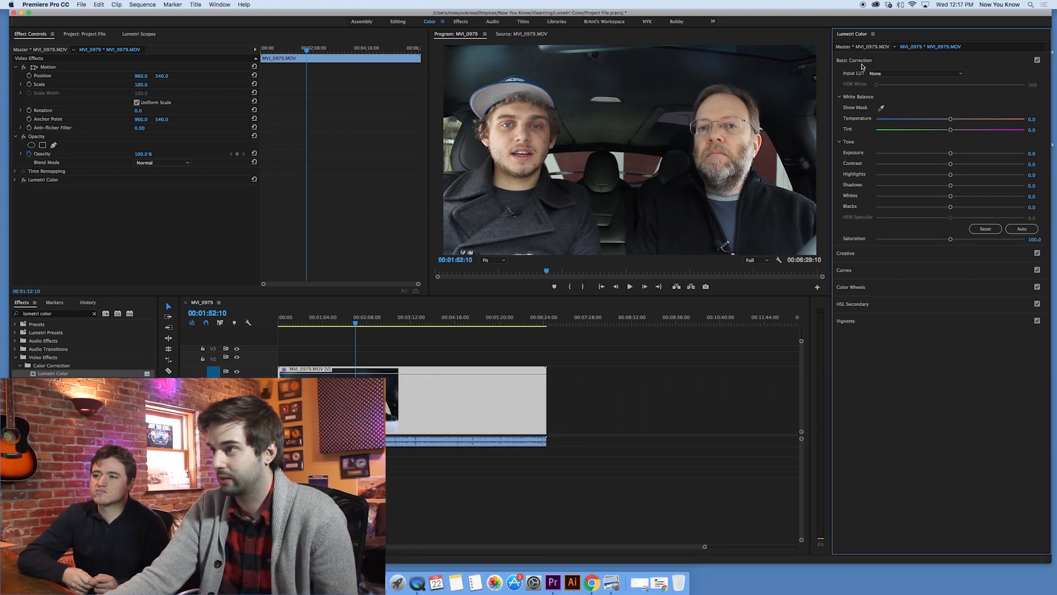
mouse_move(840, 263)
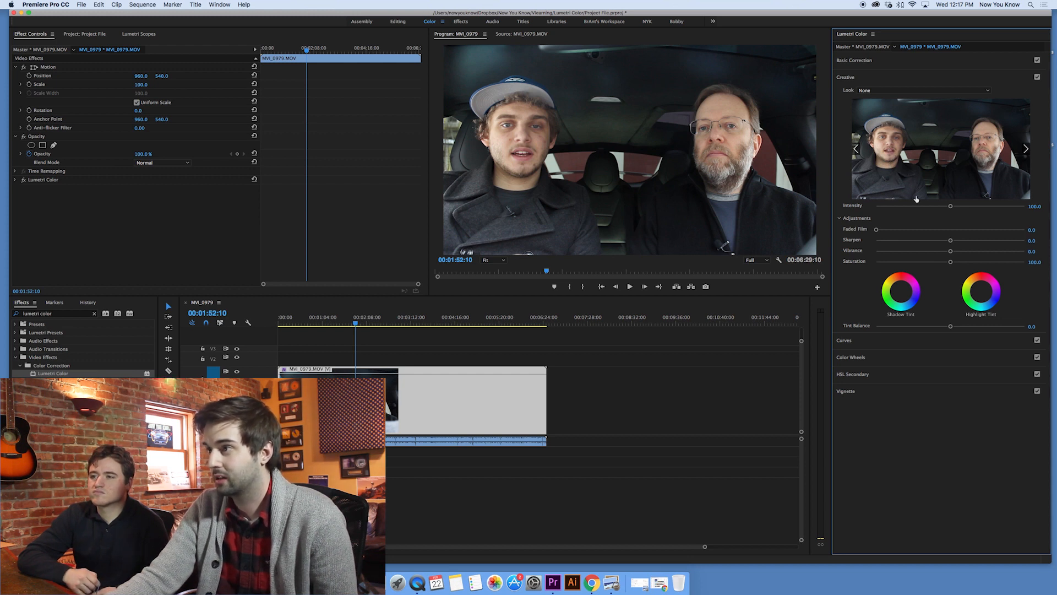
Step: Browse the Curves and Vignette sections, test the Vignette Amount and leave it at 0
click(845, 94)
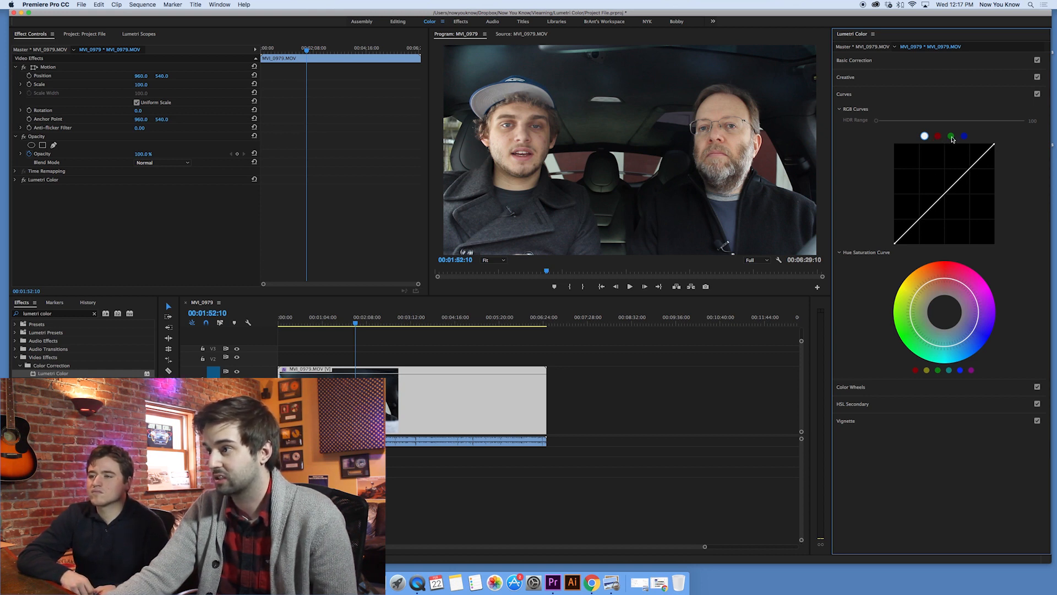
click(950, 137)
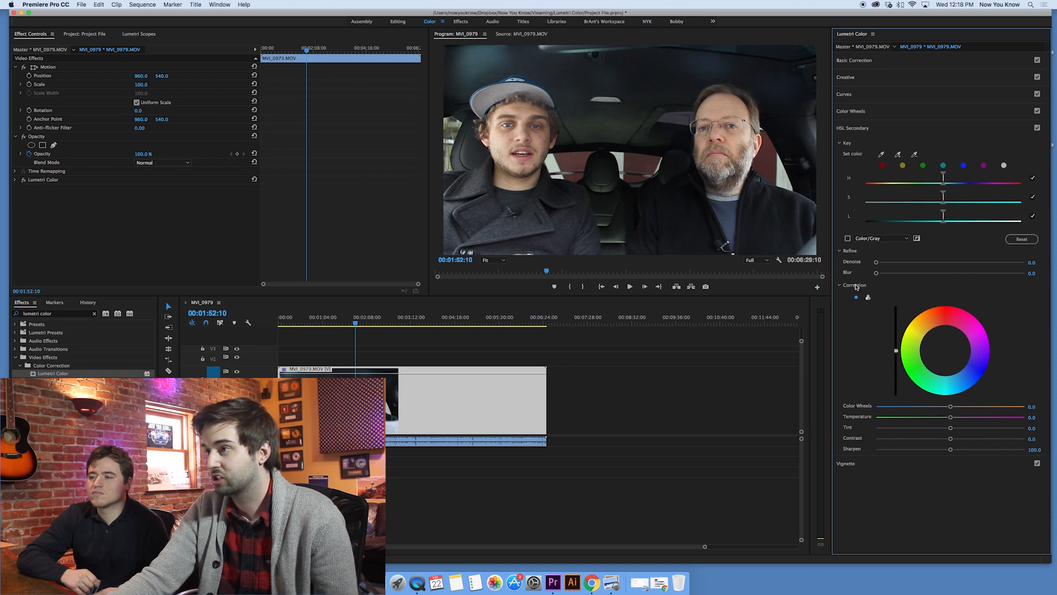
click(847, 145)
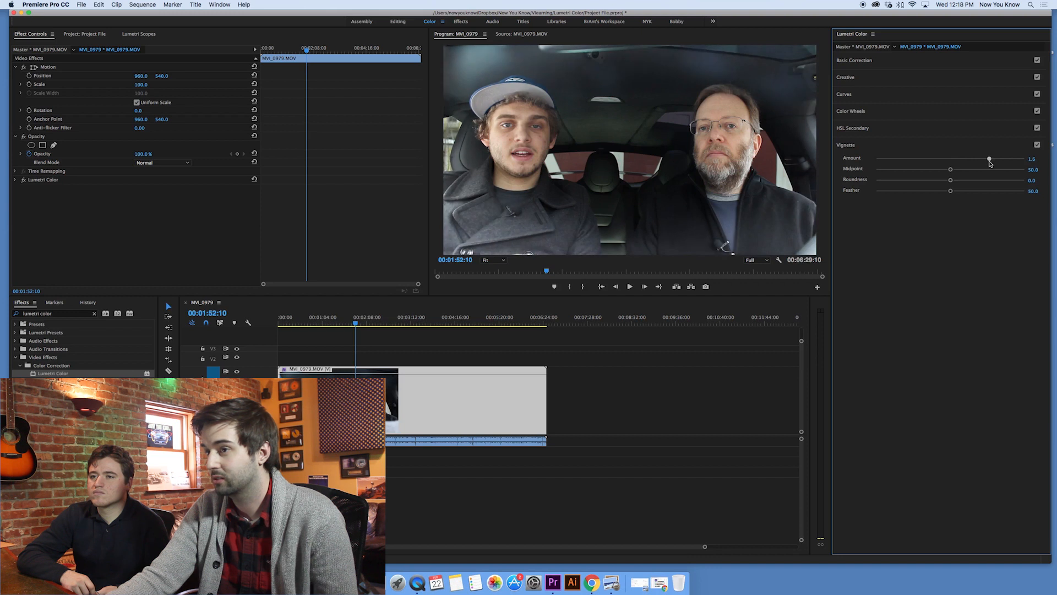
drag(989, 158, 950, 157)
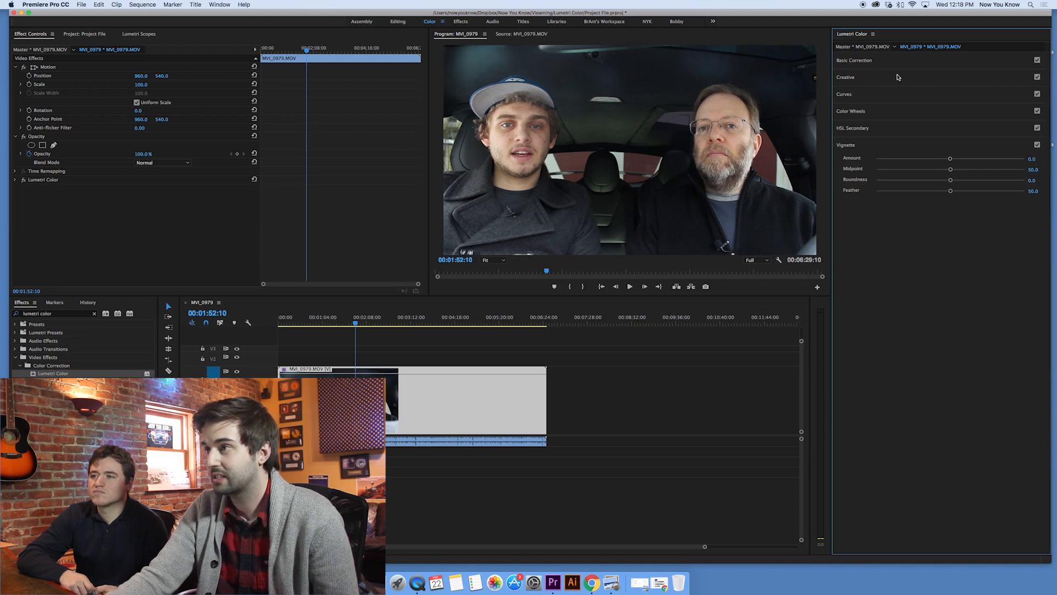
Step: In Basic Correction, swing the Temperature slider fully warm then fully cool
click(854, 59)
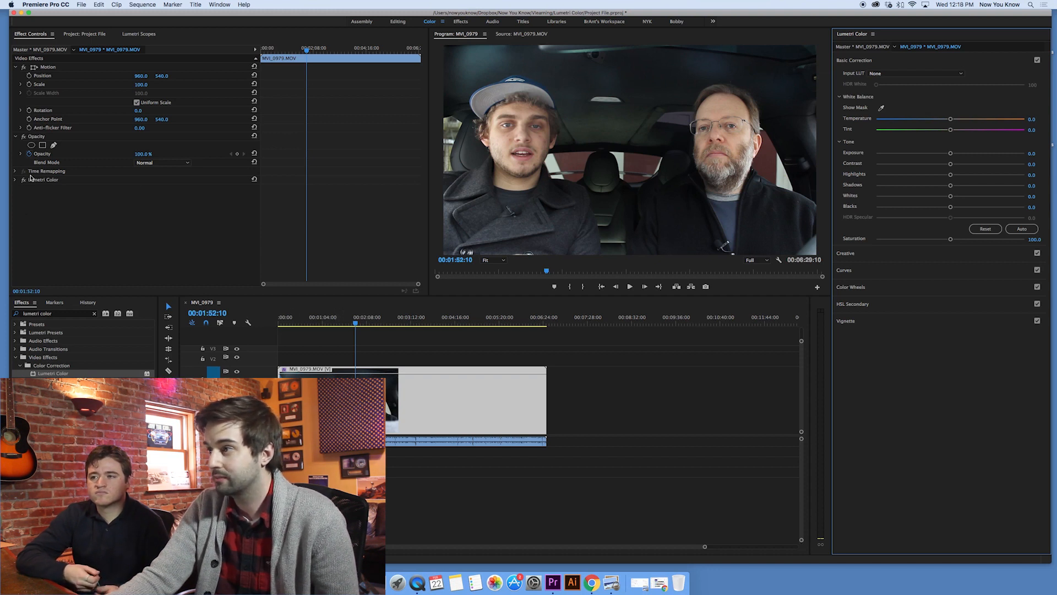
click(14, 179)
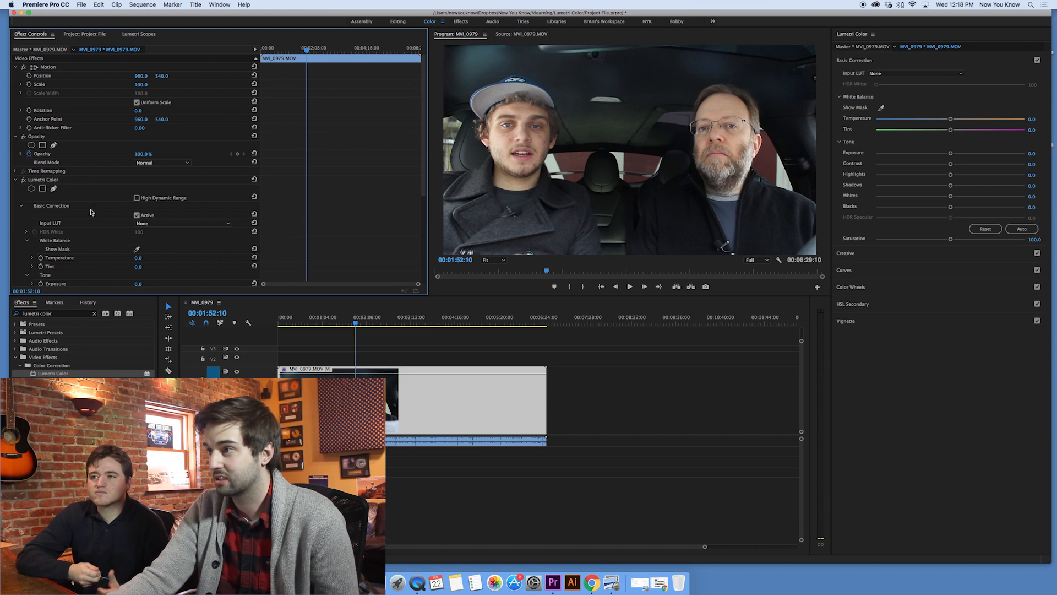
scroll(down, 3)
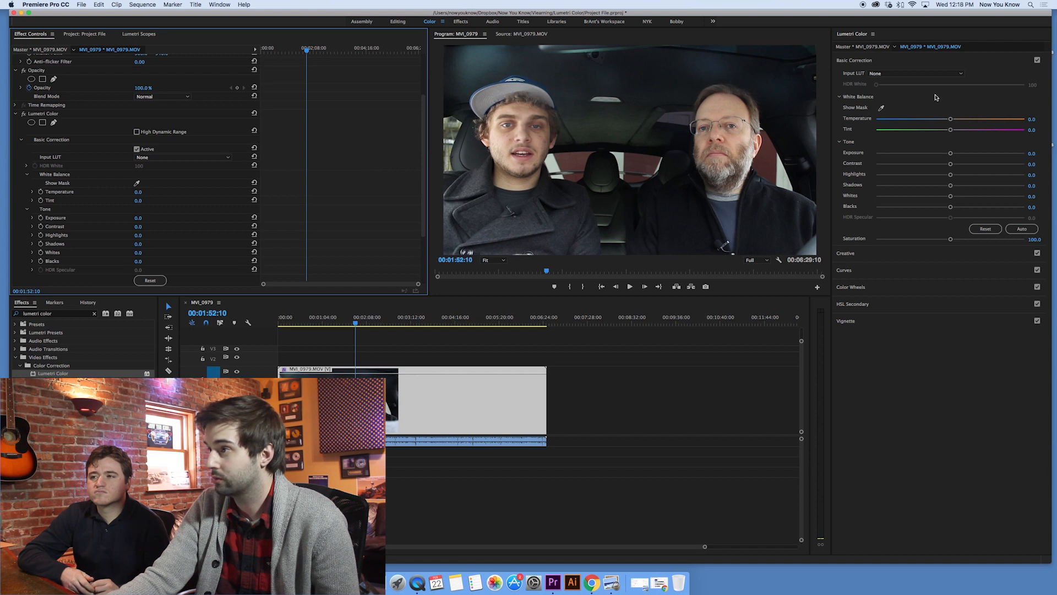
drag(949, 119, 956, 119)
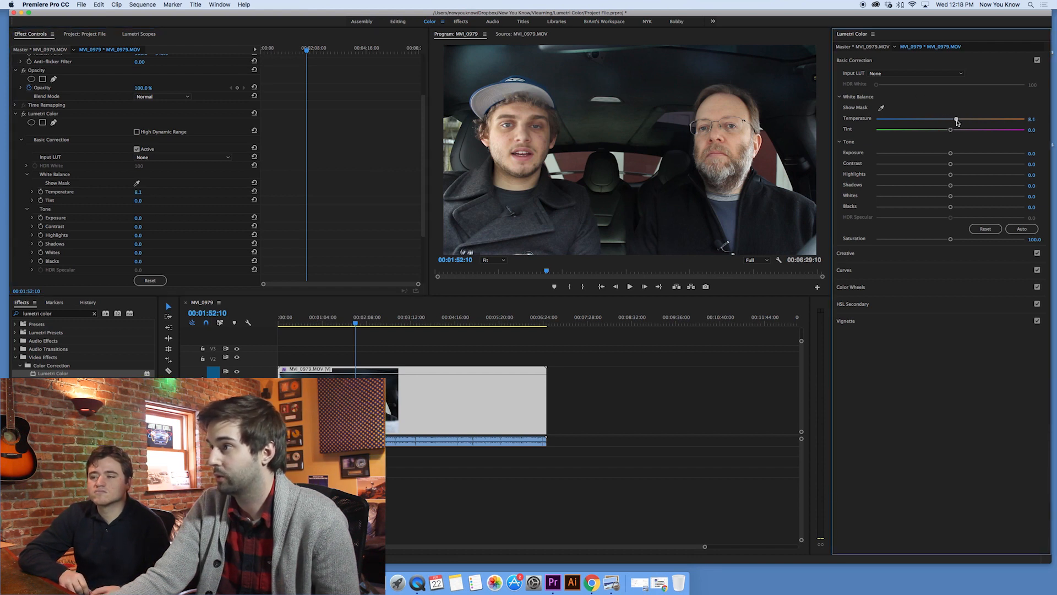
drag(956, 119, 1020, 119)
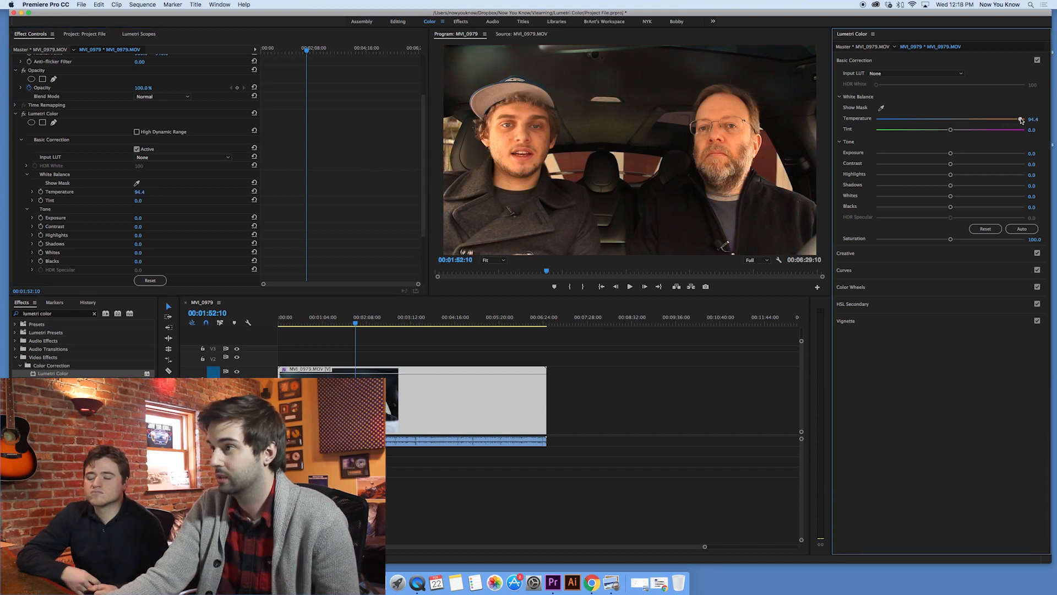
drag(1019, 119, 877, 119)
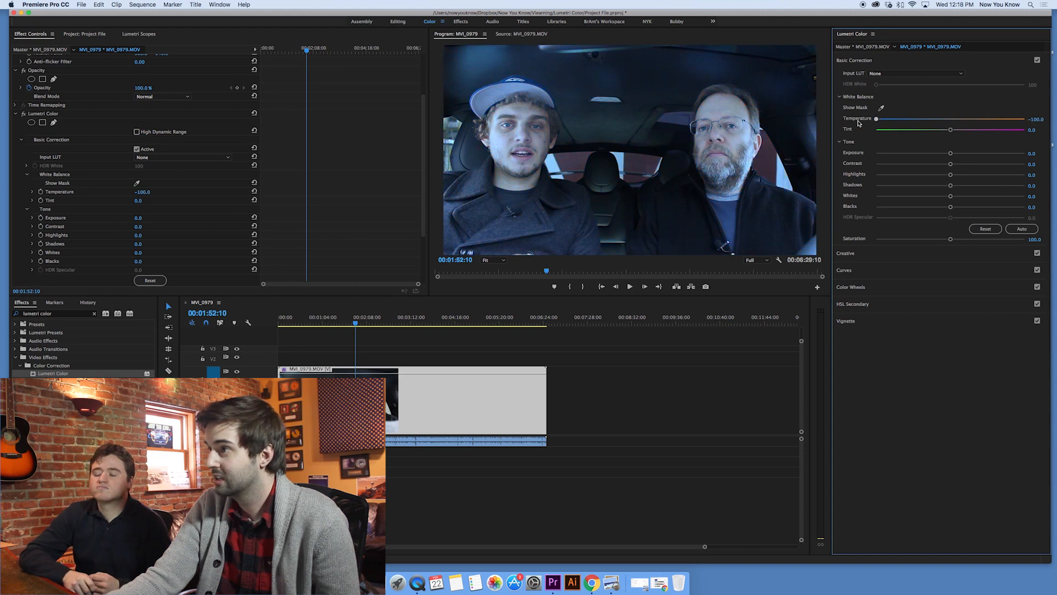
Step: Bring the Temperature back near neutral and settle on a slight warm 8.6
drag(877, 118, 950, 118)
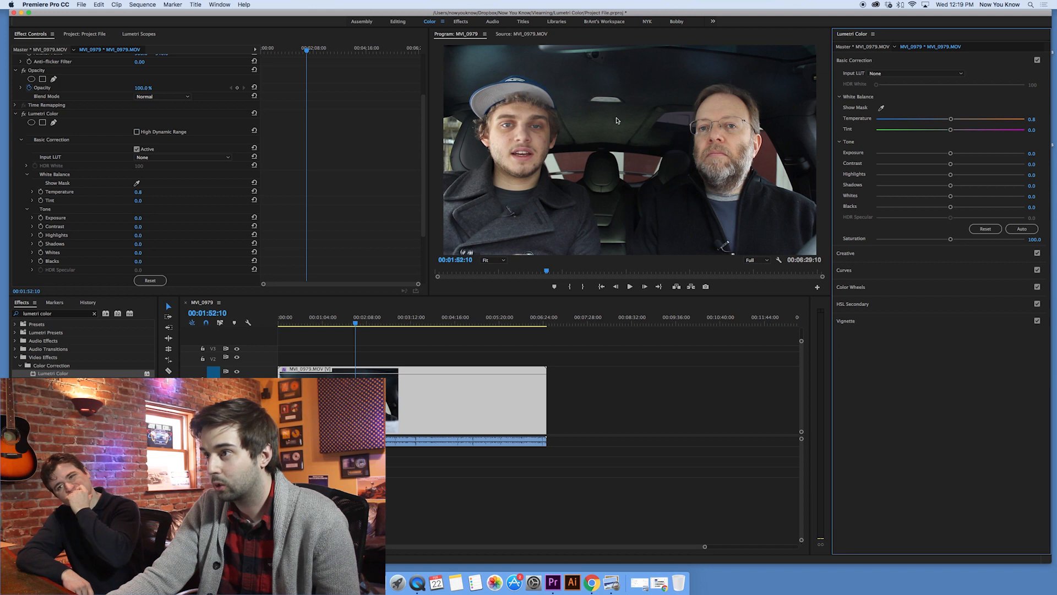
mouse_move(630, 135)
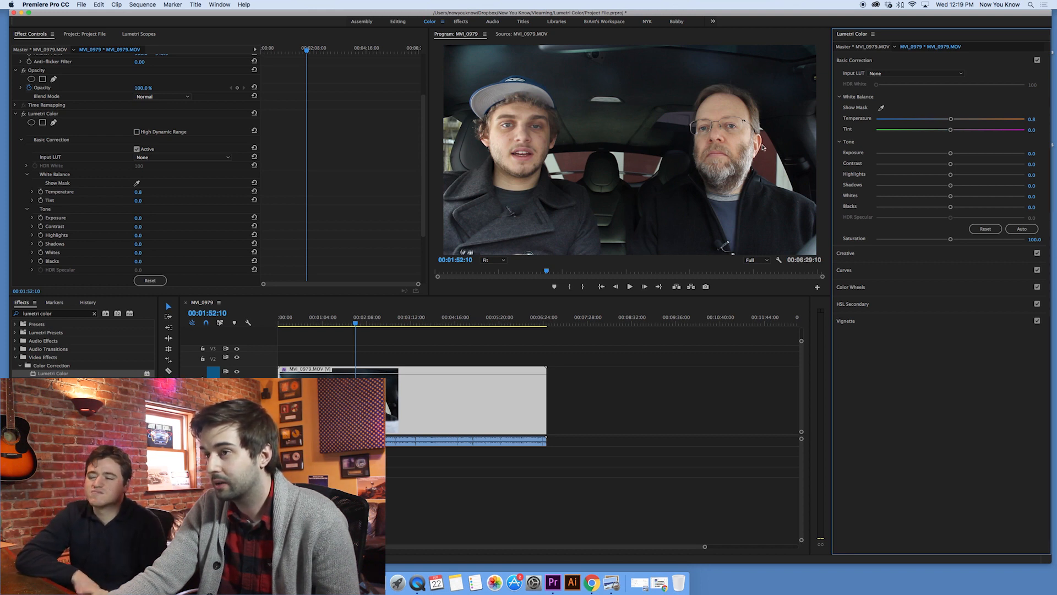
drag(924, 119, 957, 119)
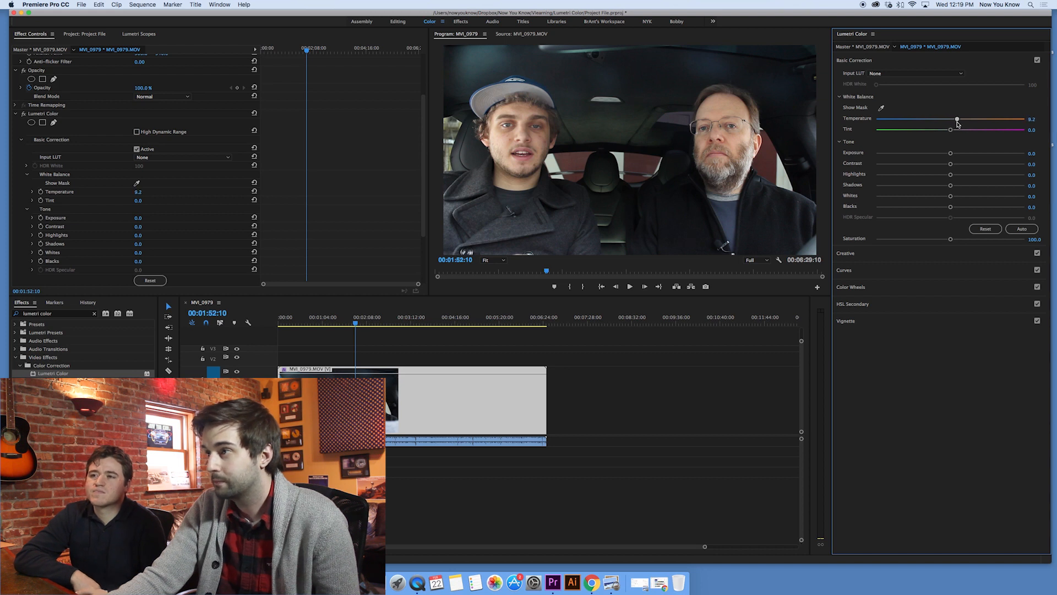
drag(956, 119, 963, 119)
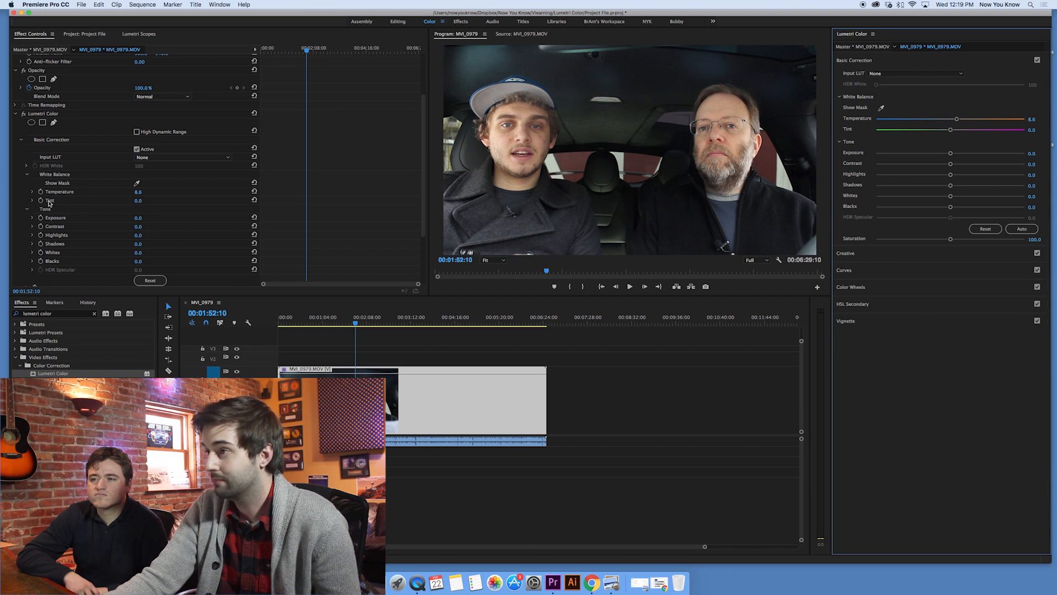
Step: Swing the Tint to magenta and back, settling at tint 5.3 and temperature 3.1
drag(951, 129, 947, 129)
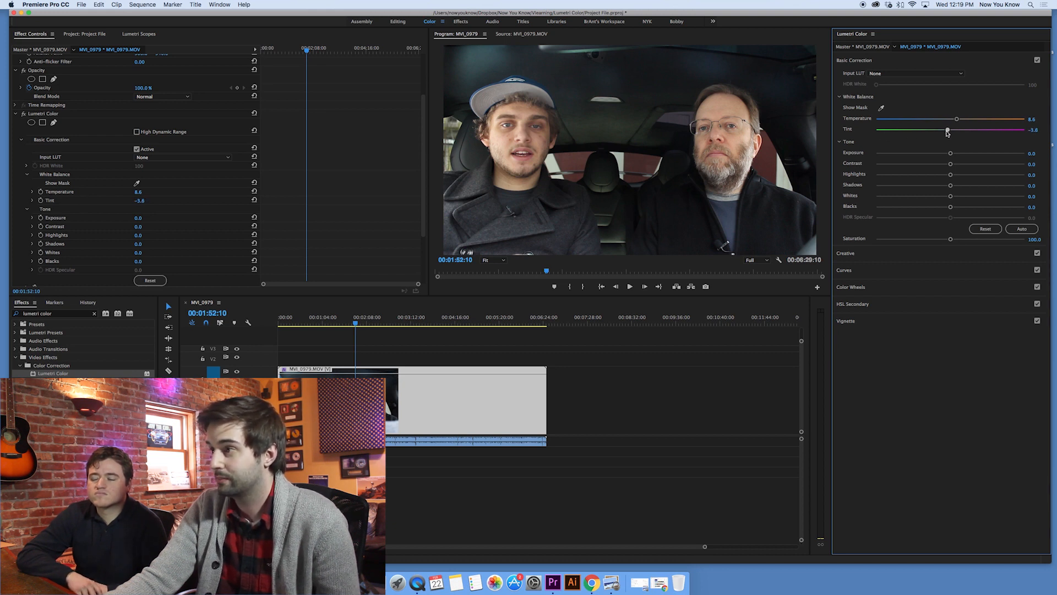
drag(947, 131, 979, 132)
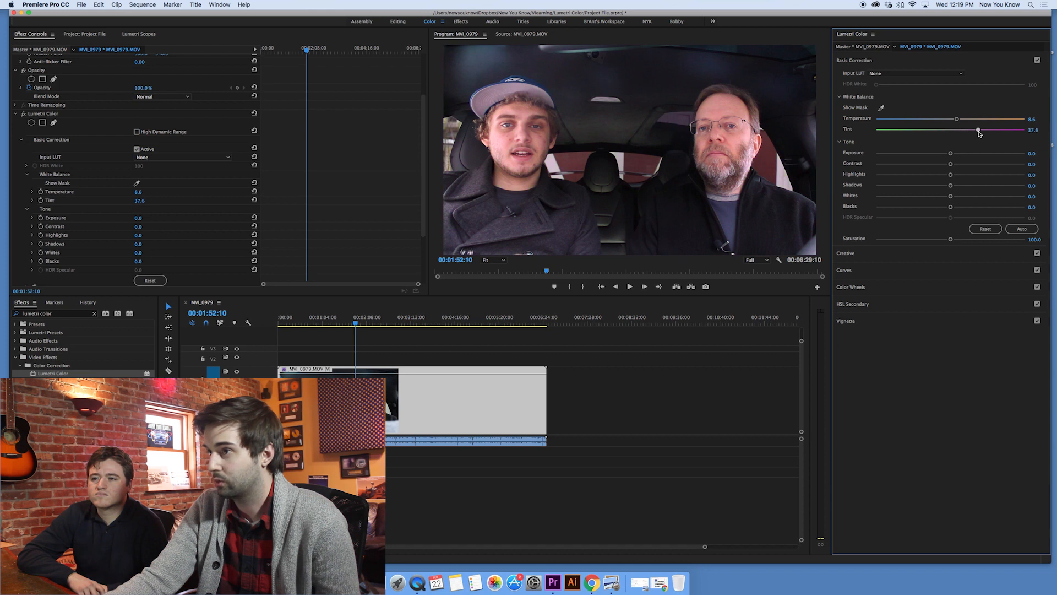
drag(978, 130, 951, 130)
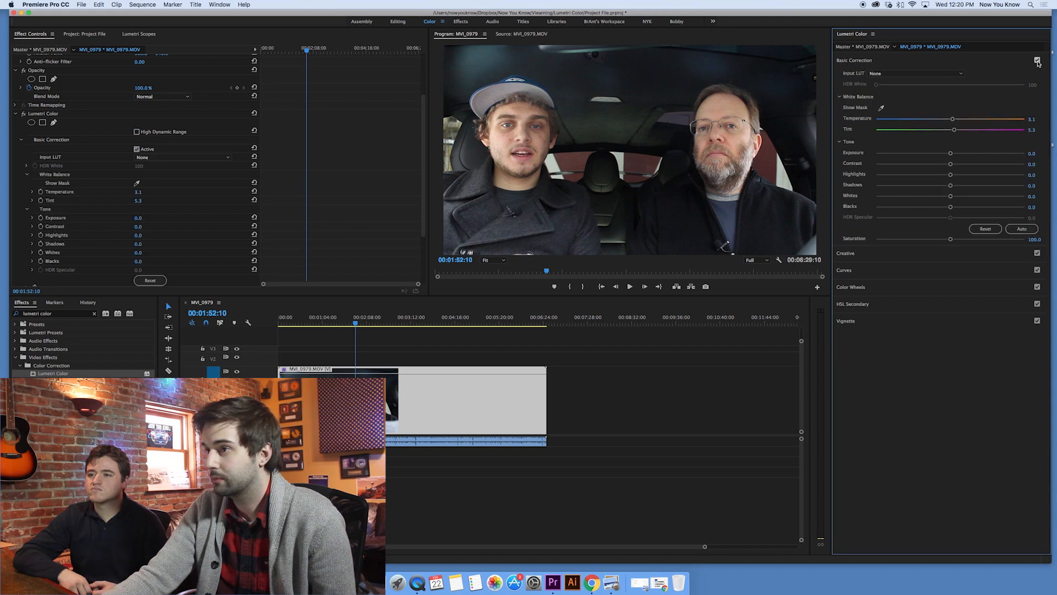
Step: Toggle Basic Correction off and back on to compare against the uncorrected footage
click(1038, 59)
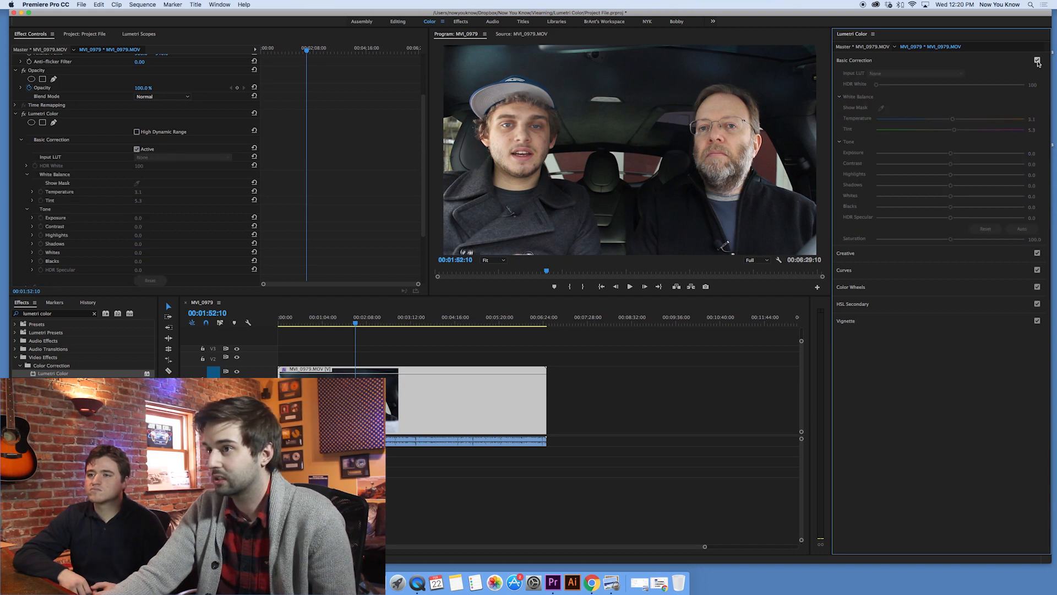
click(136, 149)
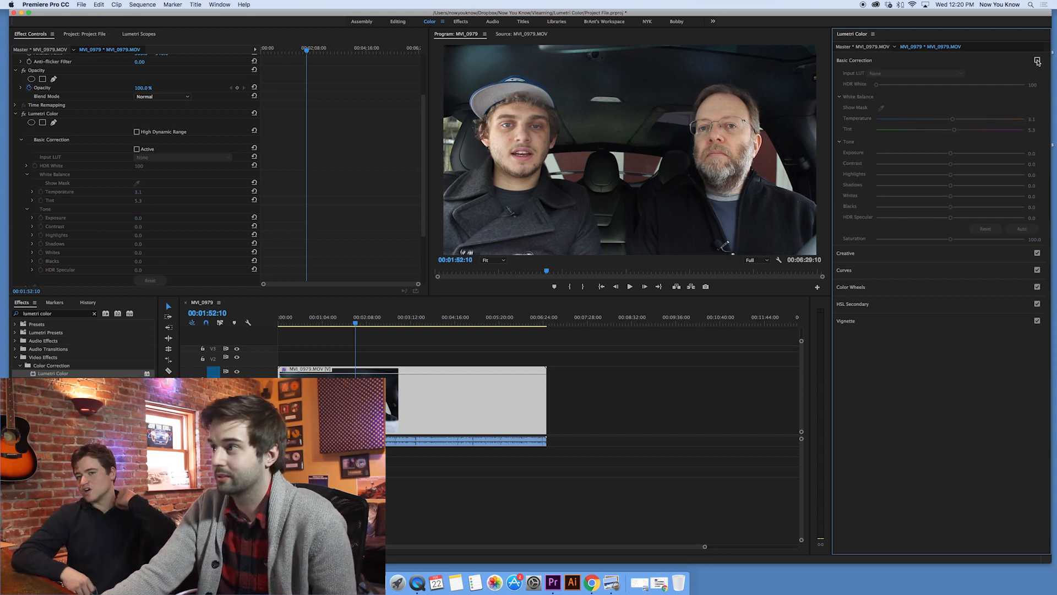
click(137, 148)
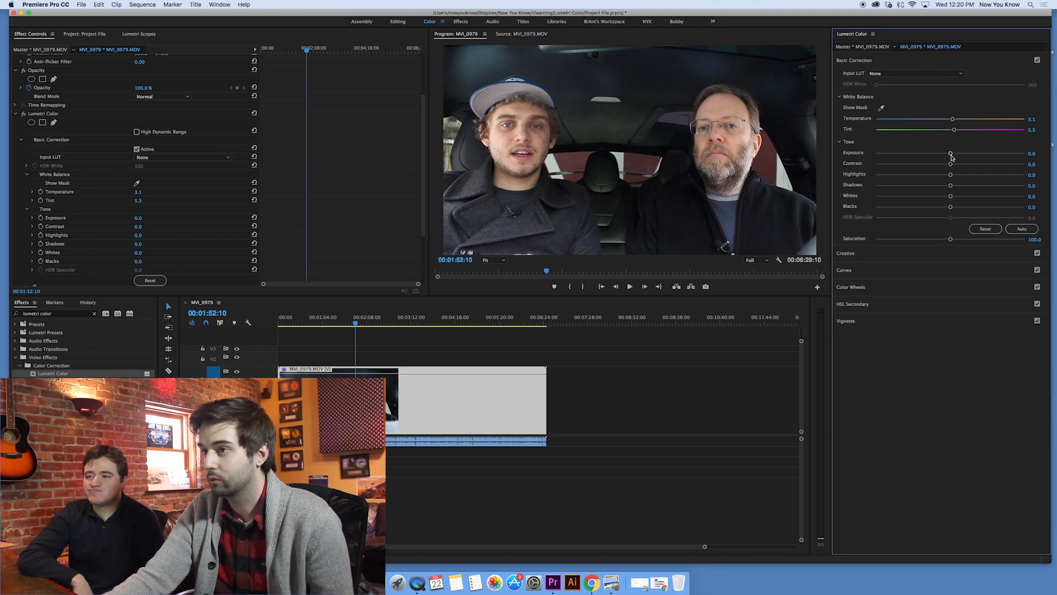
Step: Swing Exposure from darkest to brightest, then settle on a slight 0.3 lift
drag(950, 152, 877, 152)
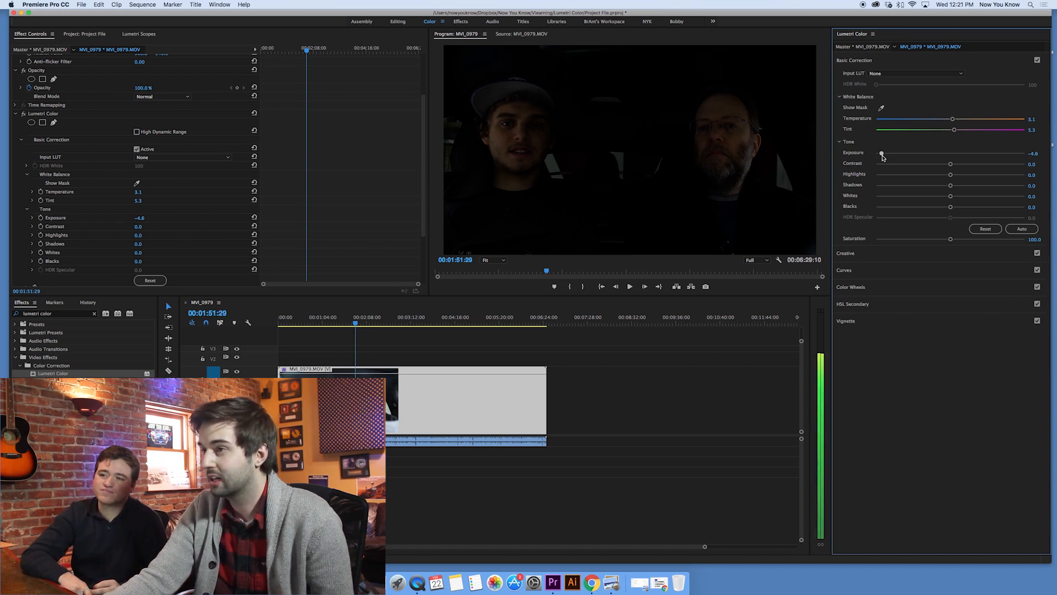
drag(882, 152, 1024, 152)
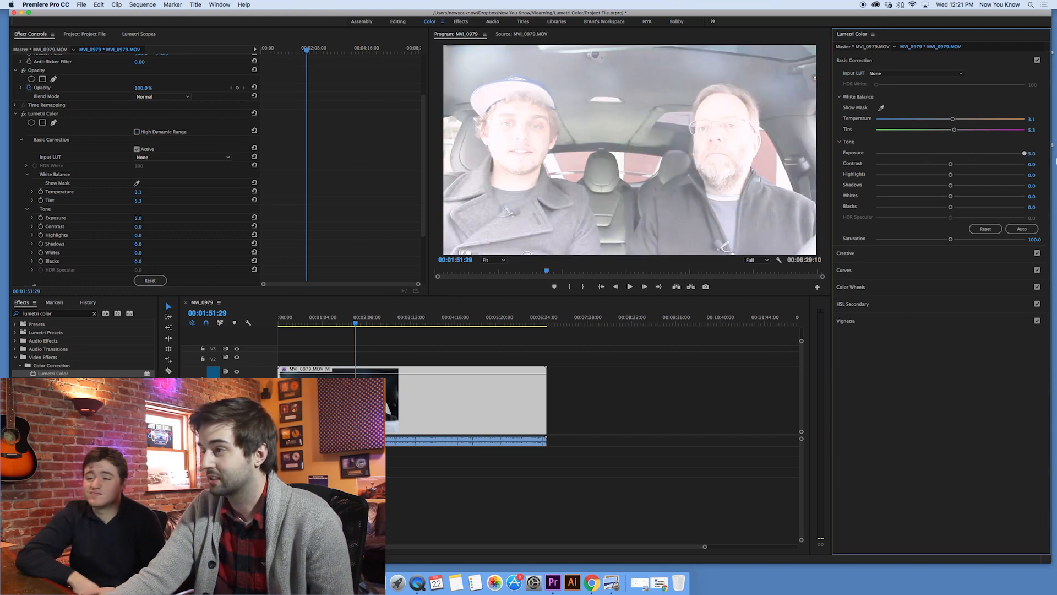
drag(1001, 152, 977, 155)
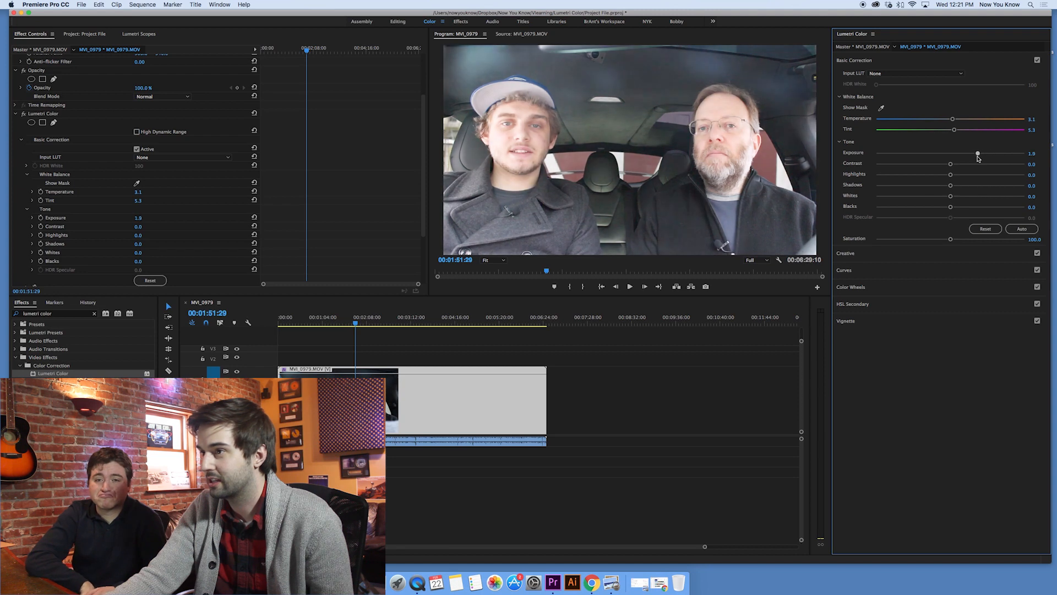
drag(978, 153, 954, 153)
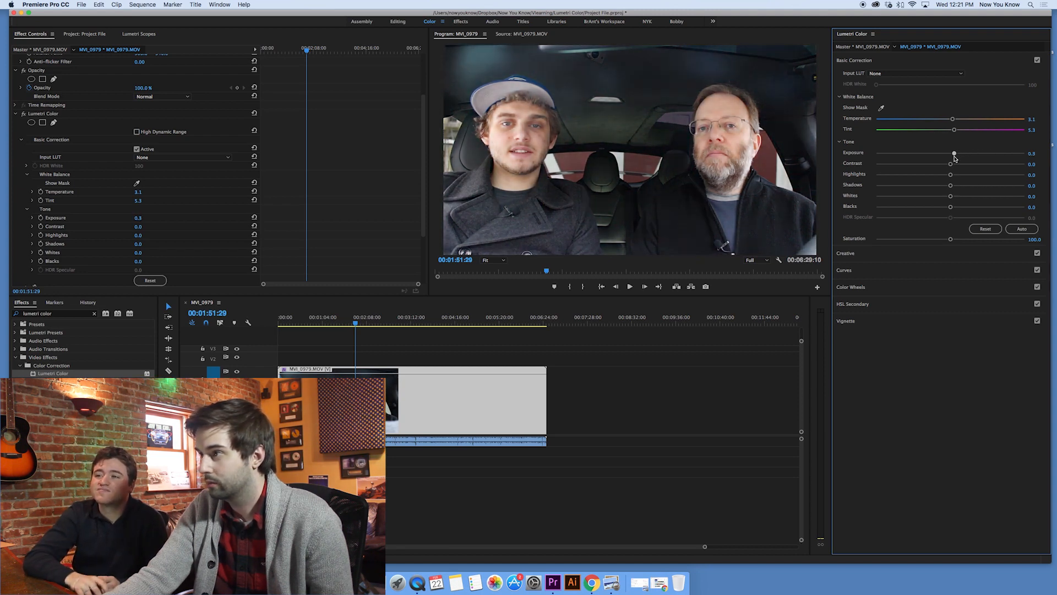
drag(954, 155, 950, 155)
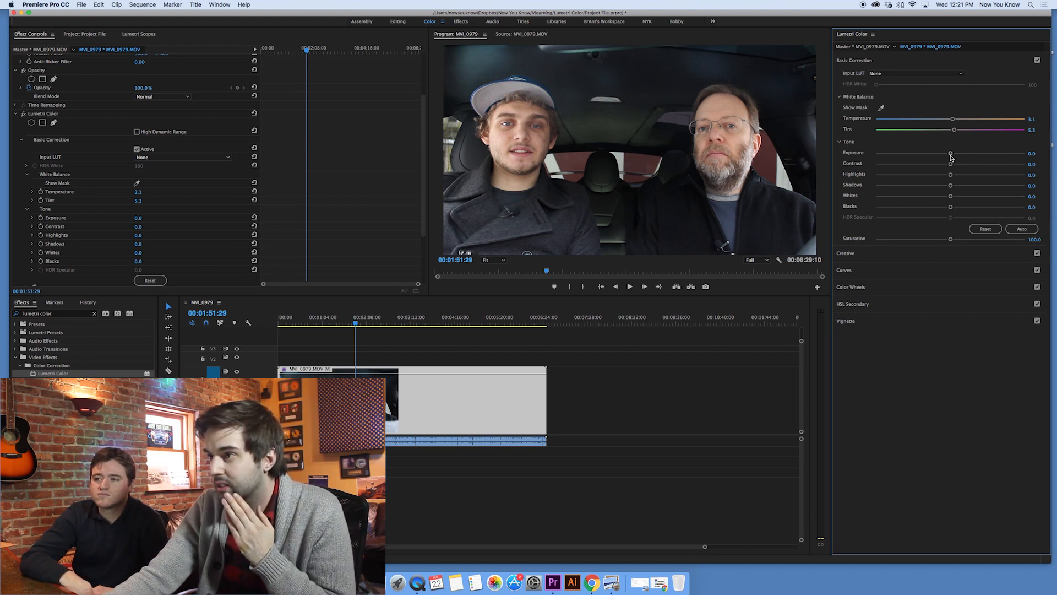
drag(950, 152, 953, 152)
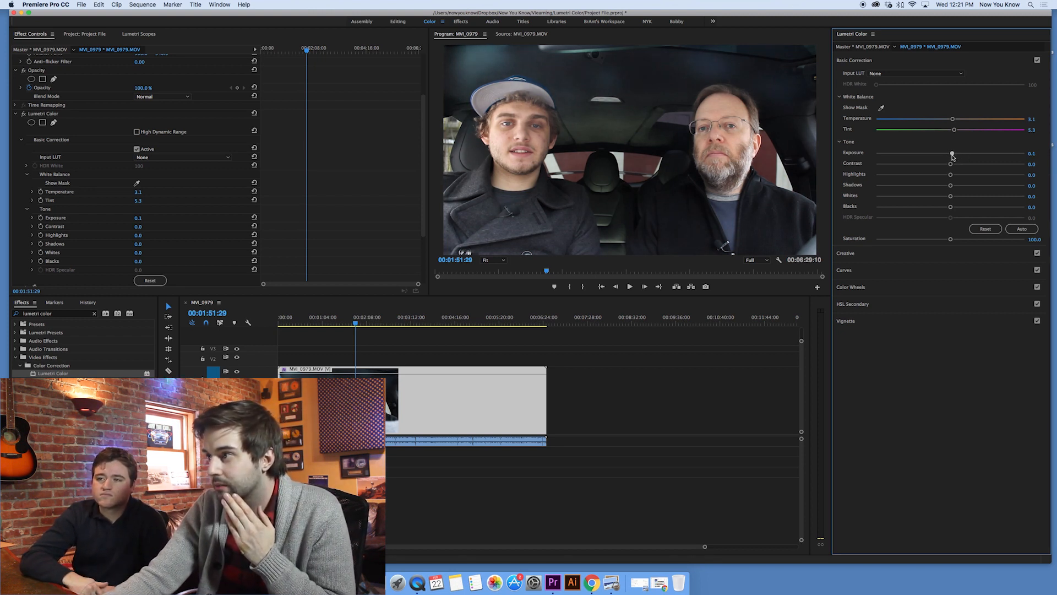
drag(951, 157, 954, 156)
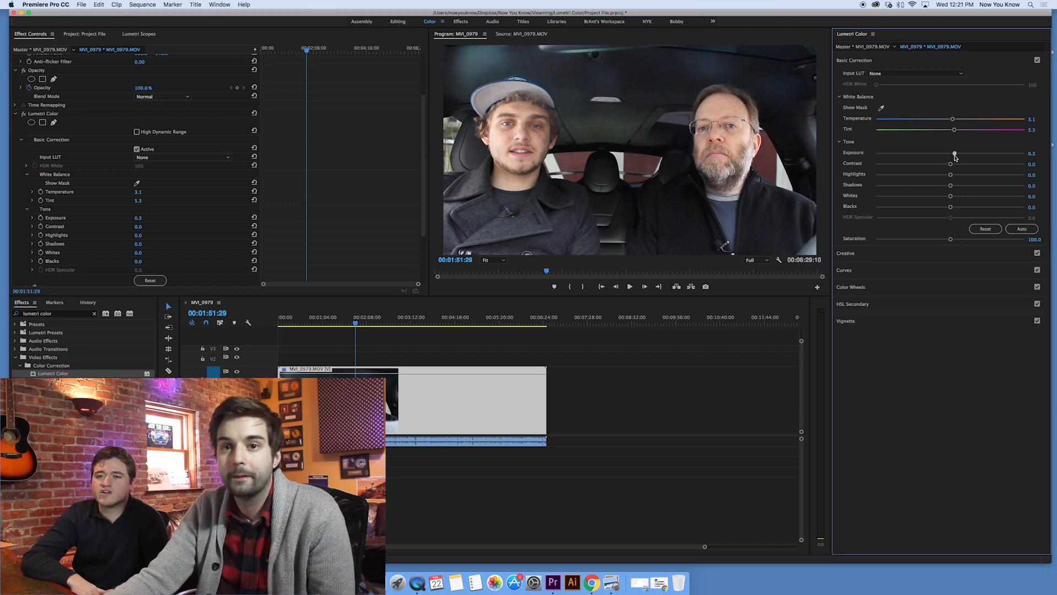
mouse_move(1018, 164)
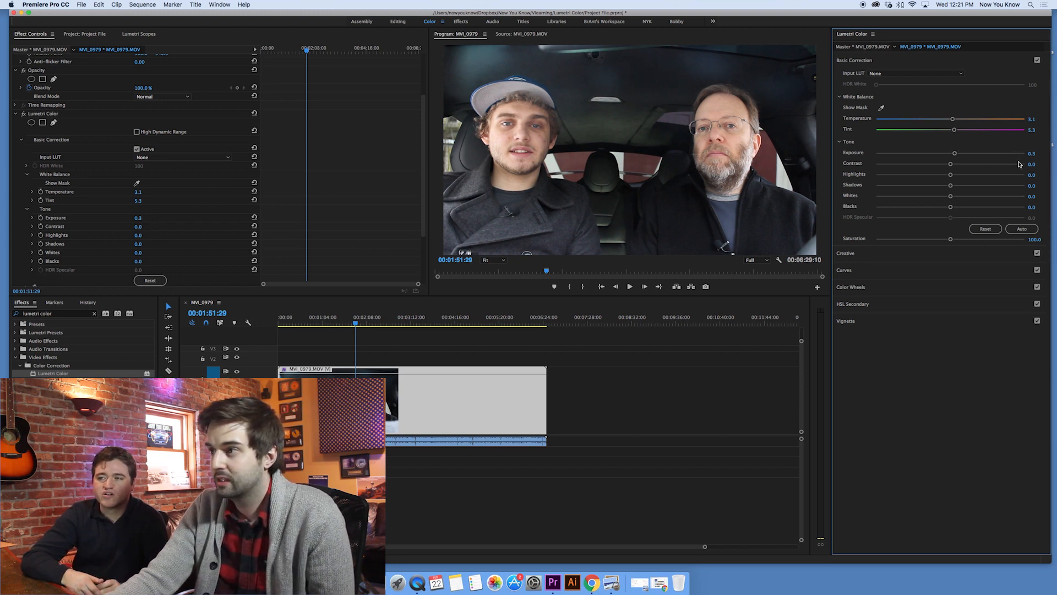
mouse_move(935, 192)
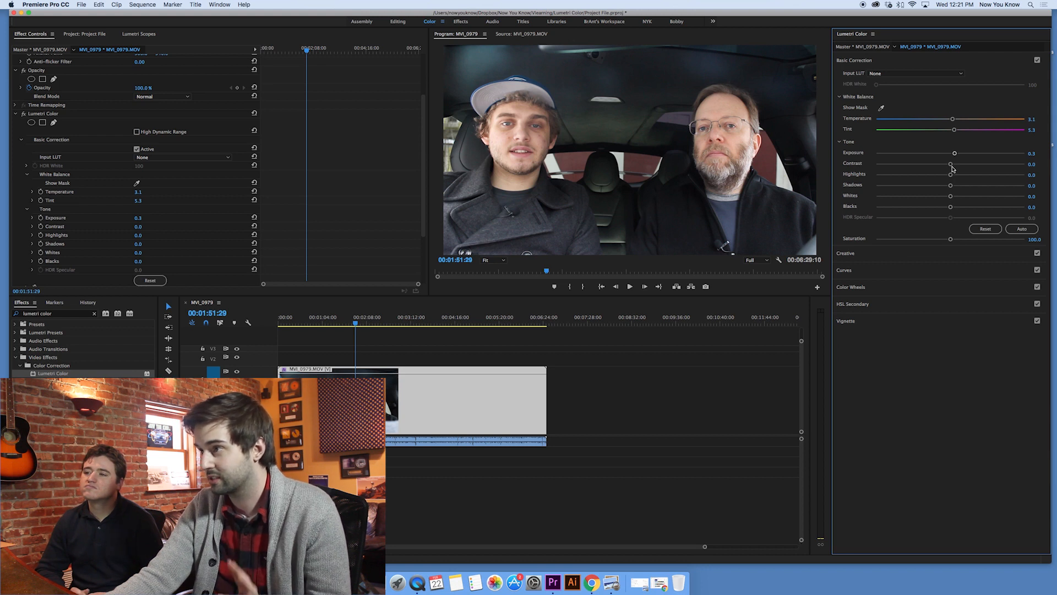
Step: Swing Contrast between its extremes and settle at a moderate 26.5
drag(951, 163, 1023, 163)
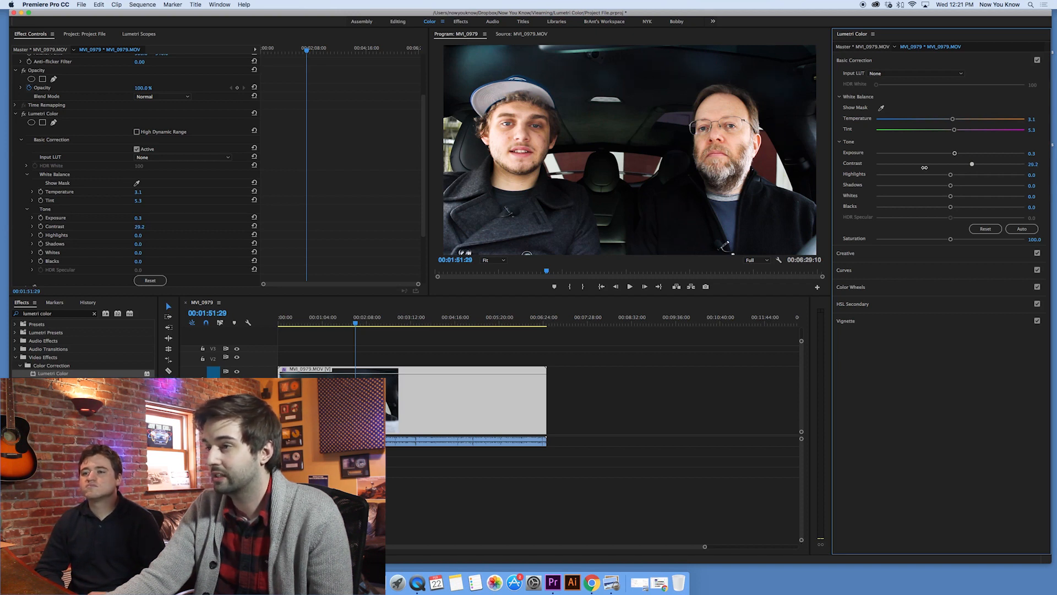
drag(972, 163, 876, 163)
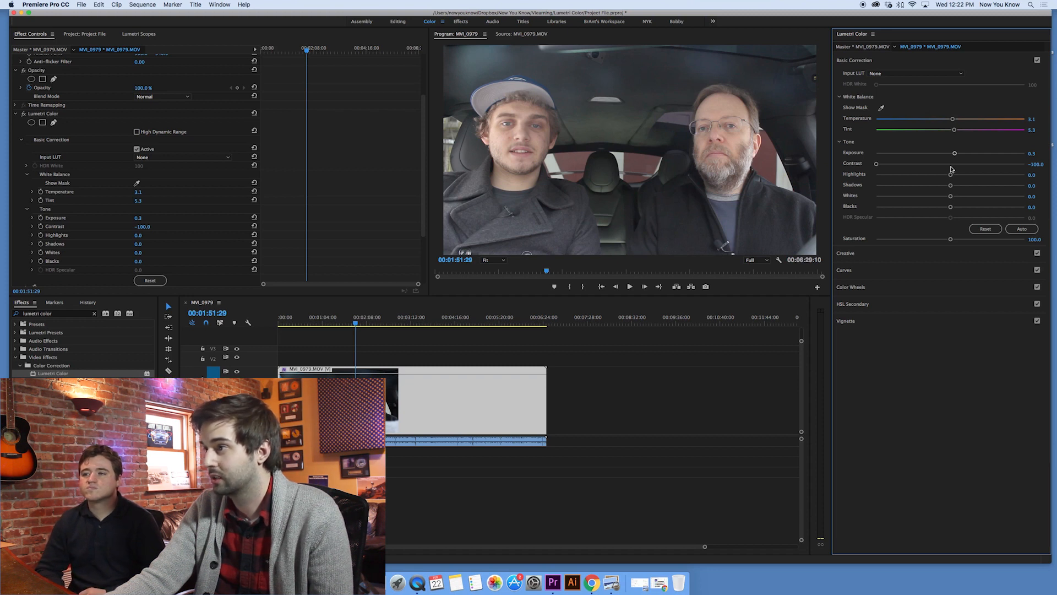
drag(876, 163, 961, 163)
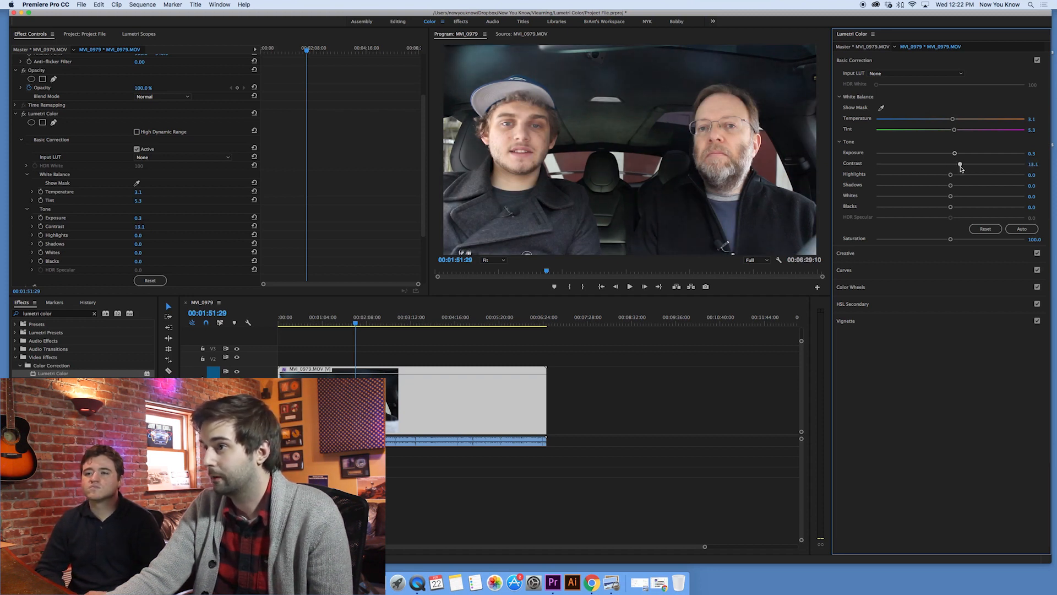
drag(959, 165, 969, 164)
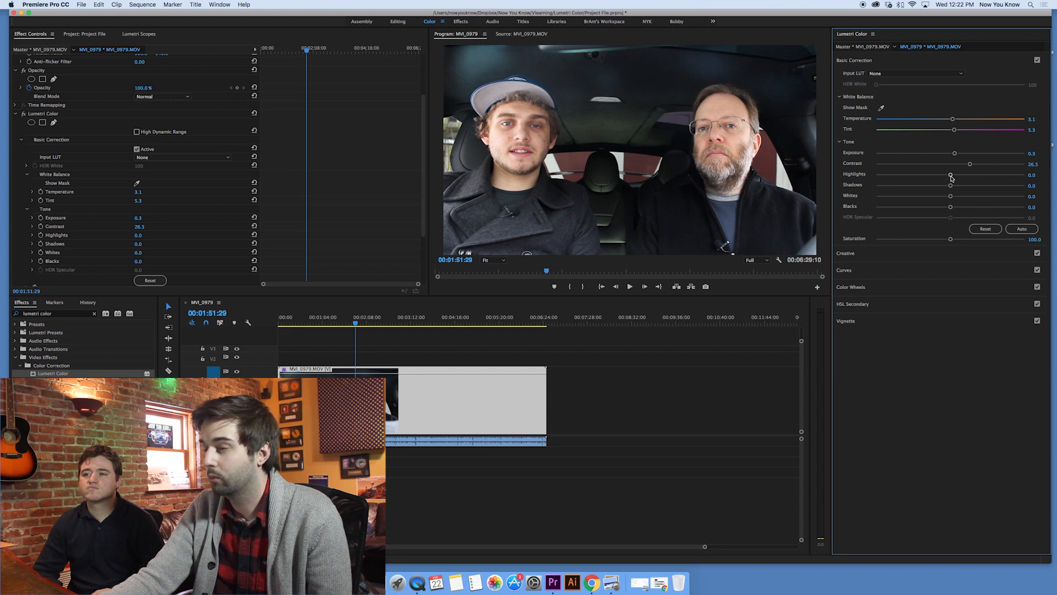
drag(950, 174, 890, 174)
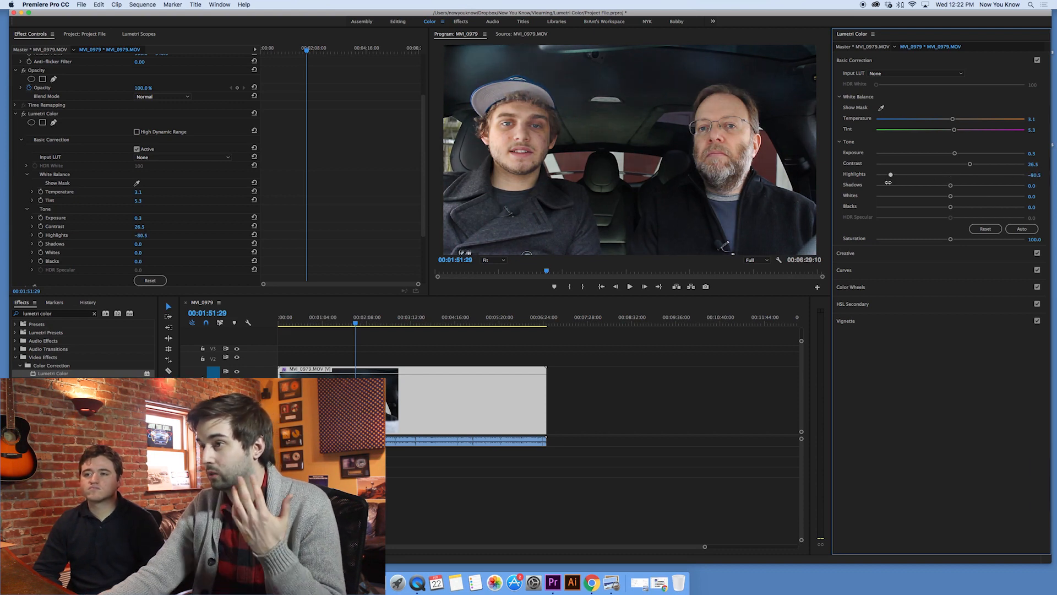
drag(891, 174, 936, 174)
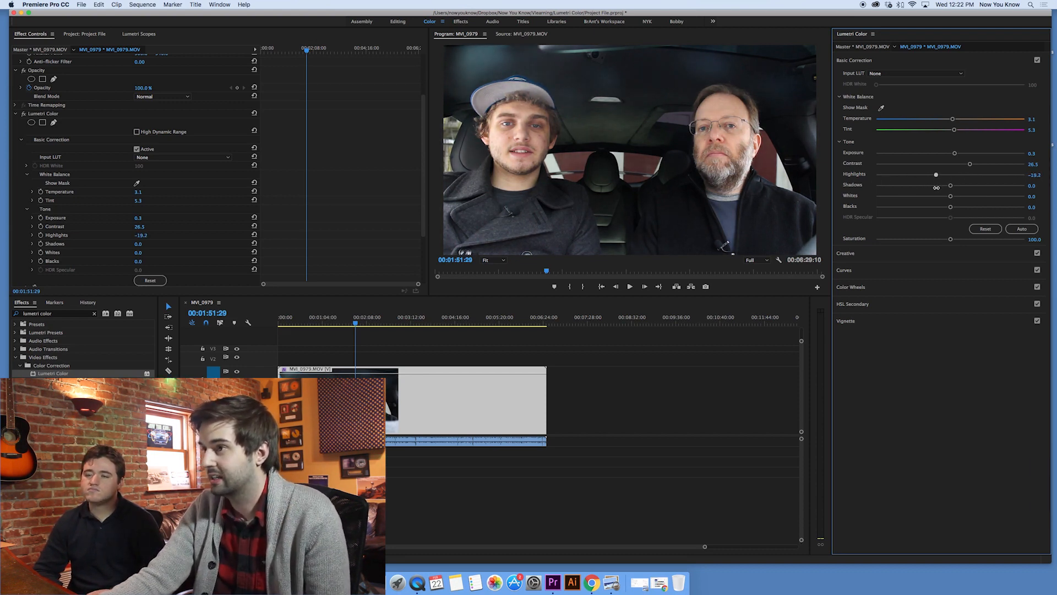
drag(936, 174, 1004, 174)
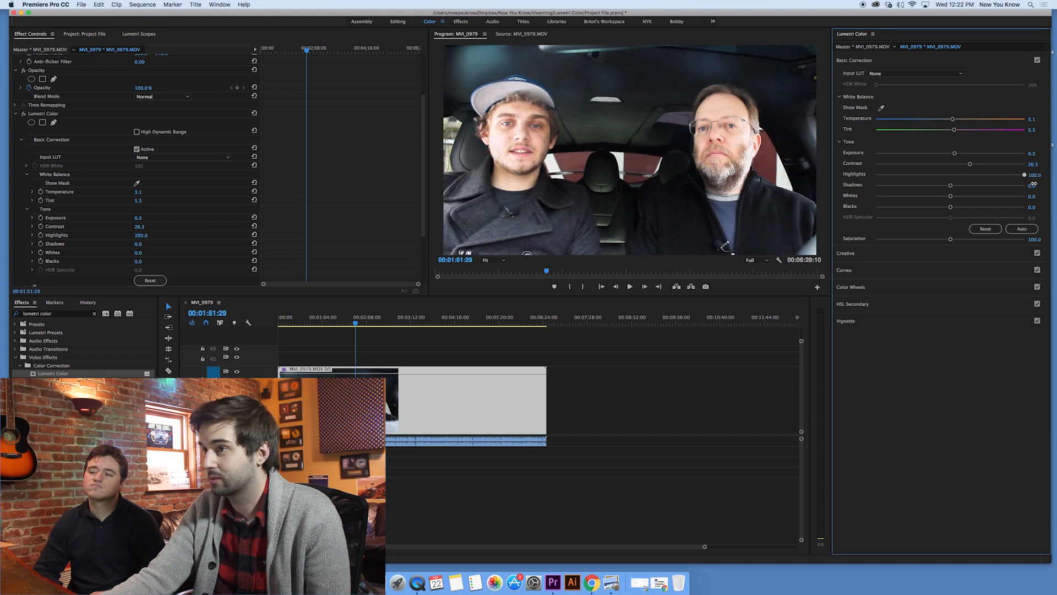
drag(1026, 174, 877, 174)
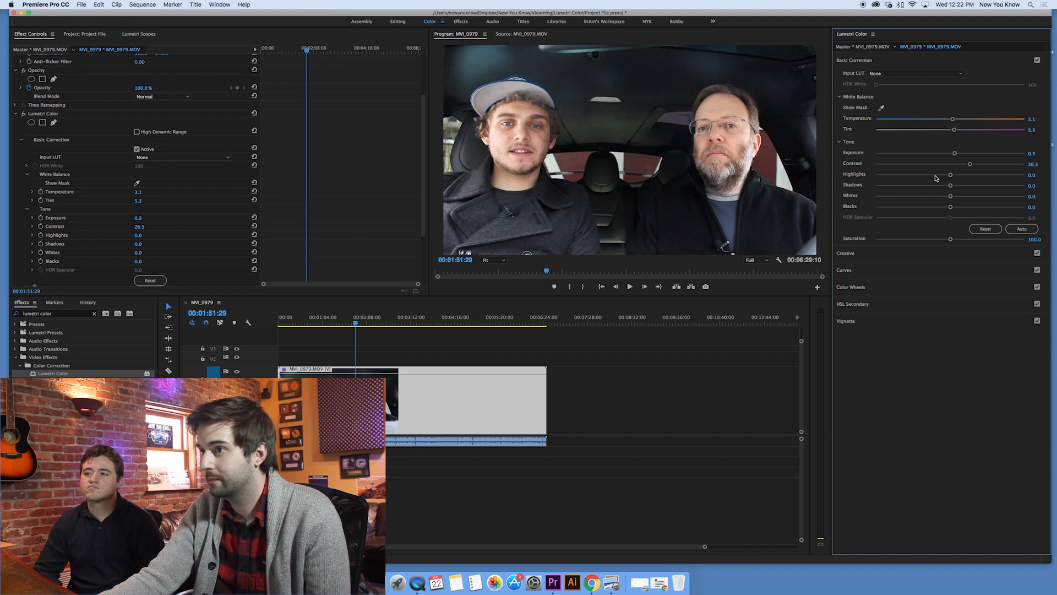
drag(951, 174, 936, 174)
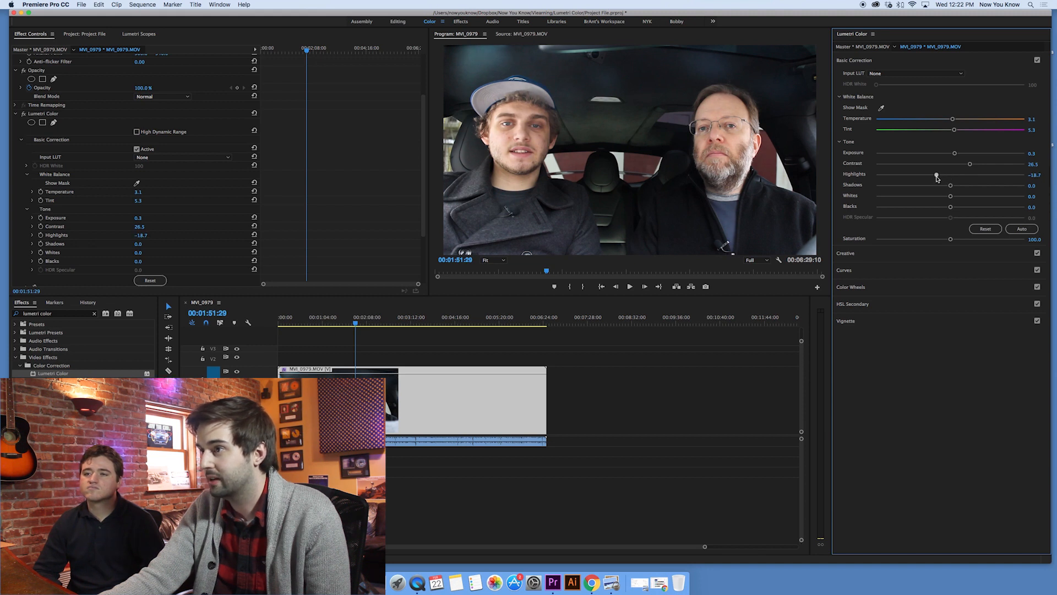
drag(937, 174, 965, 174)
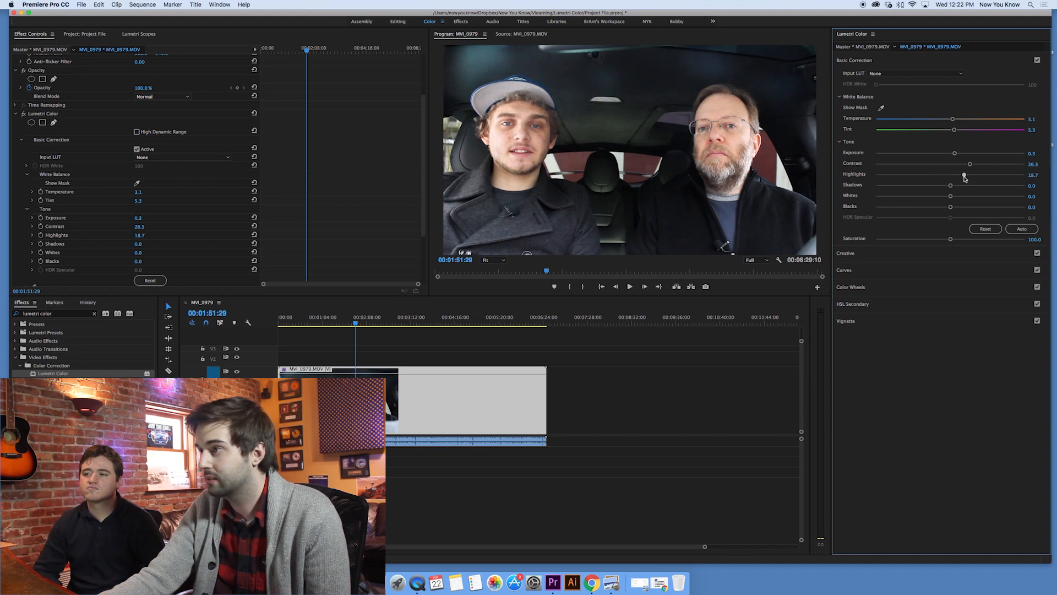
drag(947, 174, 938, 174)
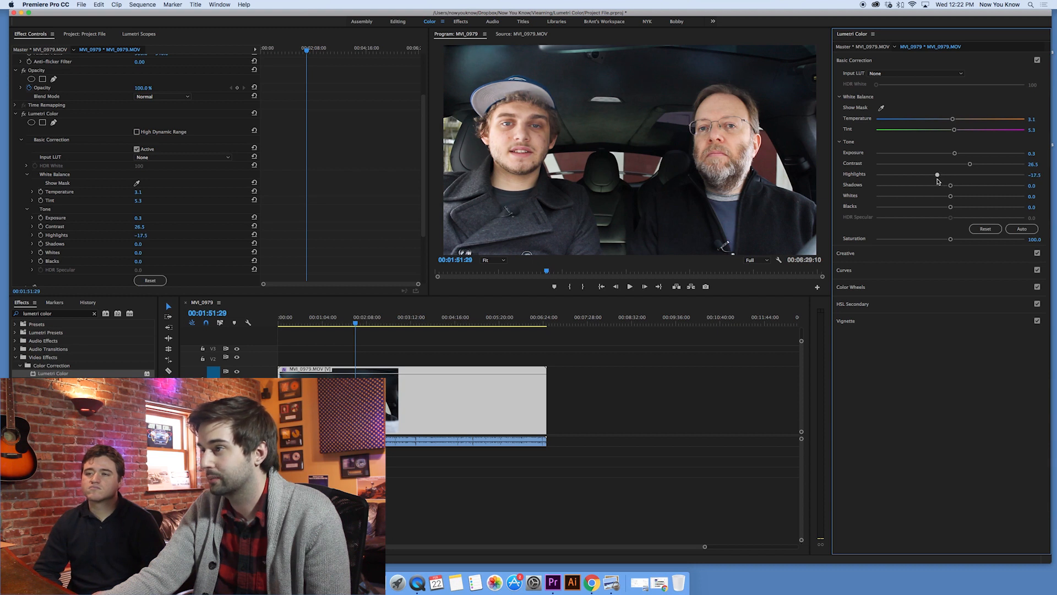
drag(937, 174, 955, 174)
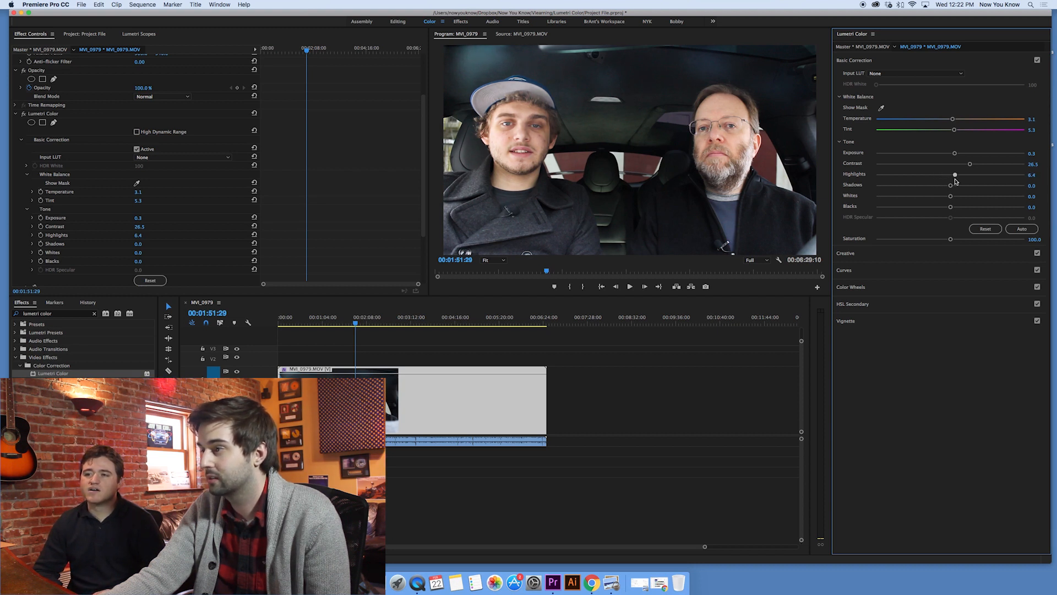
drag(953, 175, 960, 175)
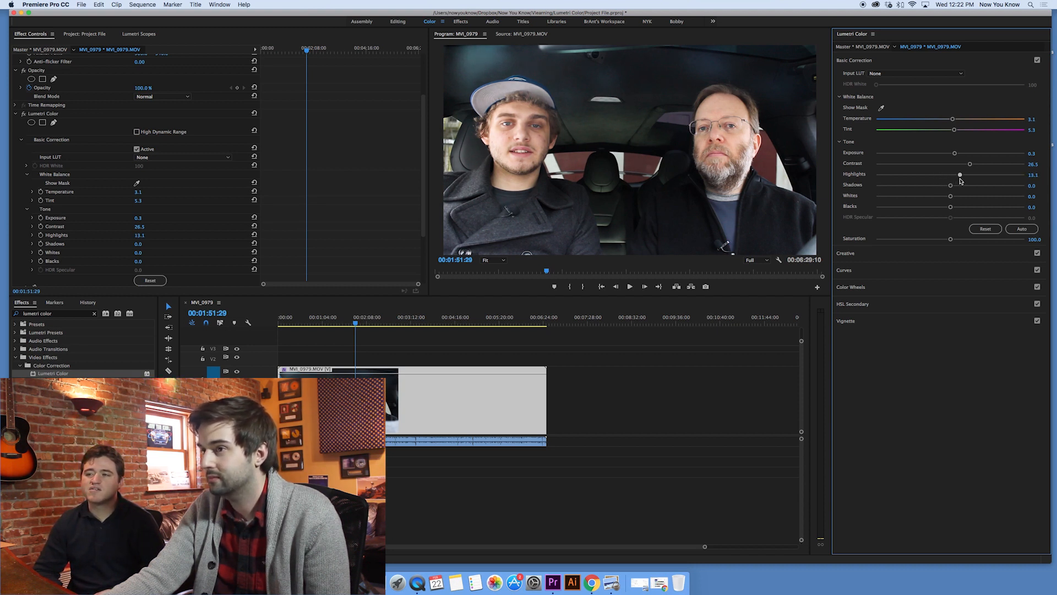
drag(959, 175, 956, 175)
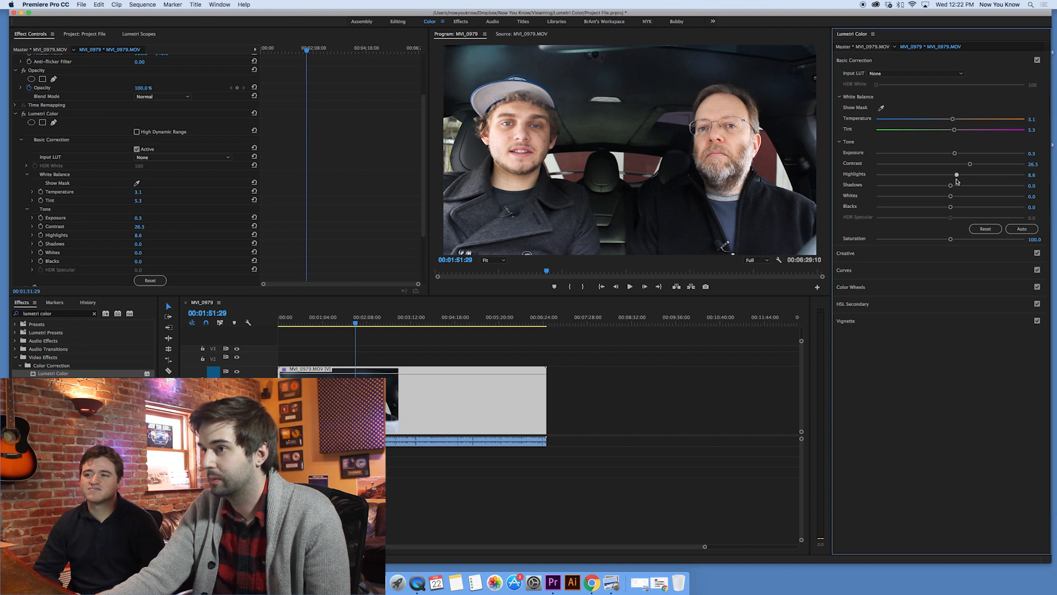
drag(956, 174, 950, 174)
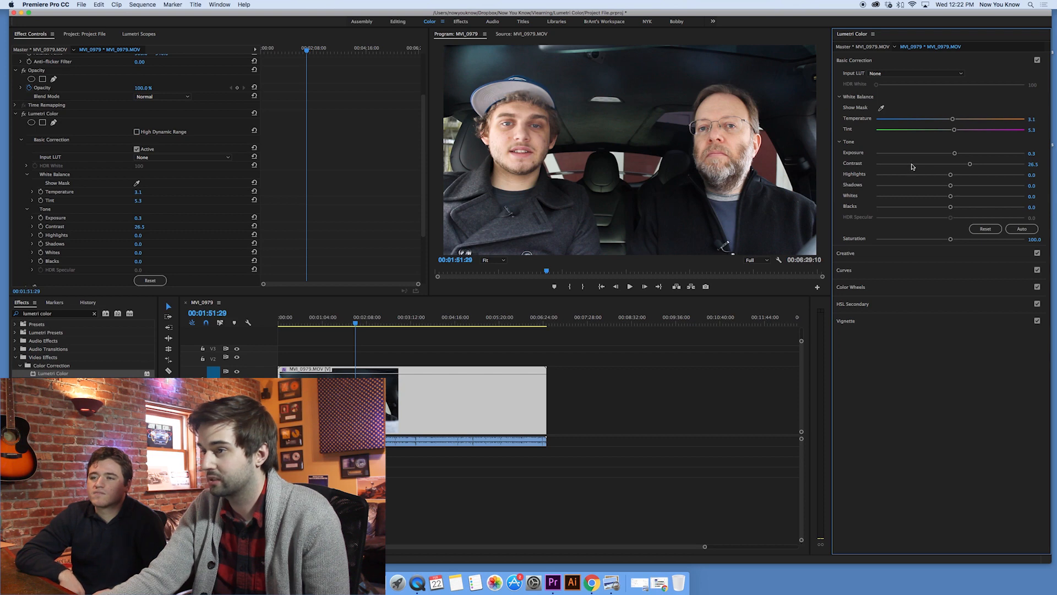
drag(951, 185, 985, 185)
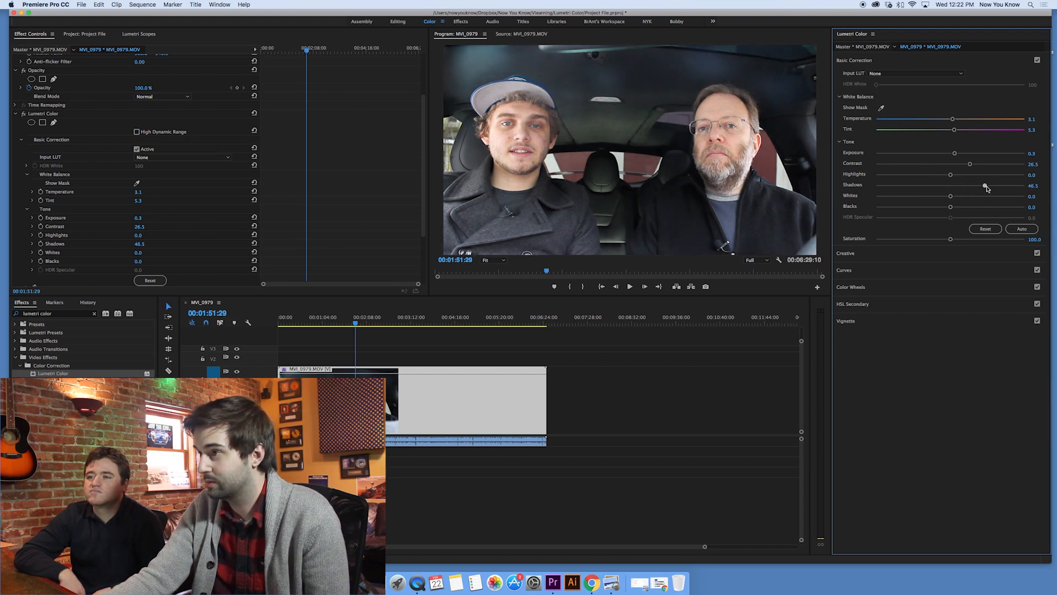
drag(984, 185, 877, 185)
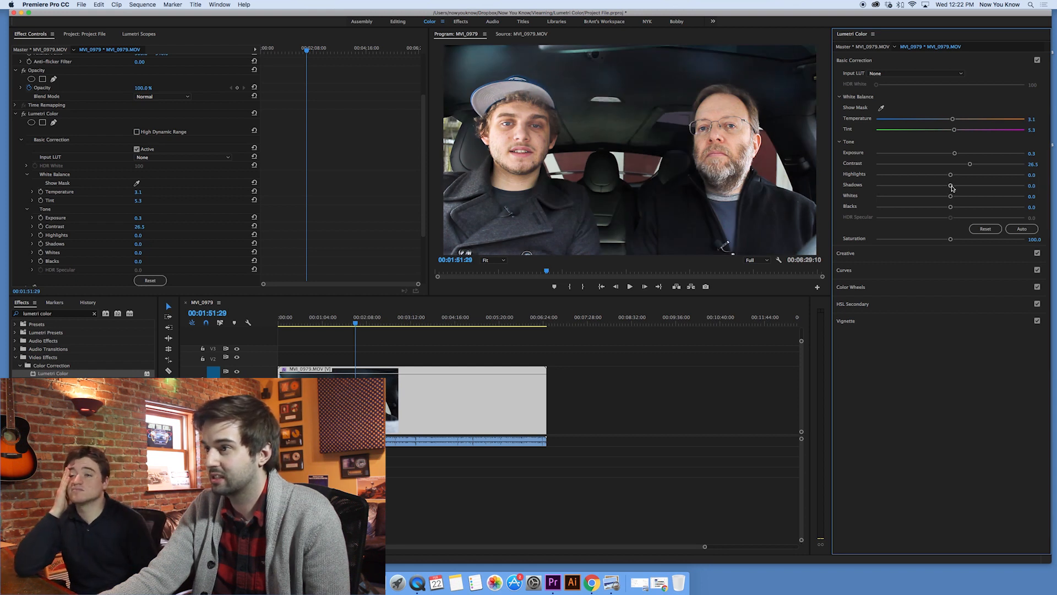
drag(950, 185, 937, 185)
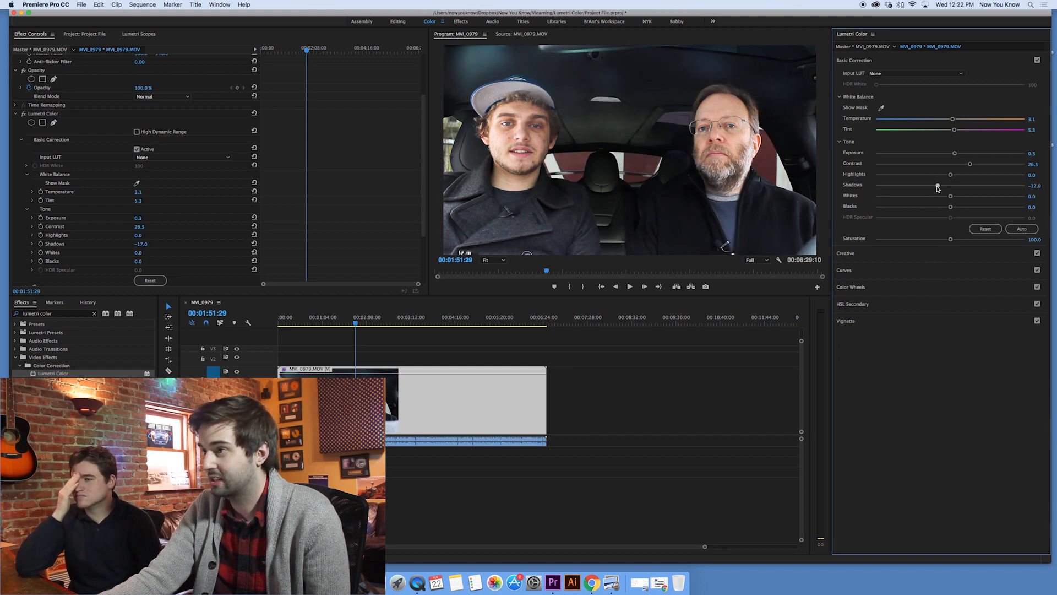
drag(930, 185, 877, 185)
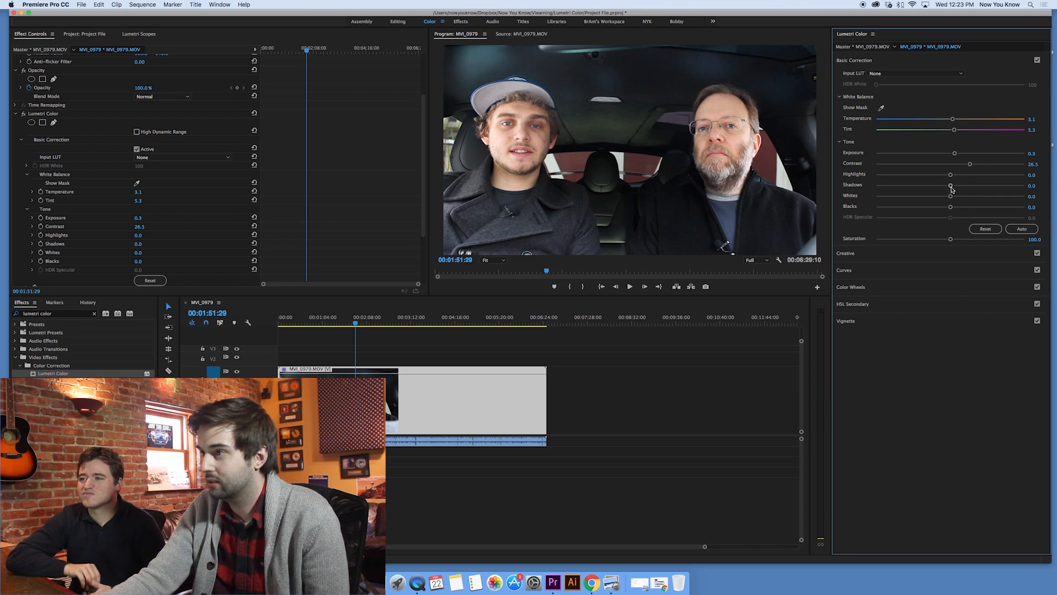
drag(952, 185, 951, 185)
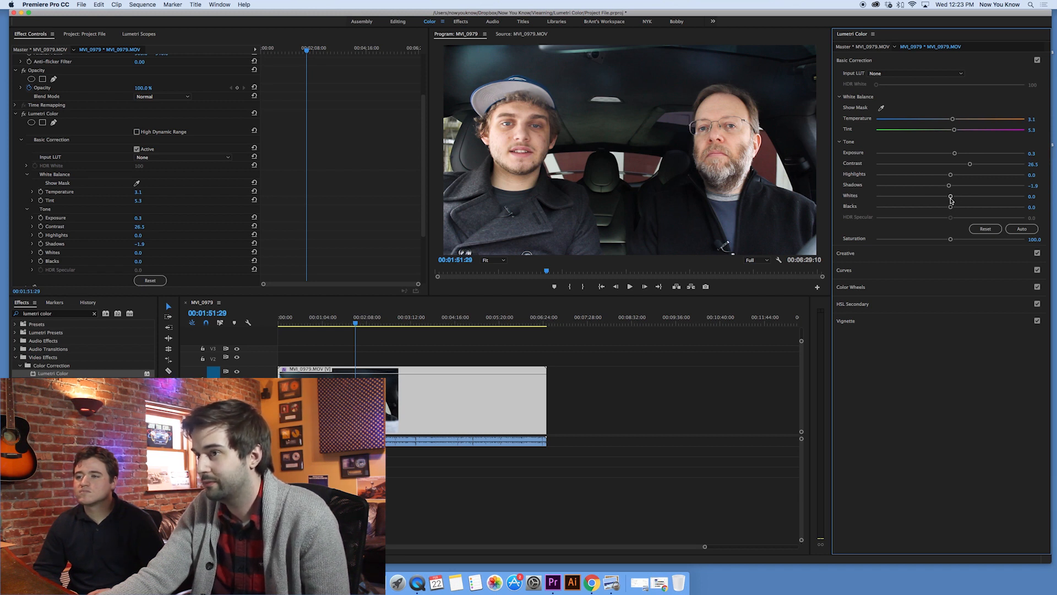
Step: Test Whites, leaving it neutral, then deepen Blacks to -4.7
drag(950, 196, 877, 196)
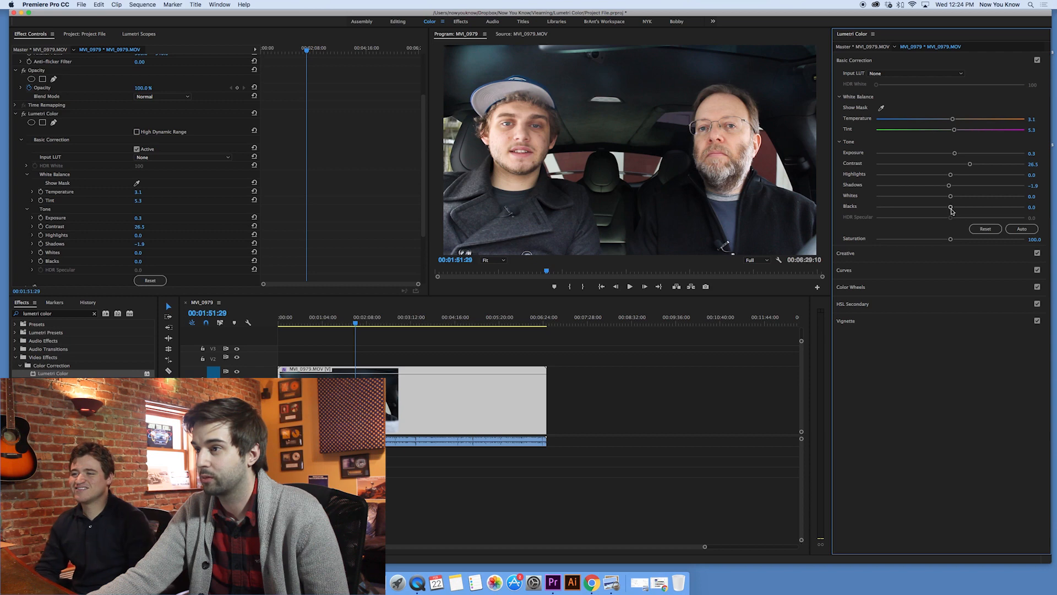
drag(950, 208, 899, 208)
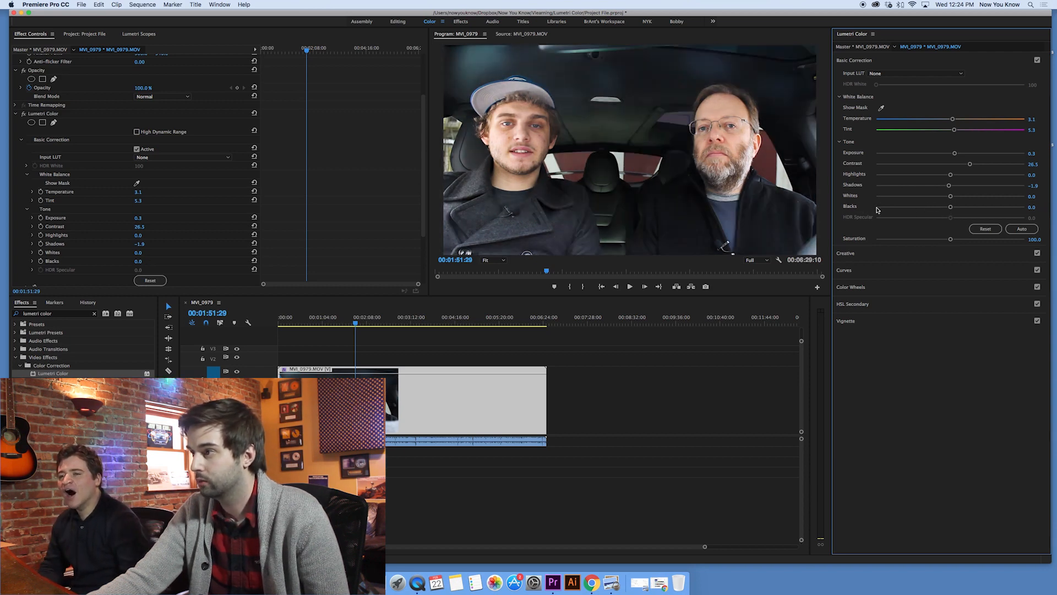
drag(951, 206, 1031, 206)
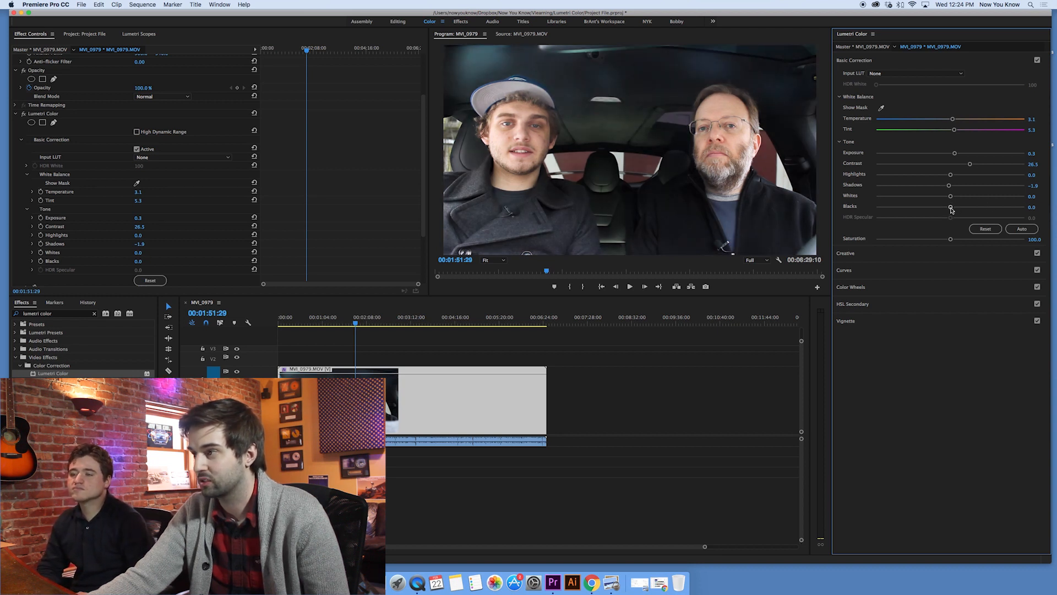
drag(951, 206, 946, 206)
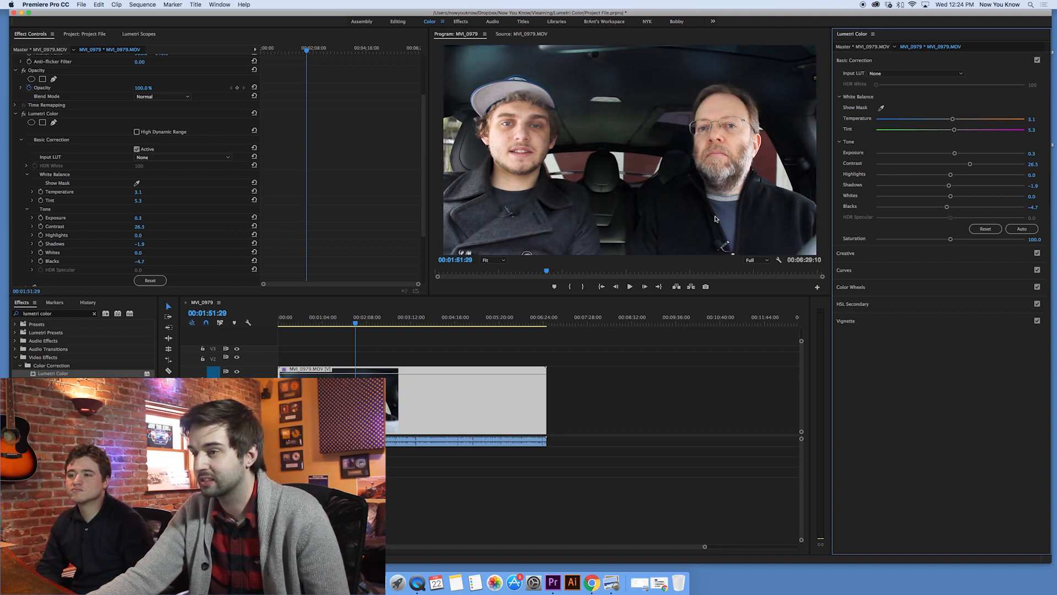
Step: Toggle Basic Correction off and on to compare the before and after
click(137, 149)
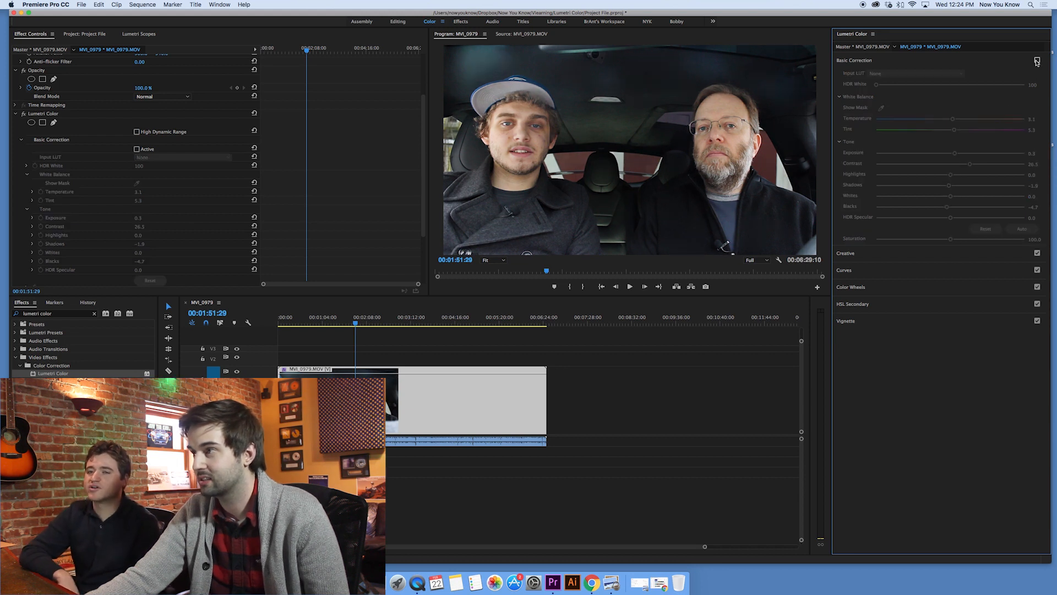
click(137, 149)
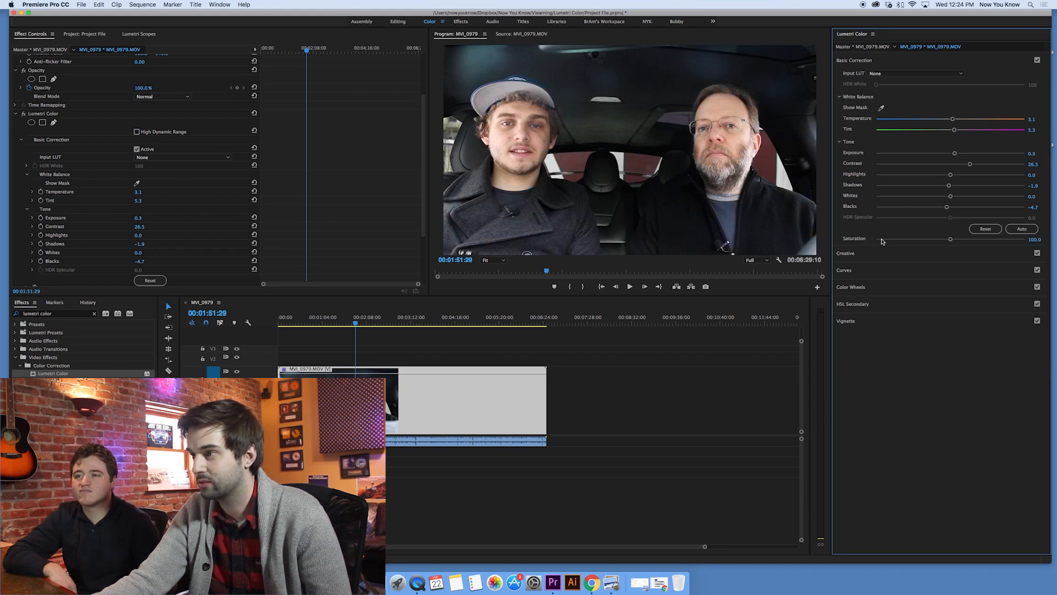
mouse_move(956, 244)
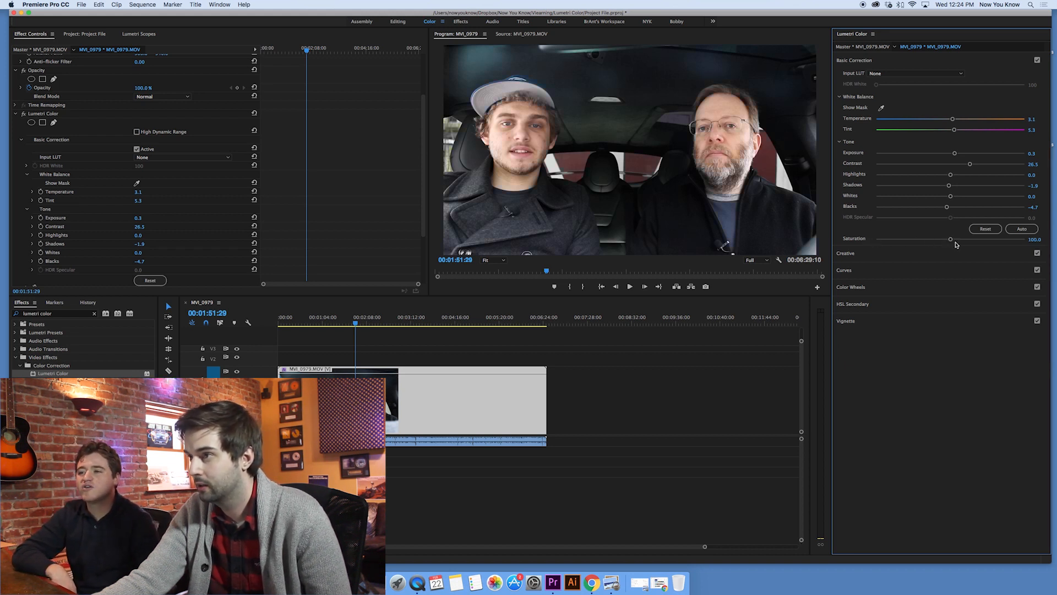
drag(950, 239, 958, 239)
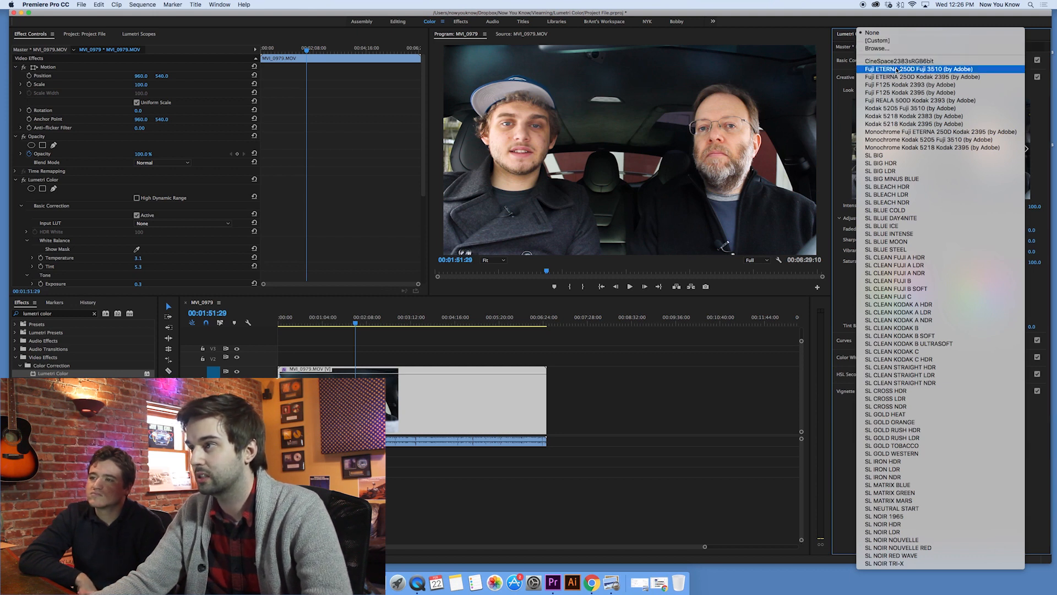
mouse_move(937, 140)
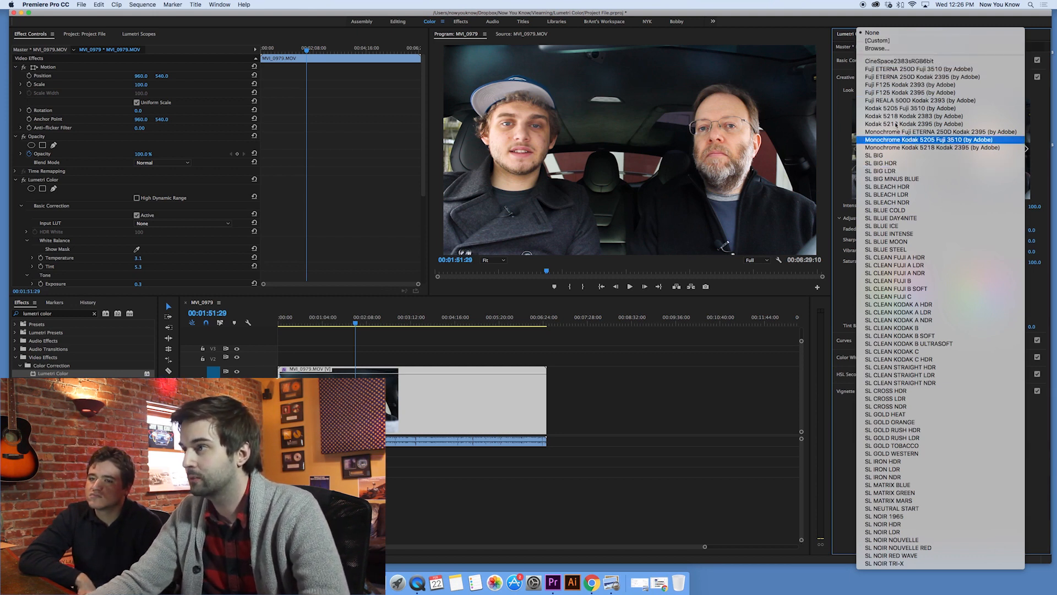
mouse_move(903, 62)
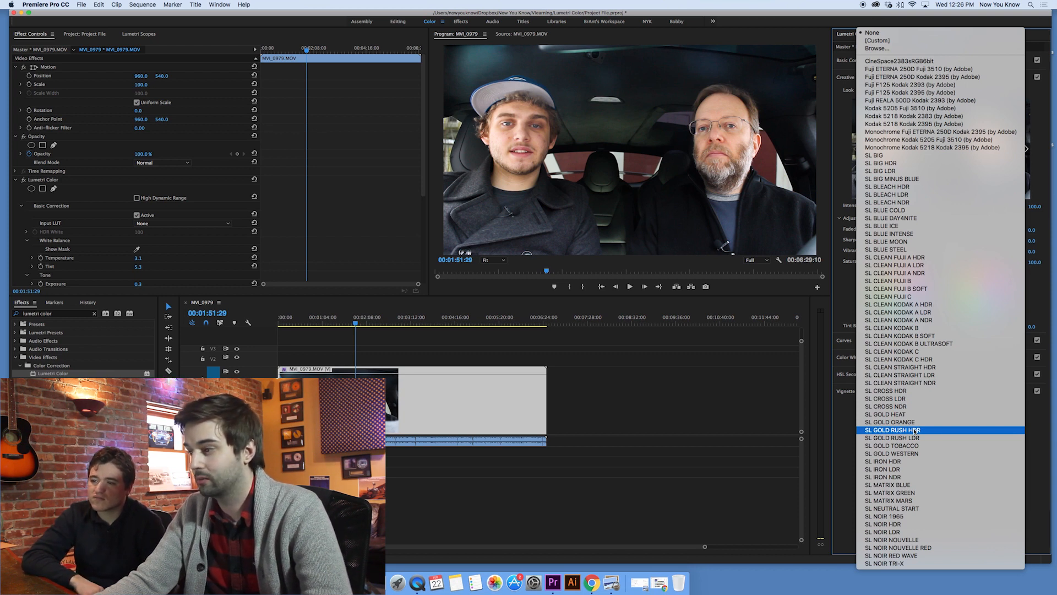
mouse_move(907, 399)
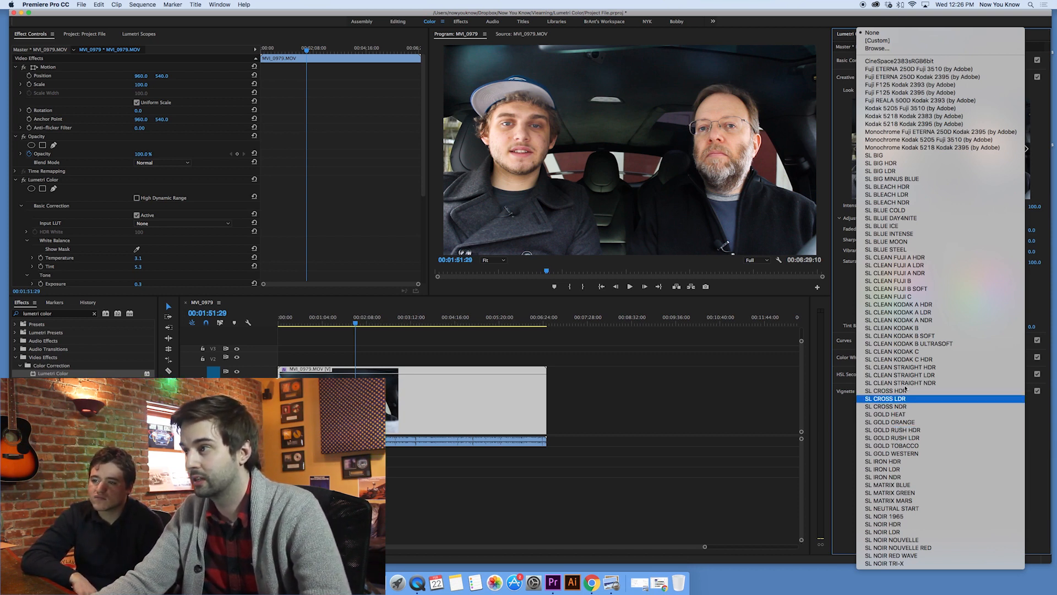
mouse_move(896, 225)
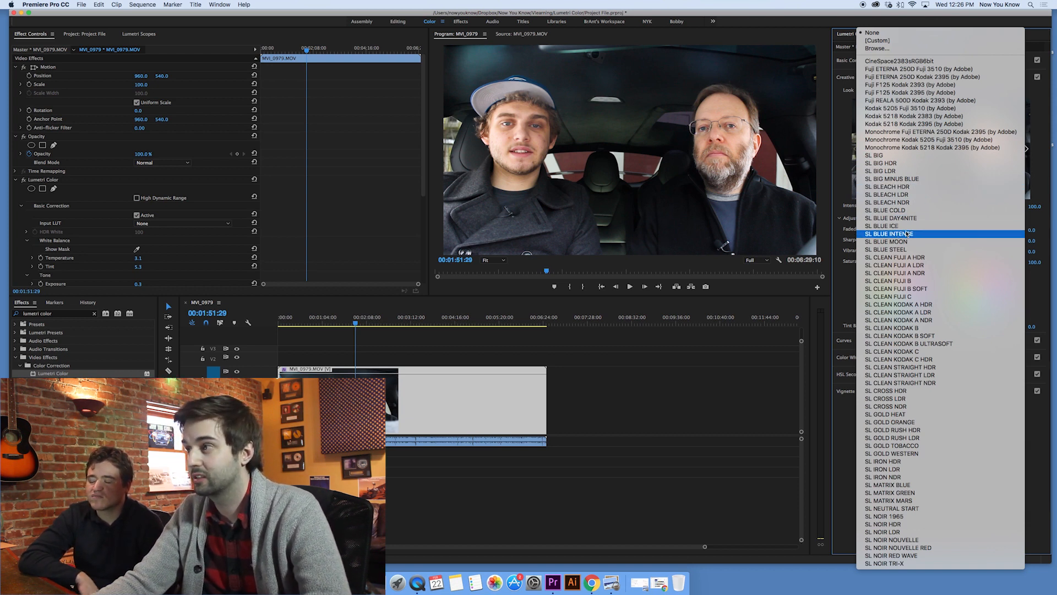
mouse_move(890, 209)
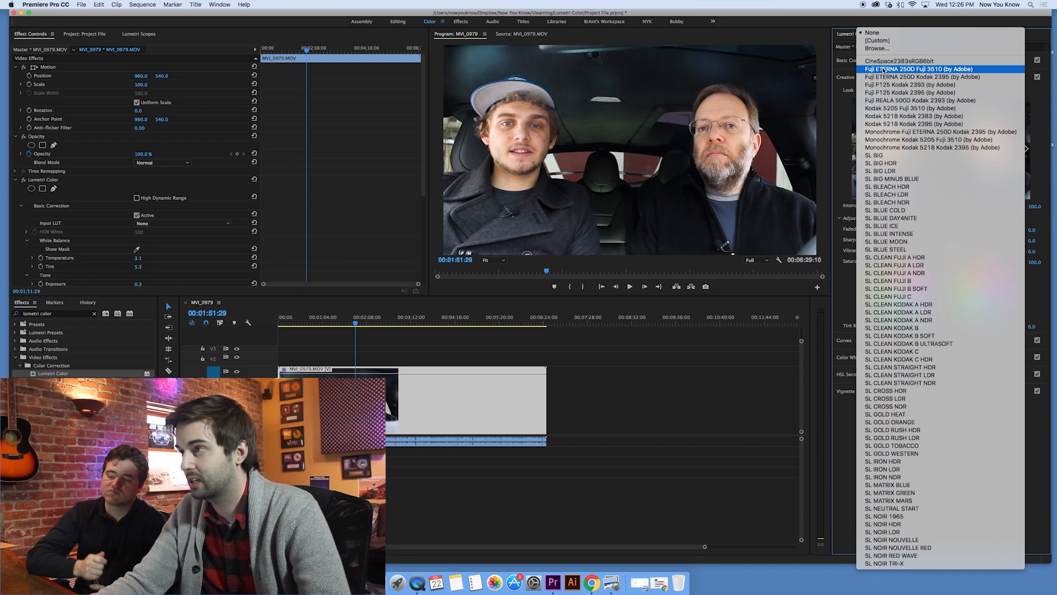
Step: Apply the Fuji ETERNA 250D Fuji 3510 creative look at intensity 100
click(917, 68)
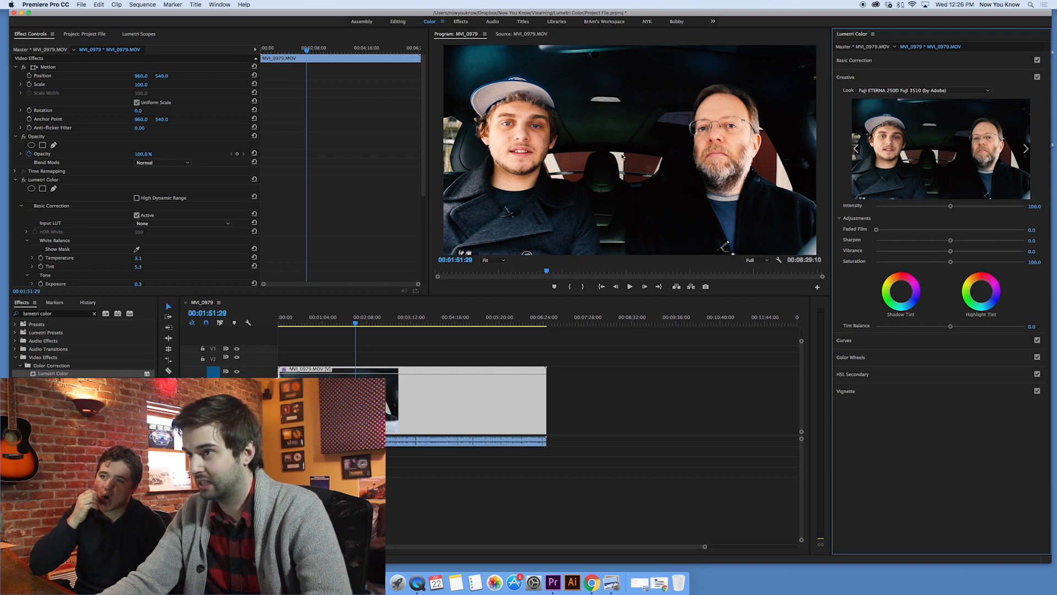
Step: Apply the SL CLEAN FUJI A HDR look, toggle it for comparison and test its intensity down to zero
click(936, 89)
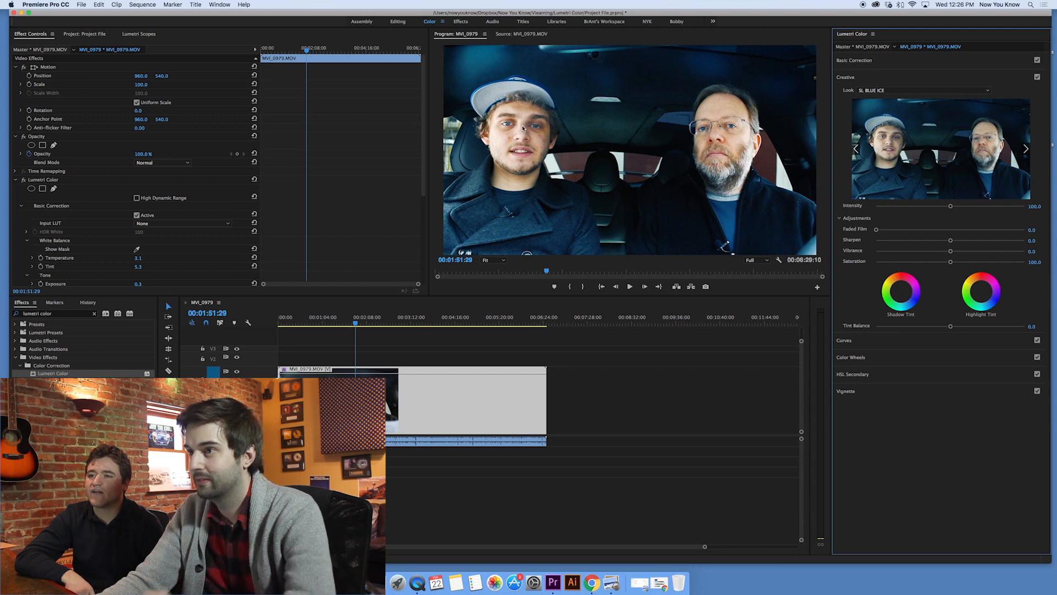
mouse_move(886, 119)
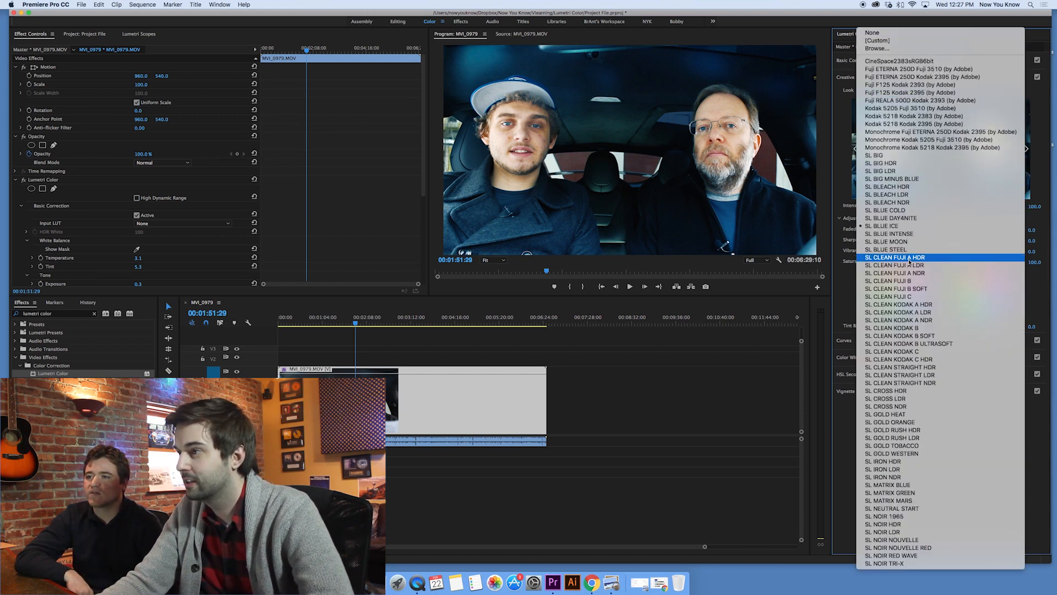
click(894, 266)
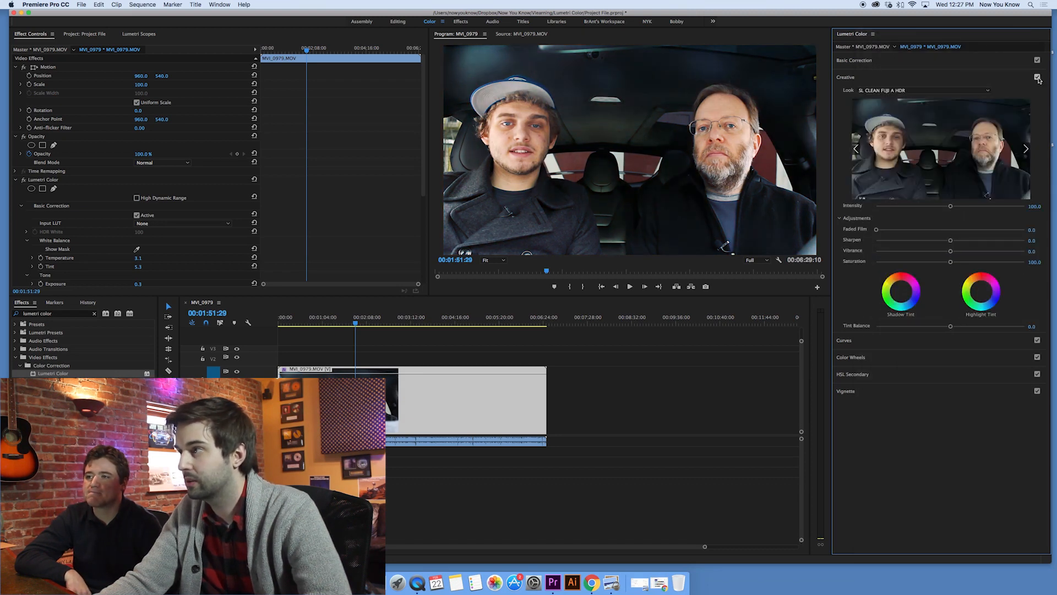
click(1038, 76)
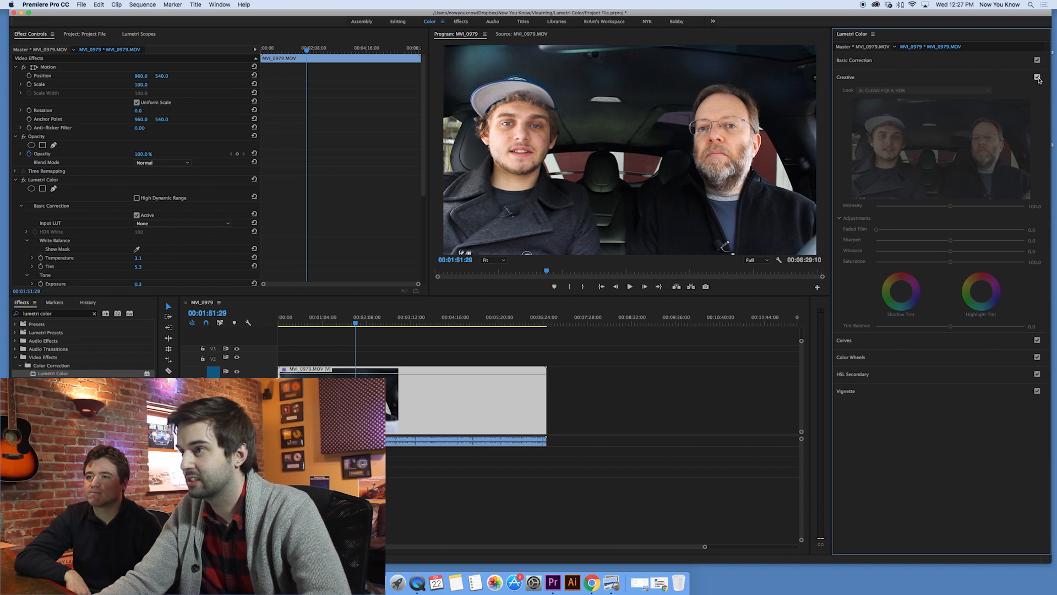
click(1037, 77)
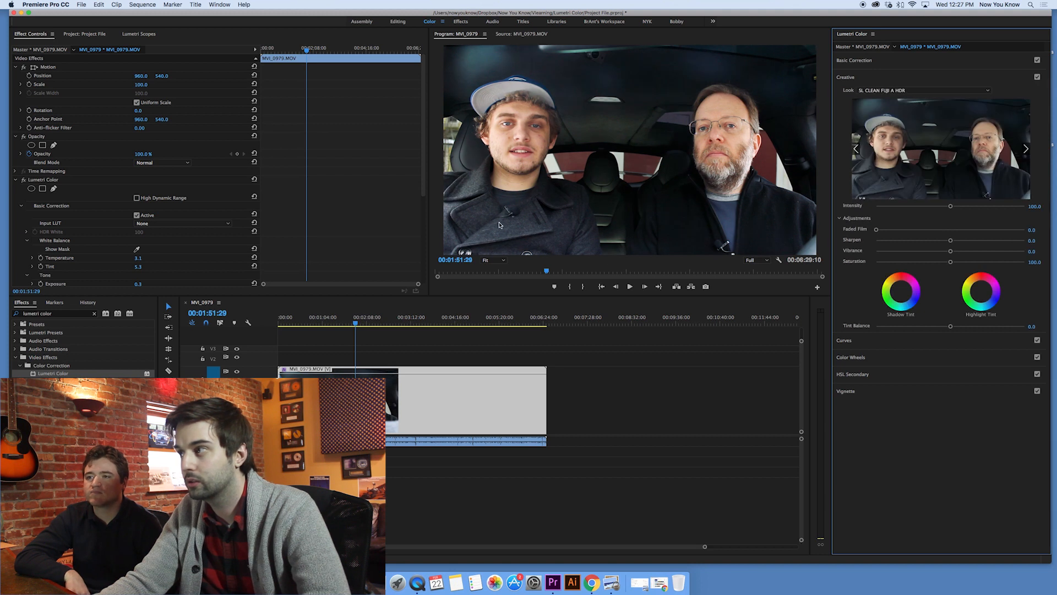
mouse_move(976, 208)
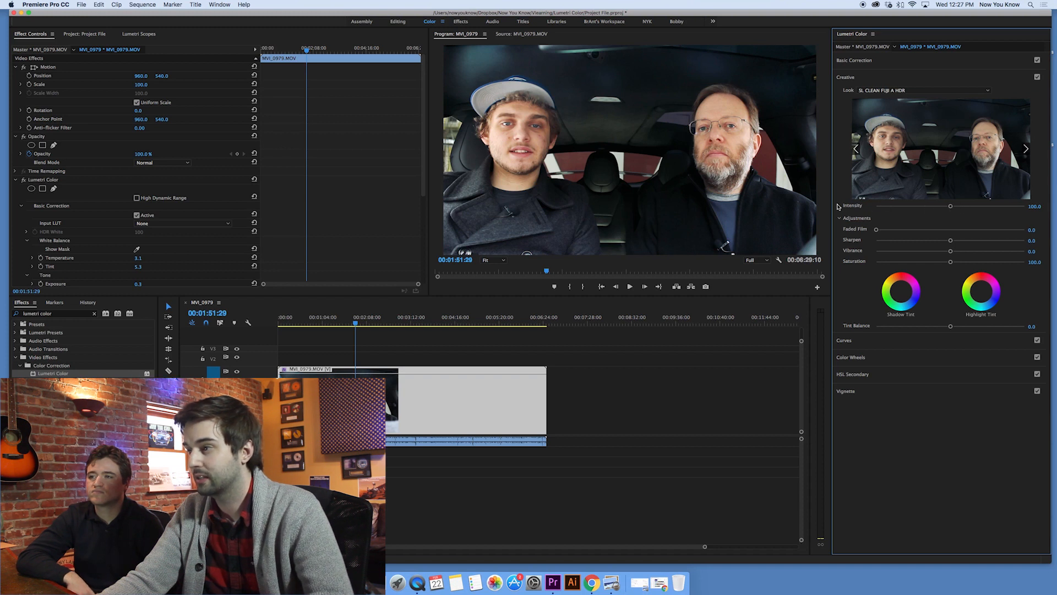
drag(950, 205, 1035, 206)
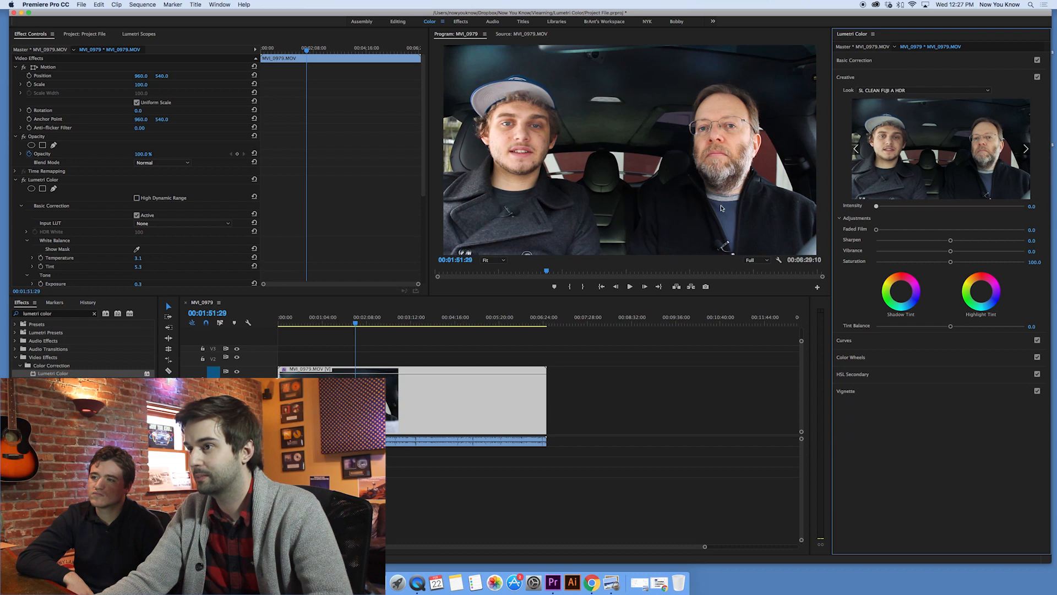
drag(877, 206, 930, 206)
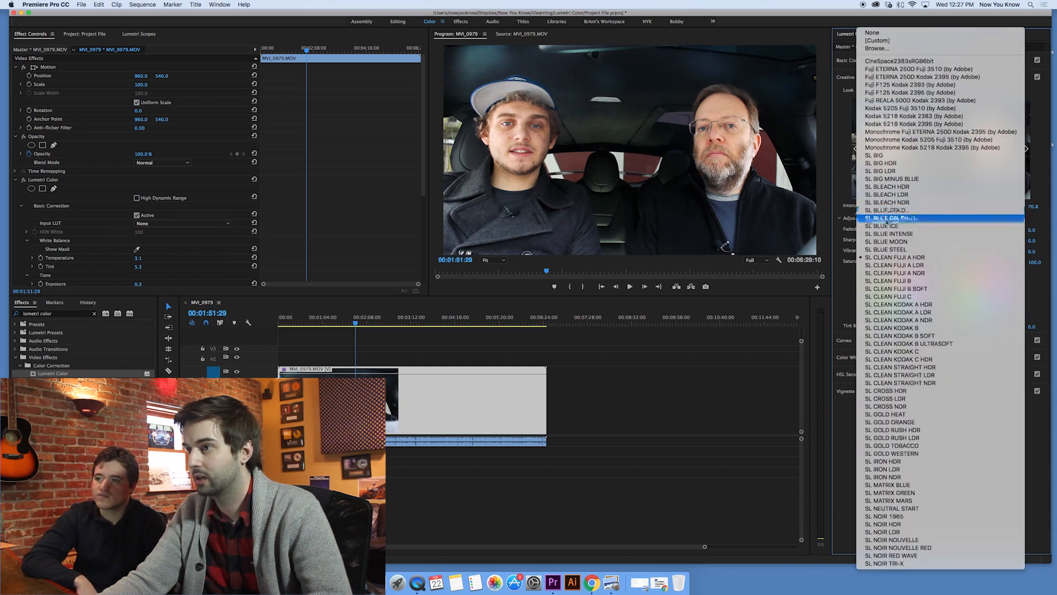
Step: Switch to the SL BLUE DAYANITE look and bring its intensity from 0 back up to 100
click(890, 218)
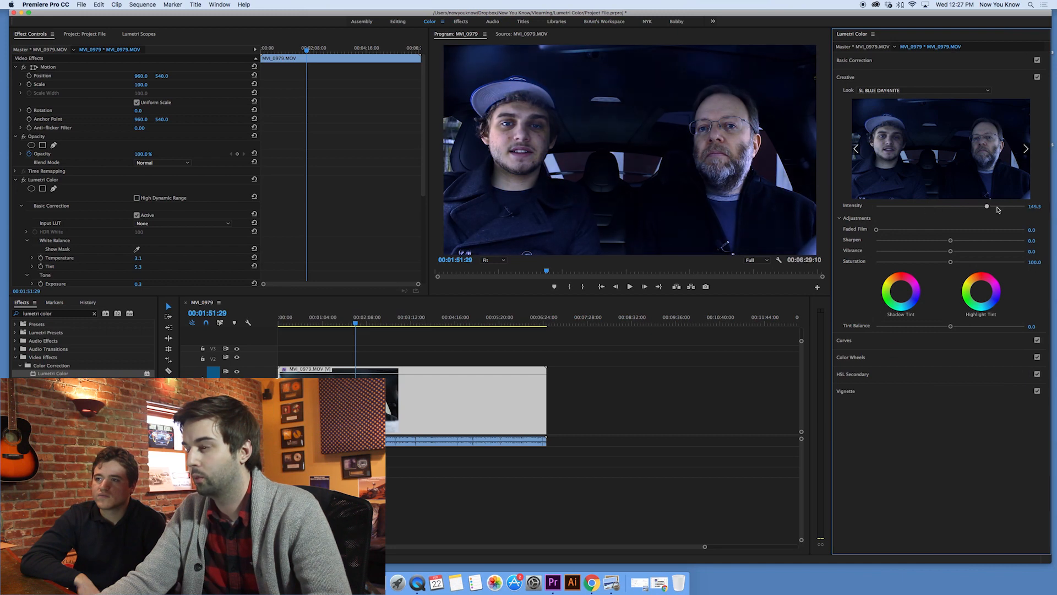
drag(987, 206, 876, 205)
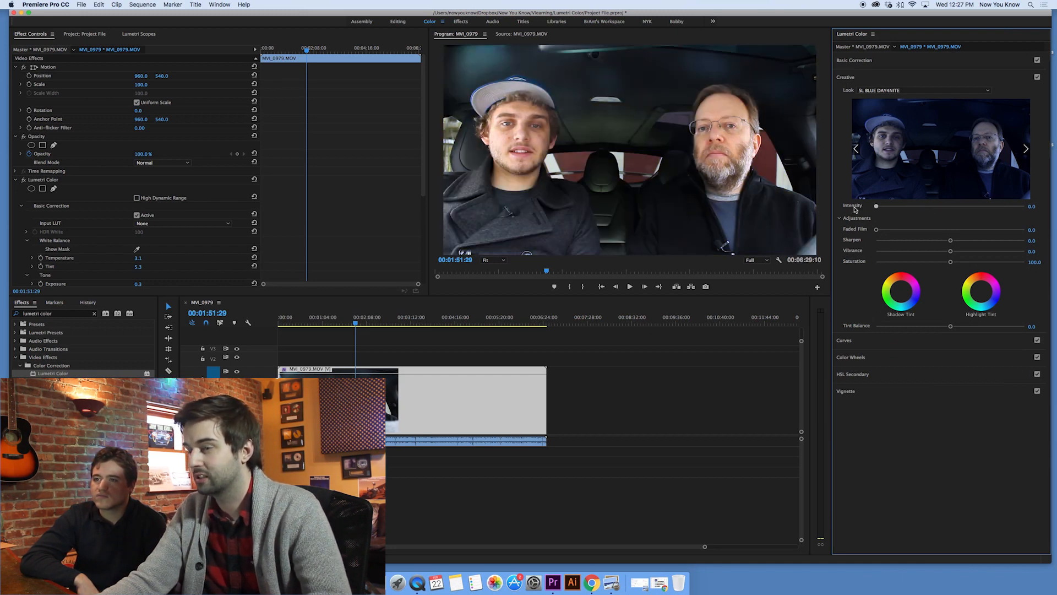
drag(877, 206, 884, 206)
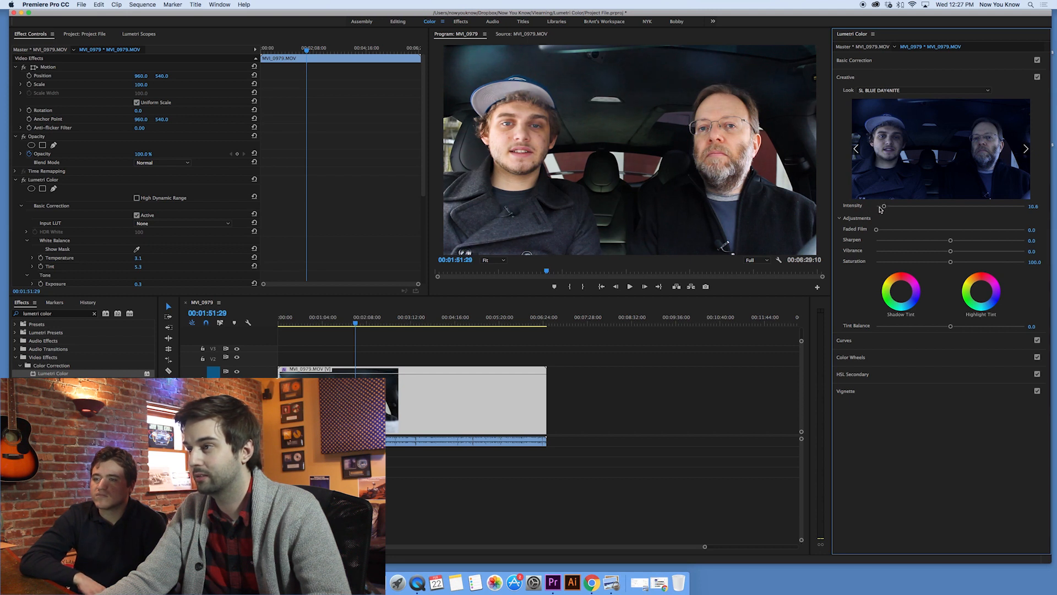
drag(883, 206, 906, 208)
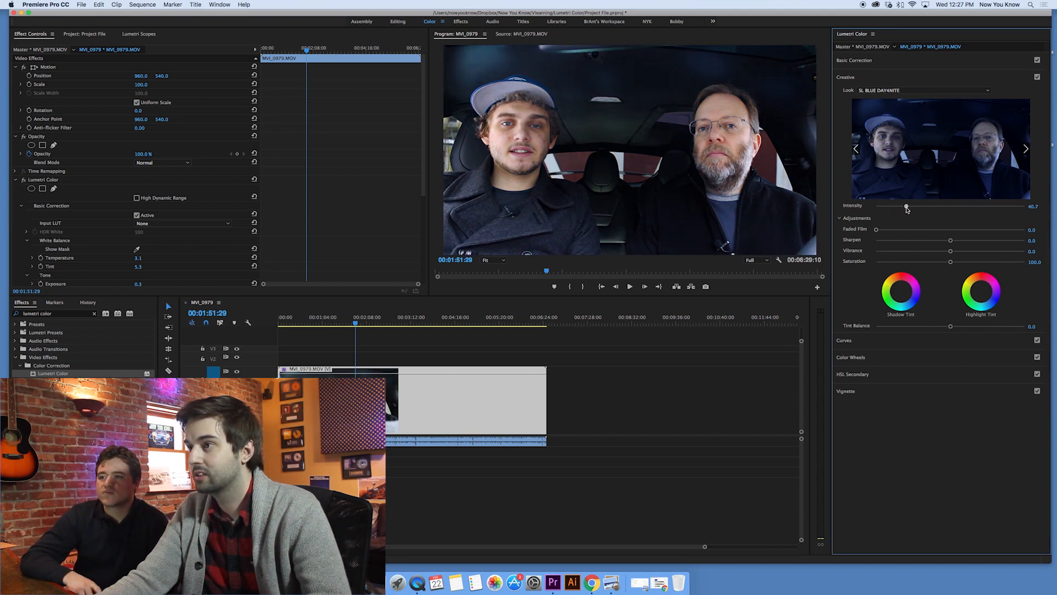
drag(907, 206, 951, 206)
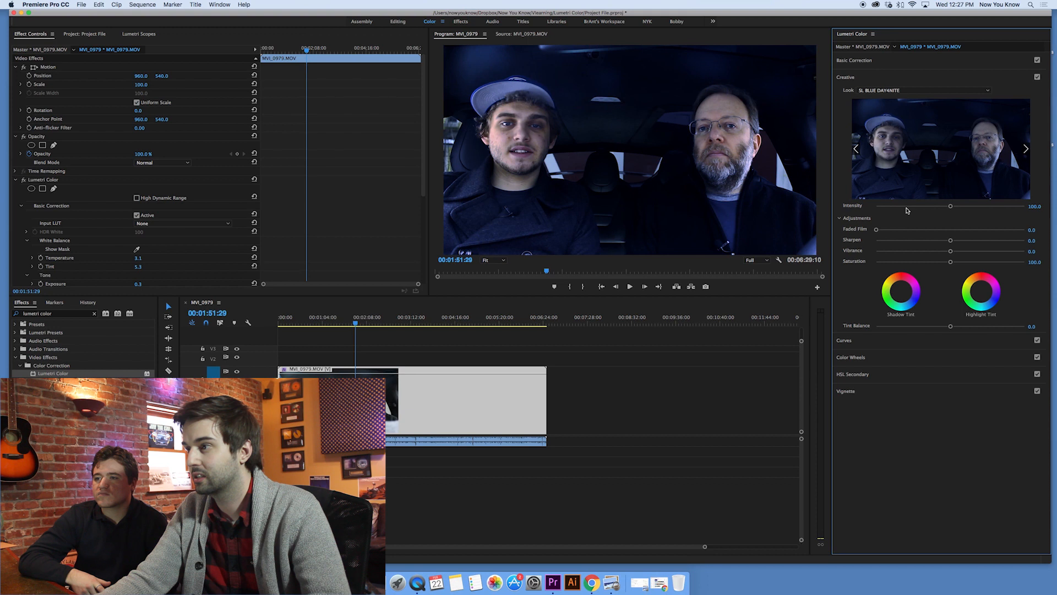
mouse_move(525, 275)
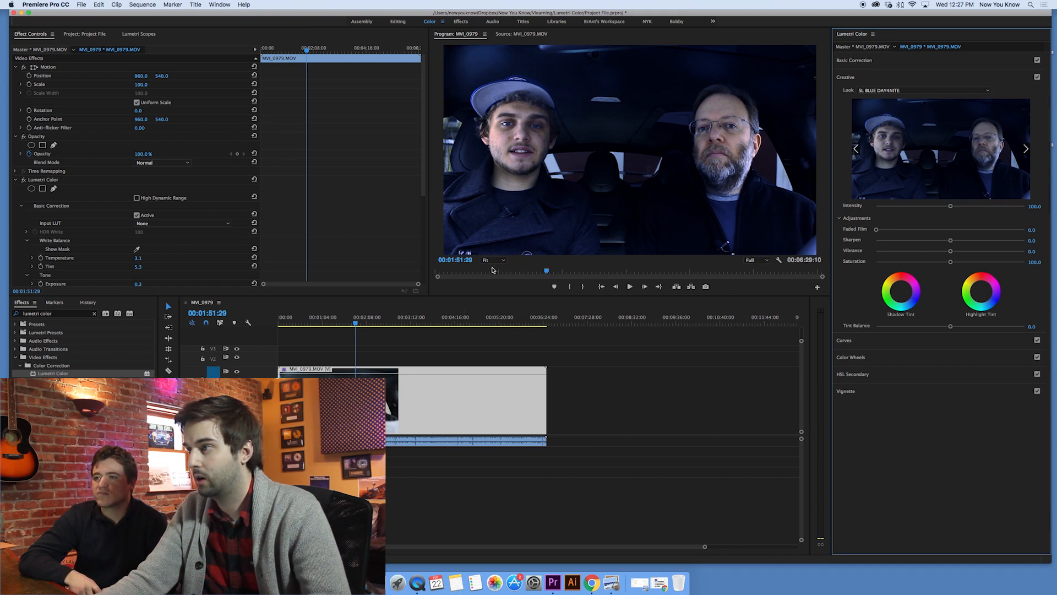
Step: Cycle through the SL CLEAN FUJI and KODAK looks and settle on SL CLEAN STRAIGHT LDR
click(917, 89)
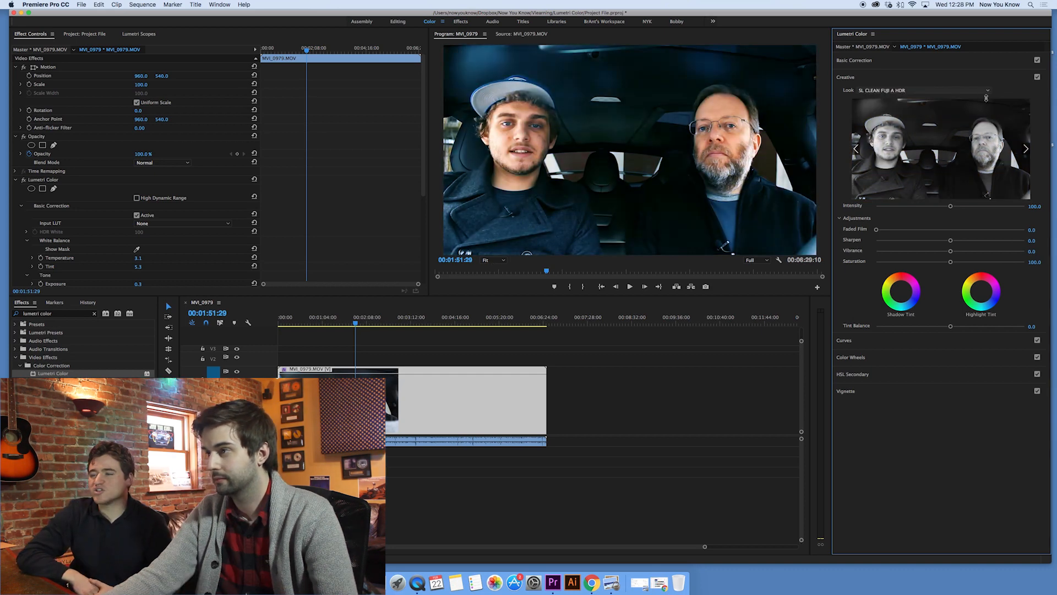
click(1025, 148)
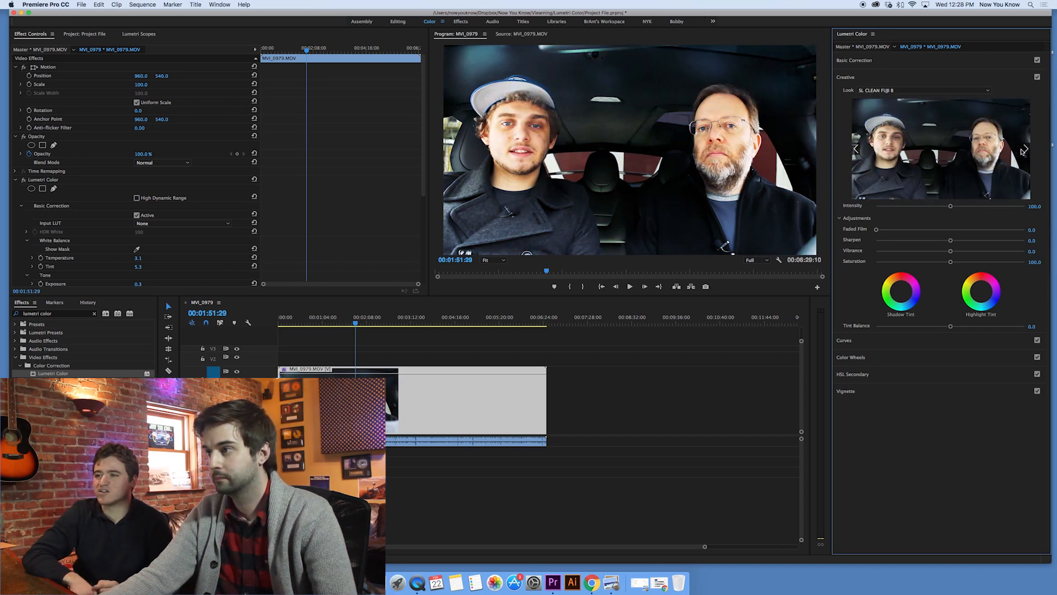
click(1025, 148)
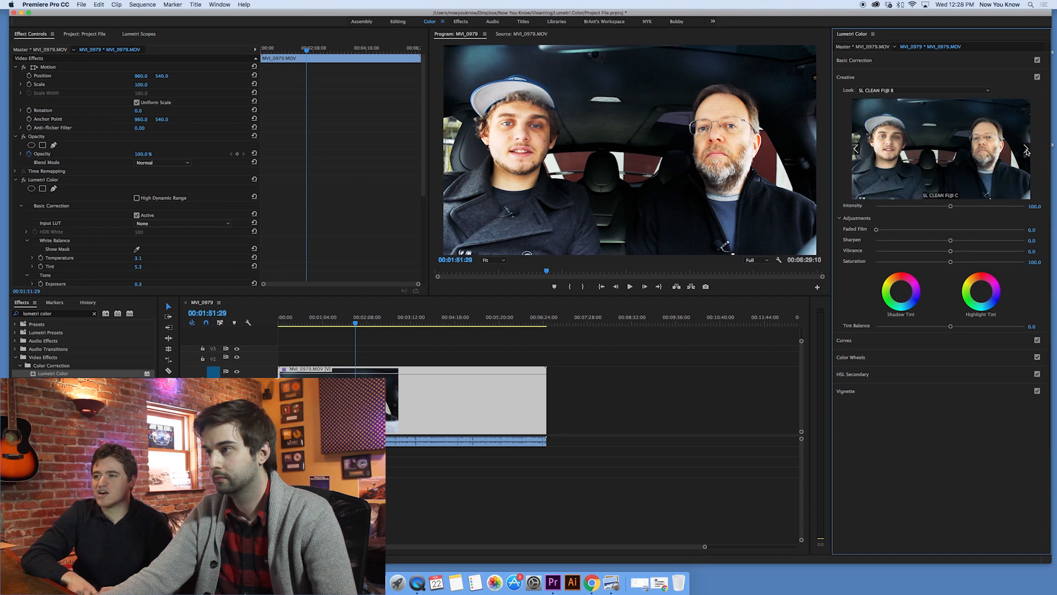
click(1026, 149)
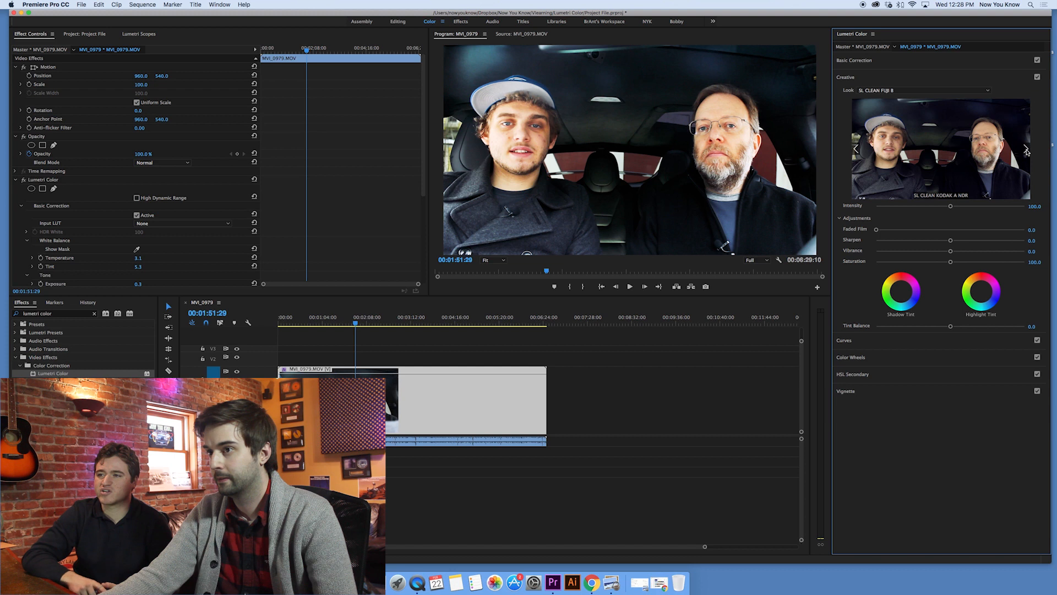
click(1025, 148)
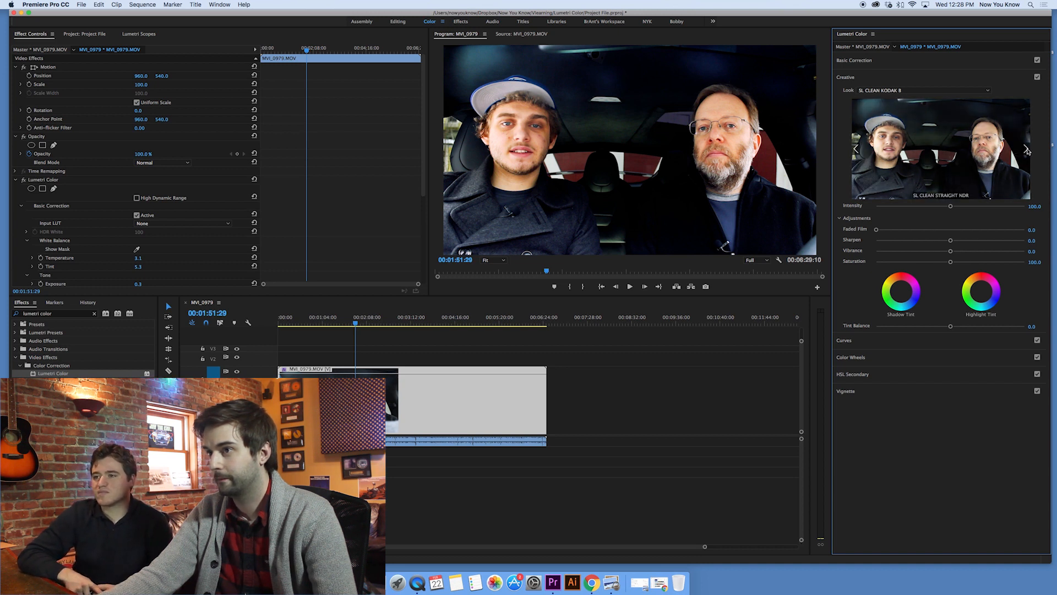
click(1025, 149)
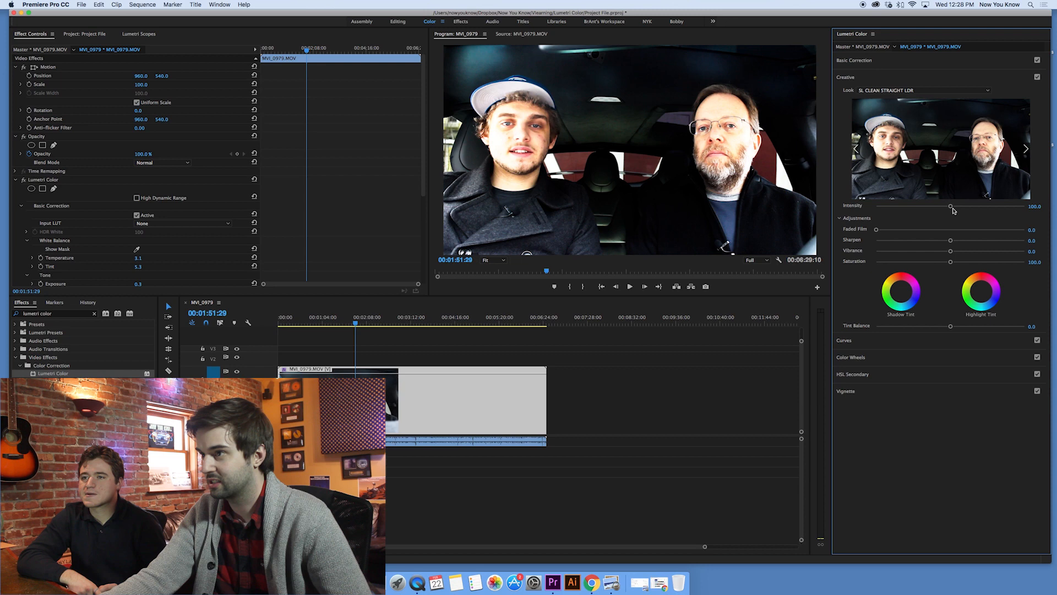
Step: Lower the look's intensity to 15 and set Faded Film to about 73.8 after testing it at full
drag(951, 207, 909, 208)
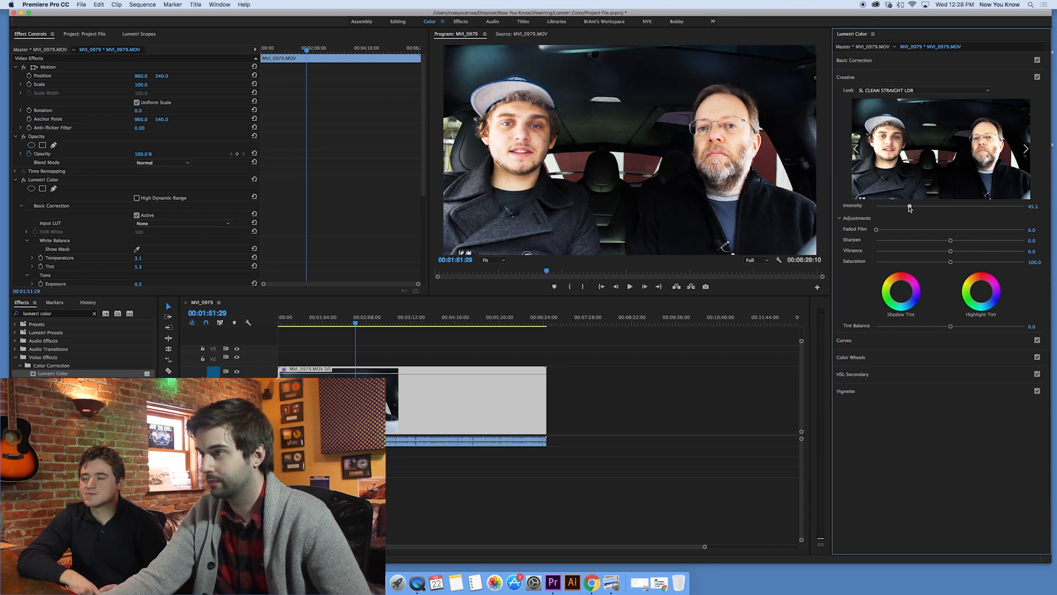
drag(909, 207, 906, 207)
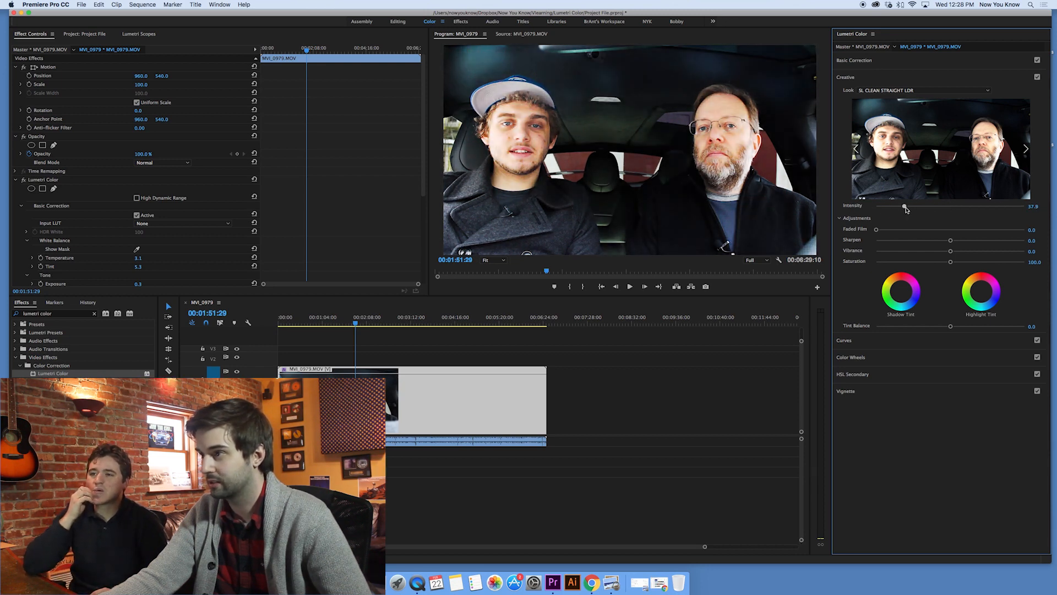
drag(905, 208, 926, 208)
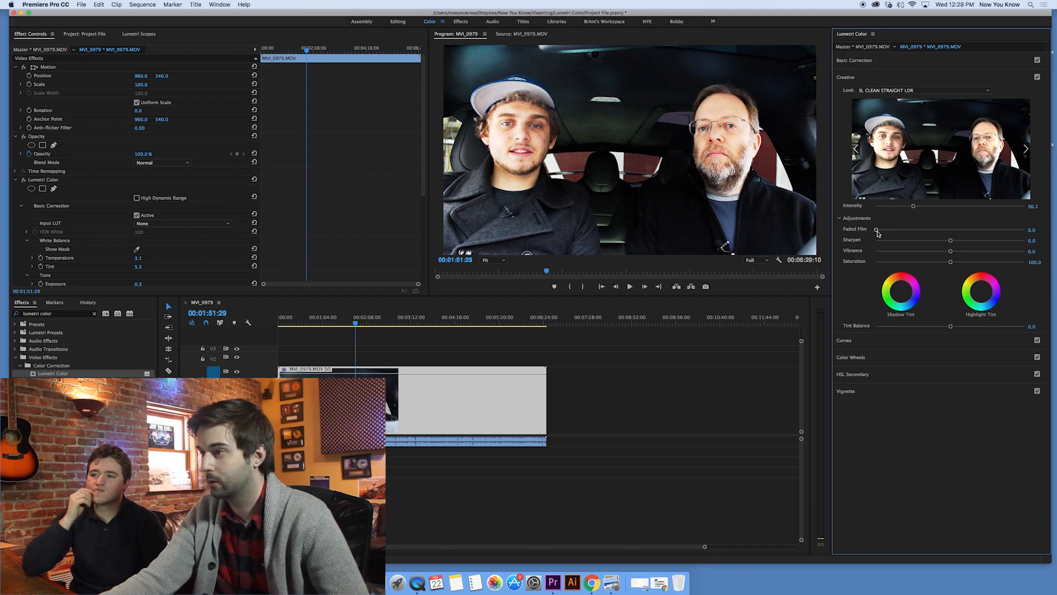
drag(877, 229, 1025, 229)
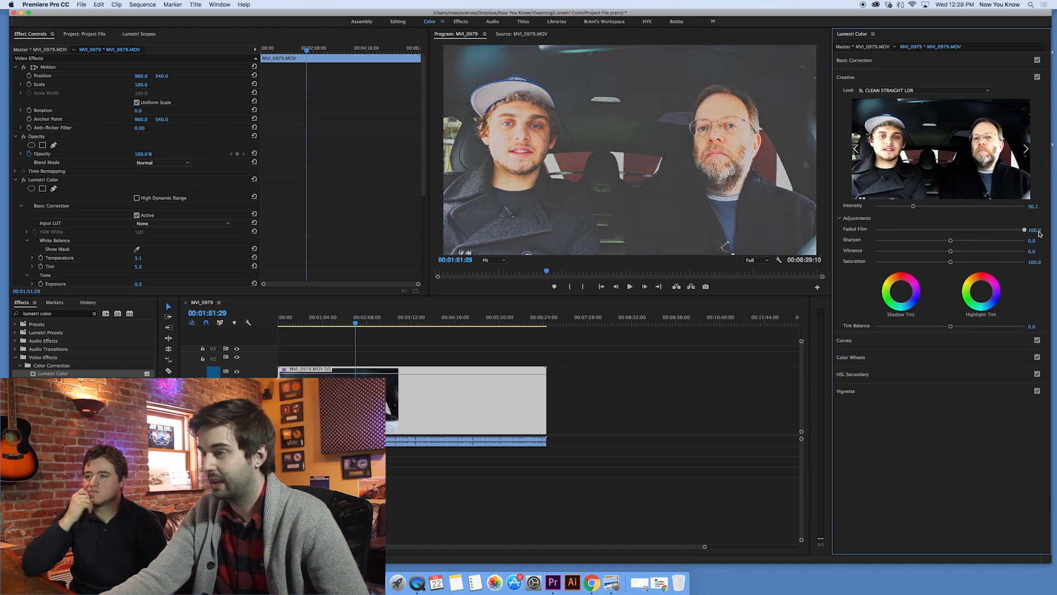
drag(1024, 230, 1001, 230)
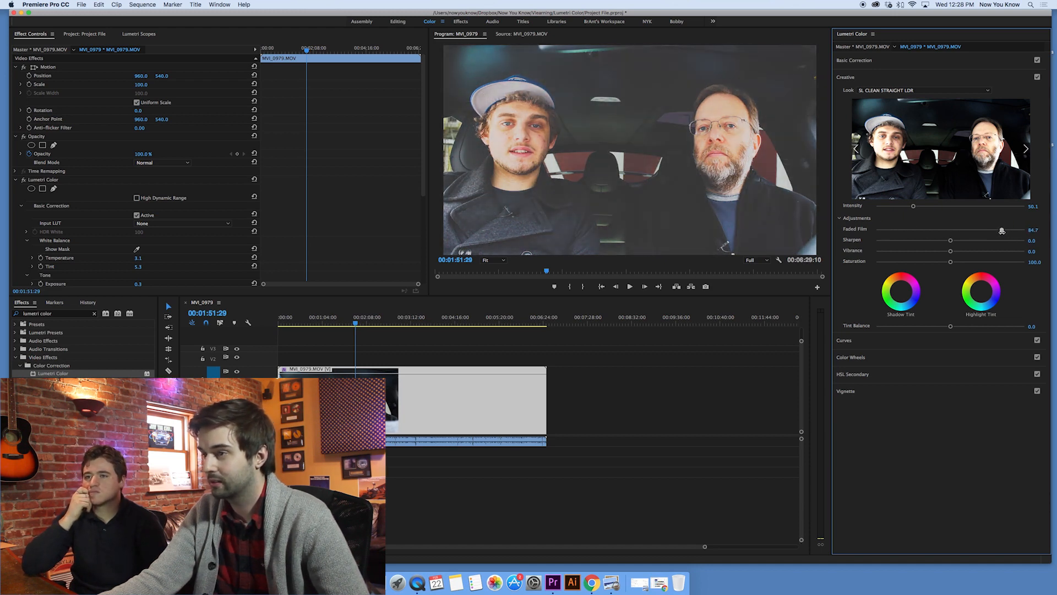
drag(915, 206, 901, 206)
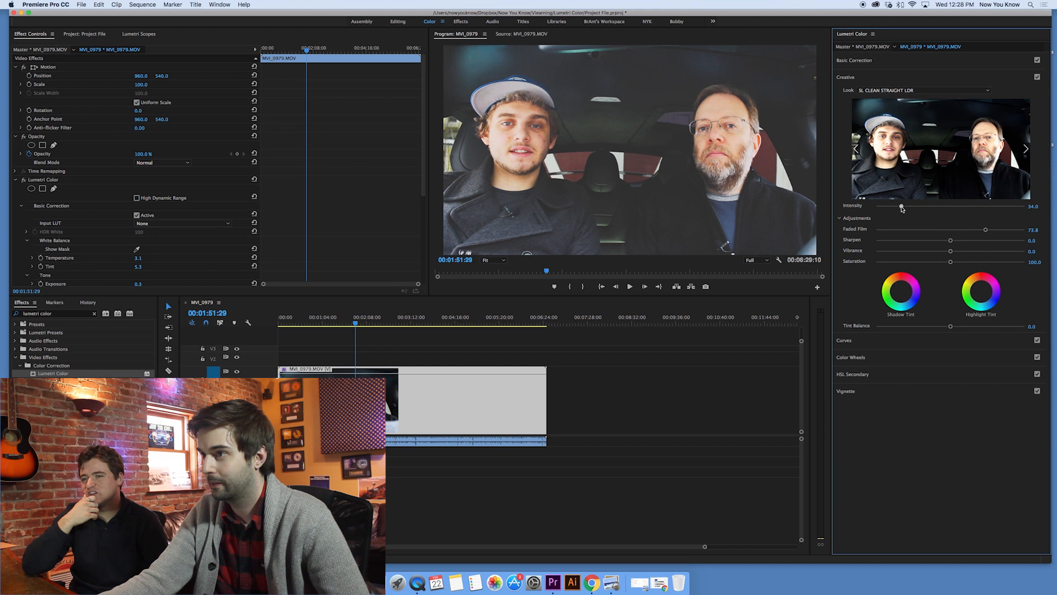
drag(902, 206, 886, 206)
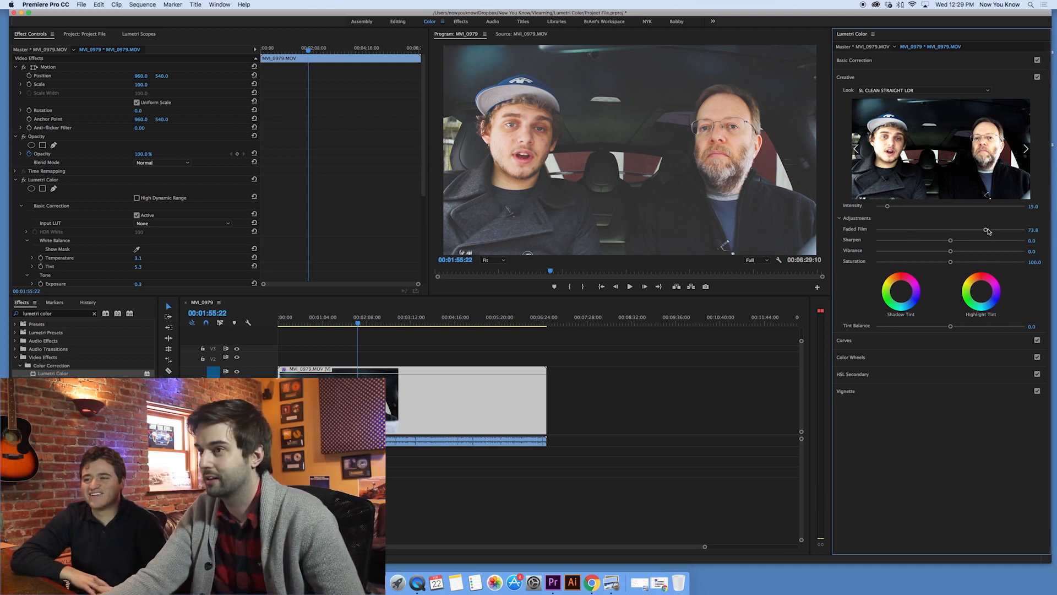
Step: Reset Faded Film to 0 and set Sharpen to about 30.9 after trying lower values
drag(988, 229, 876, 229)
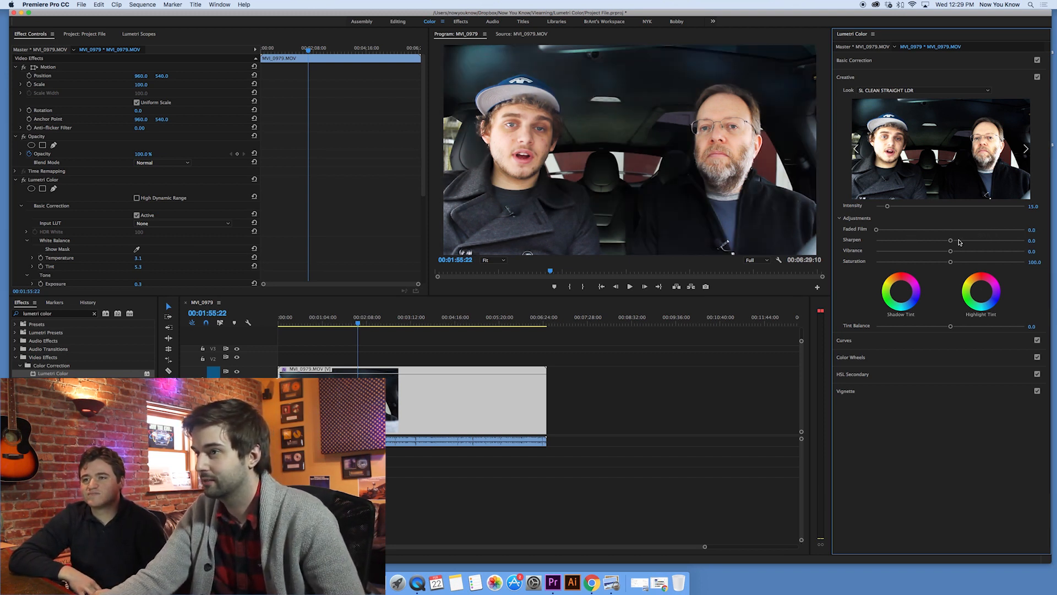
drag(951, 240, 968, 240)
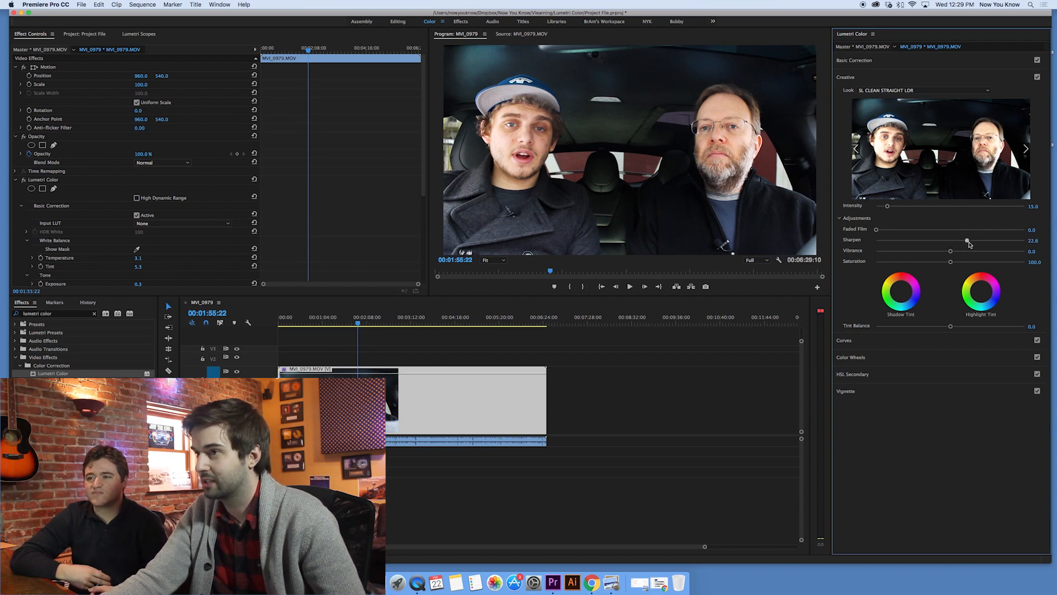
drag(968, 241, 979, 241)
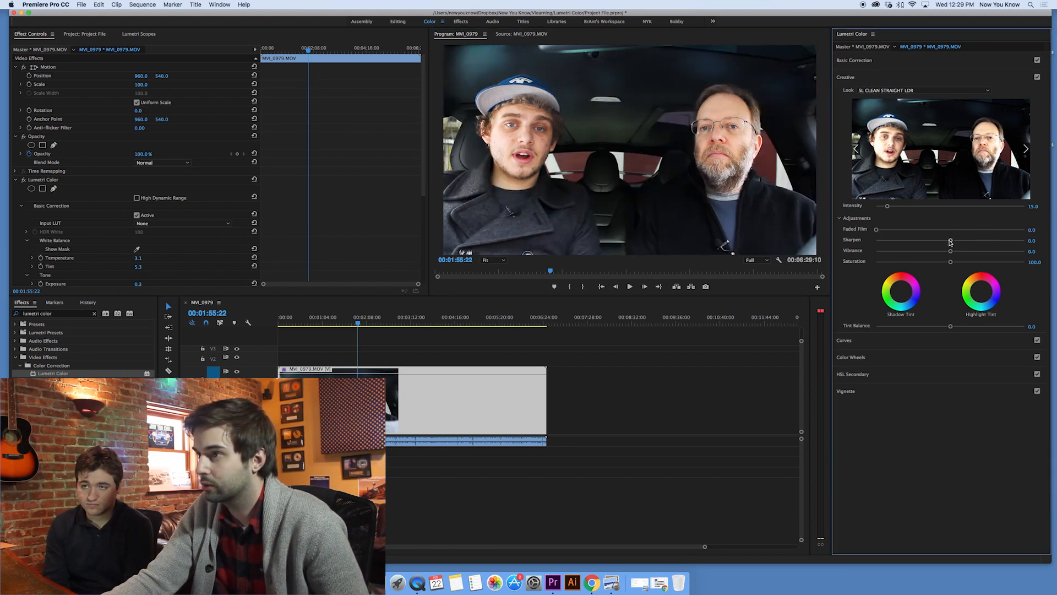
drag(951, 240, 980, 240)
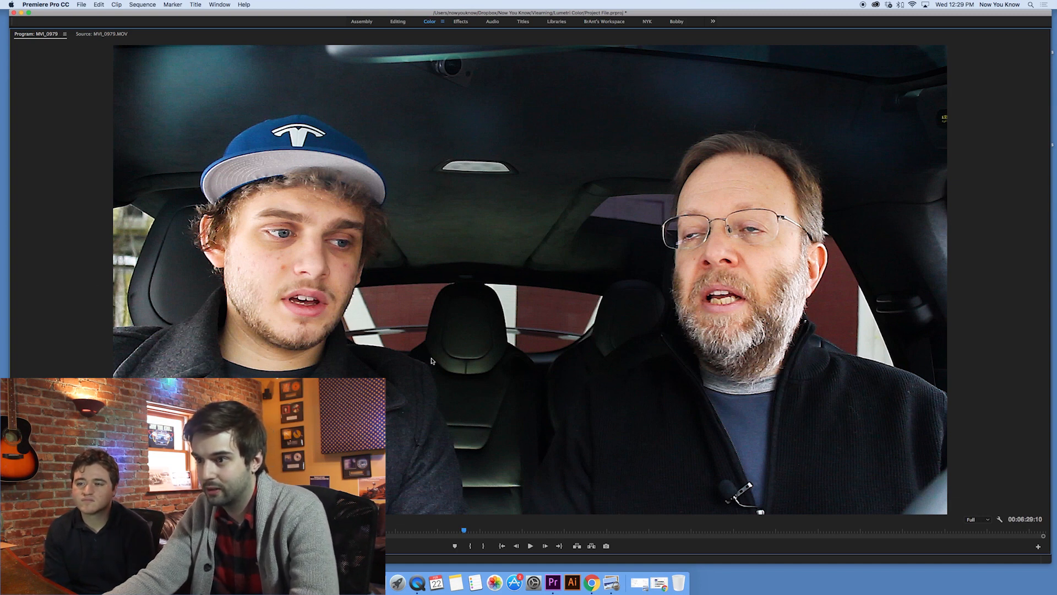
click(428, 20)
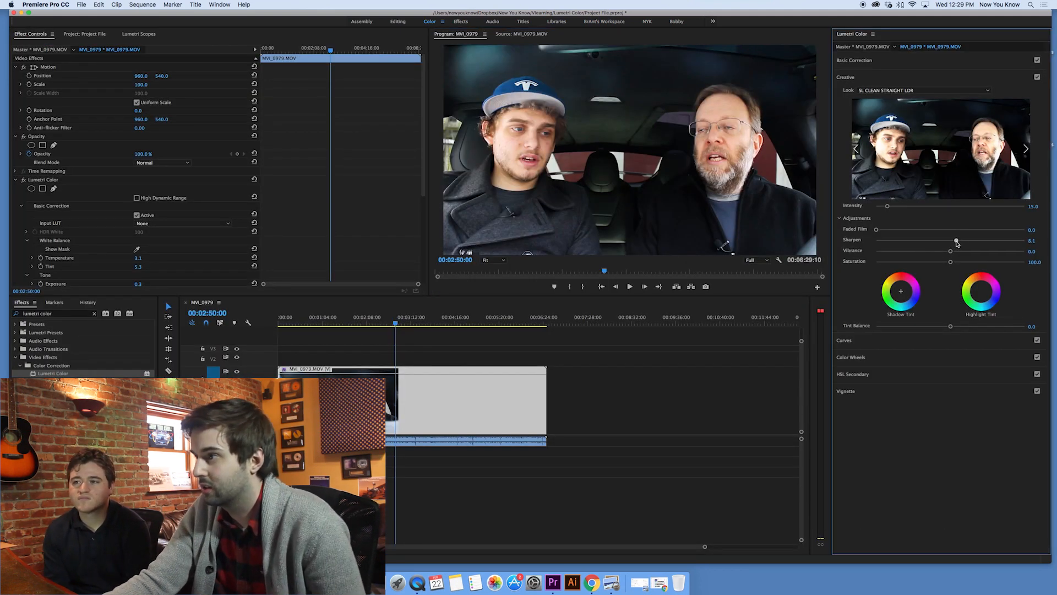
drag(956, 242, 972, 241)
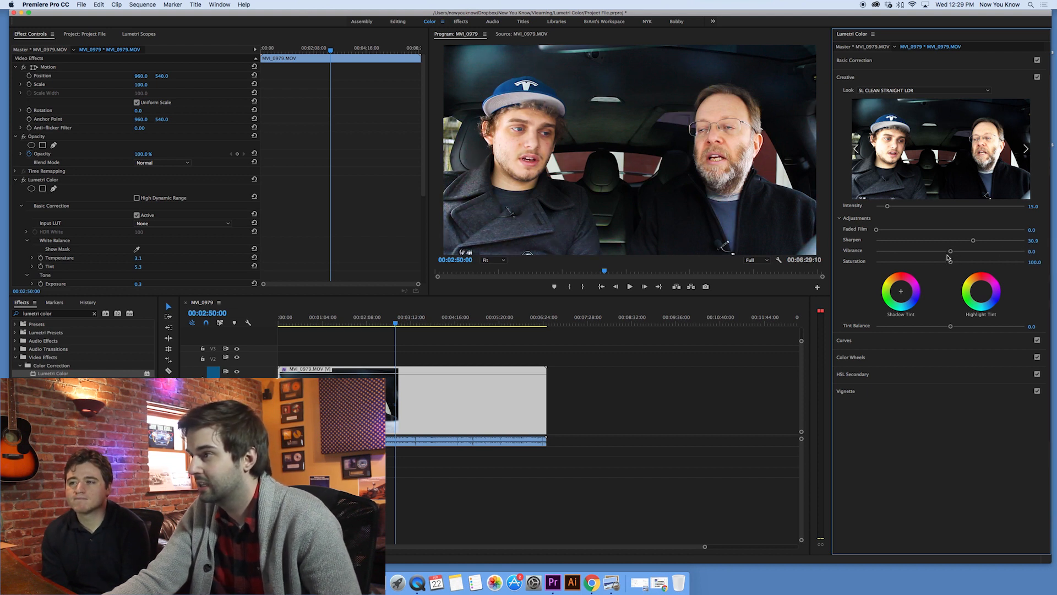
Step: Test Vibrance and Saturation at their extremes, then leave Vibrance at 0 and Saturation at 100
drag(877, 251, 1005, 251)
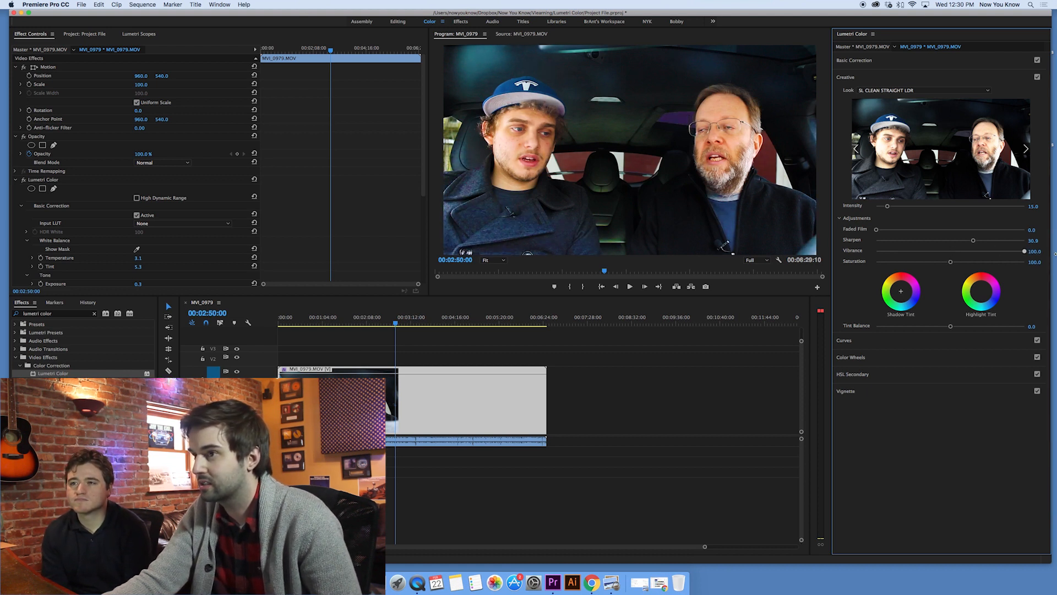
drag(1004, 251, 877, 252)
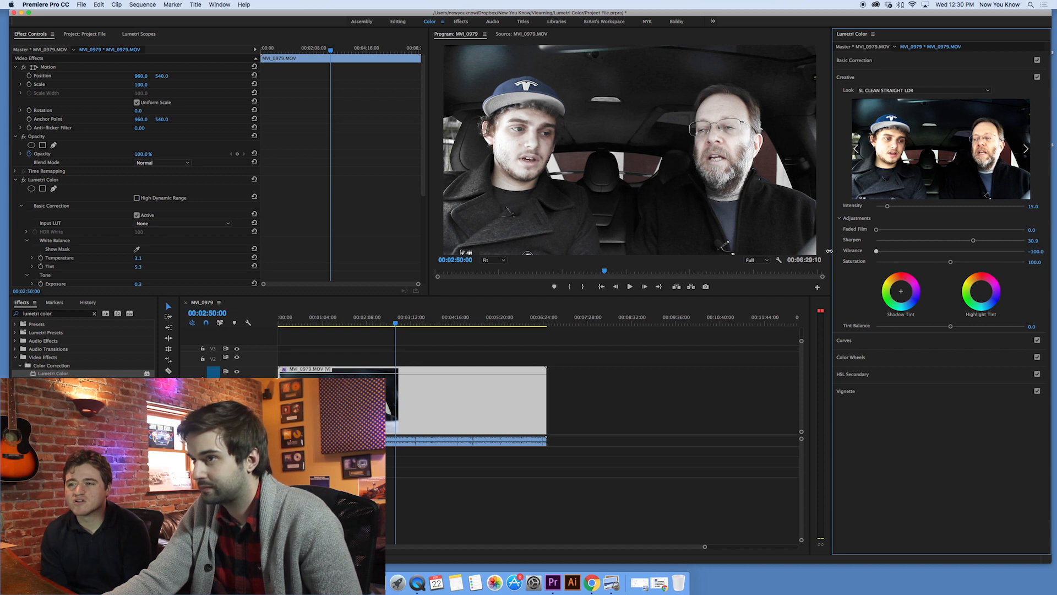
drag(876, 251, 1026, 251)
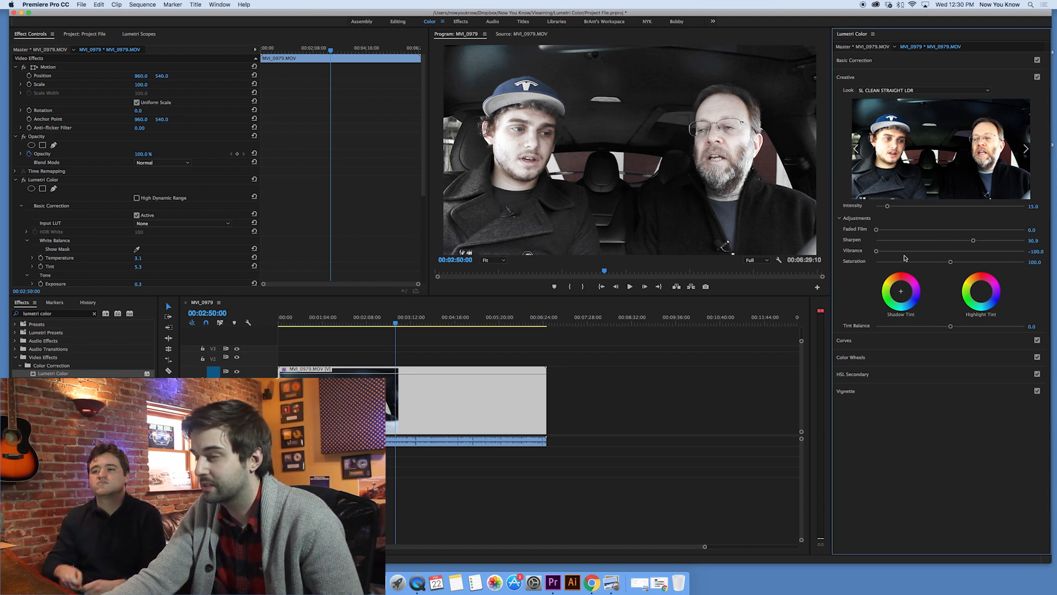
drag(877, 251, 950, 252)
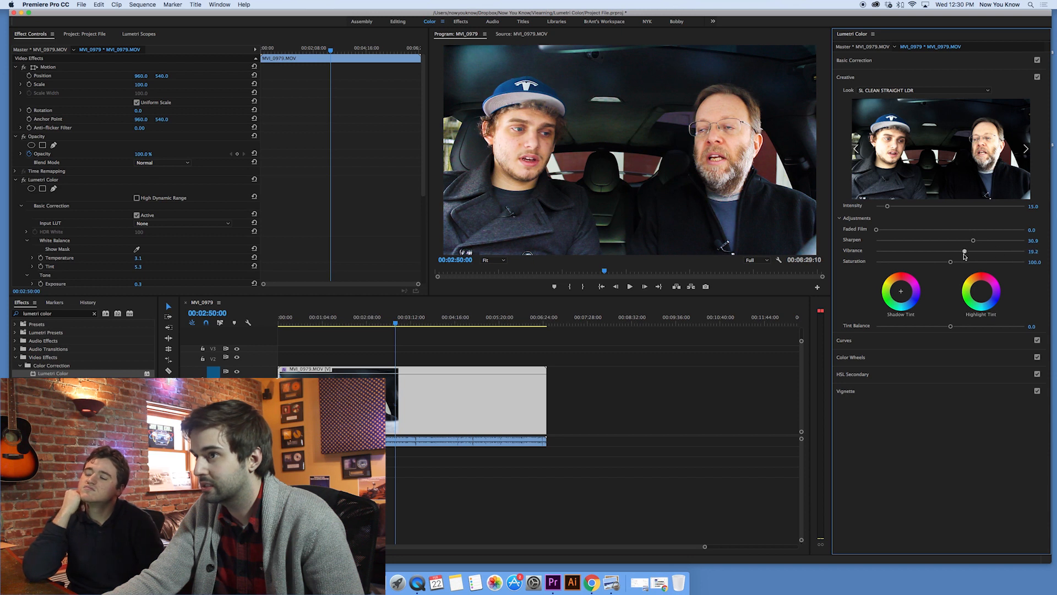
drag(965, 251, 950, 251)
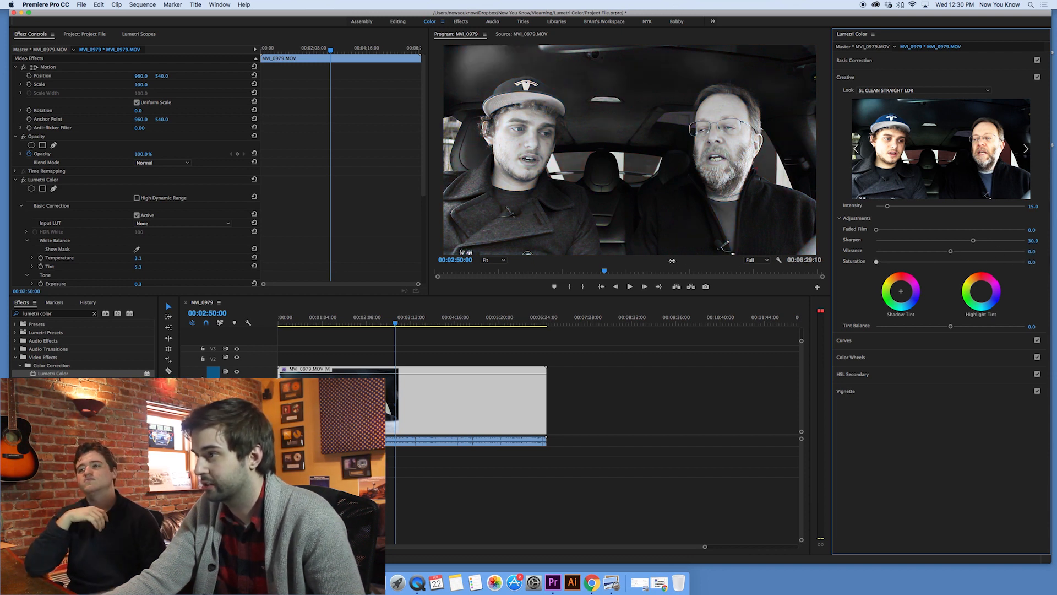
drag(876, 262, 1056, 262)
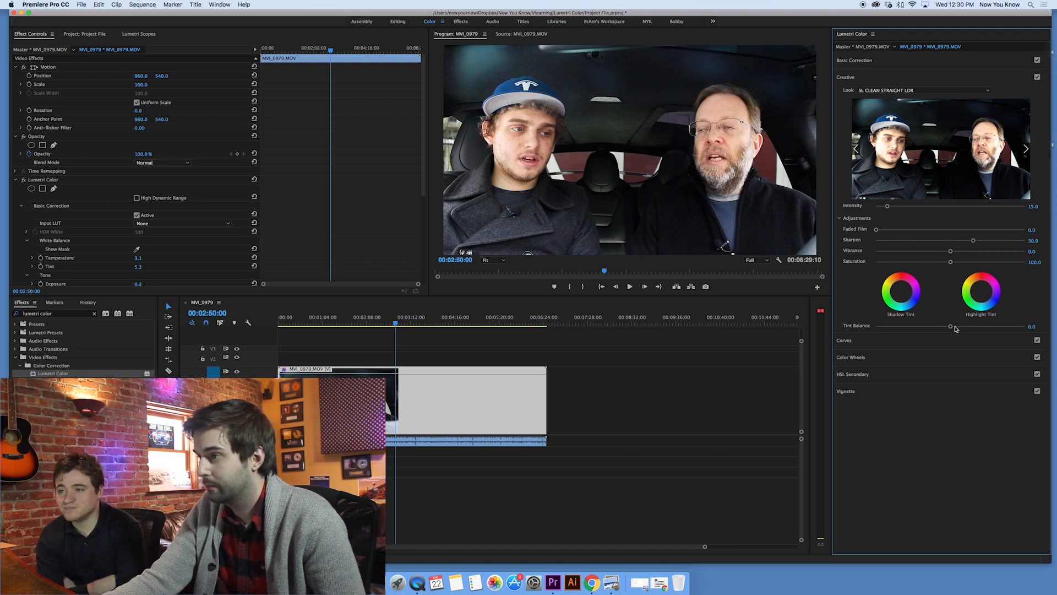
Step: Expand Curves, bend the RGB curve to shift the tones, then pull it back to a natural look
click(844, 93)
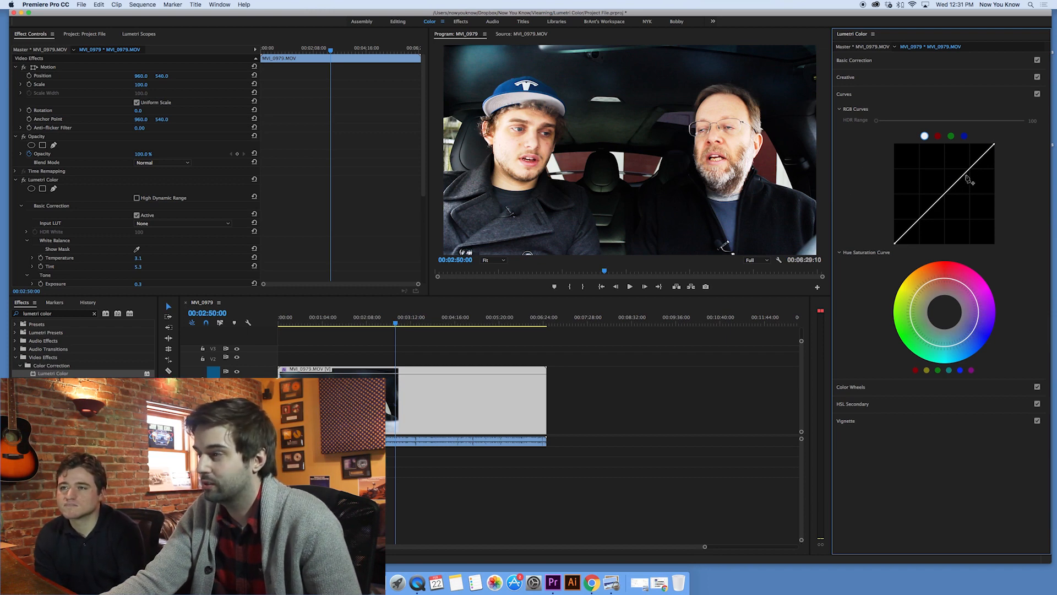
drag(969, 179, 956, 215)
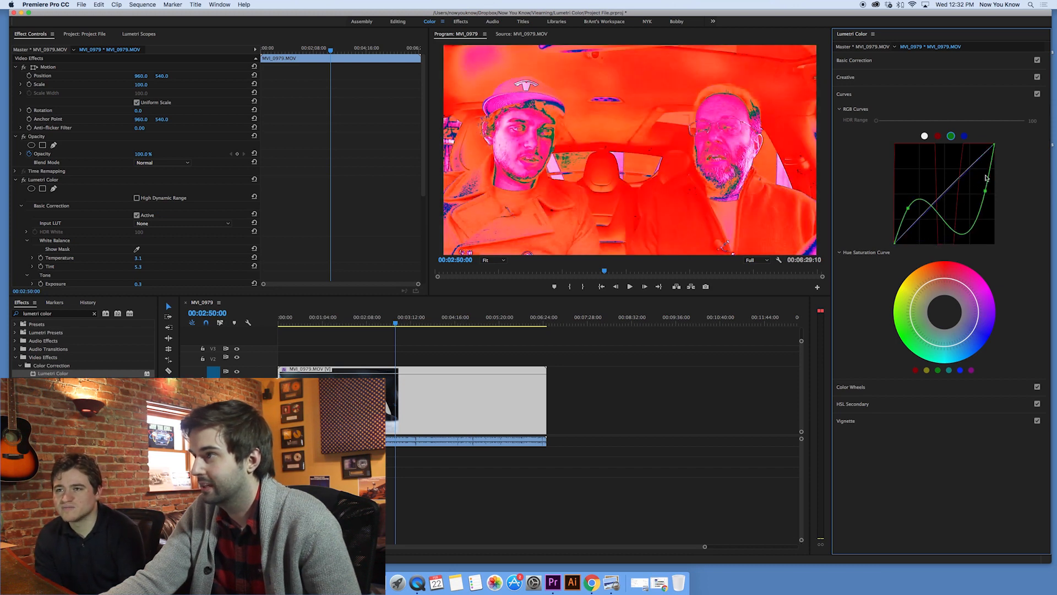
drag(988, 192, 987, 152)
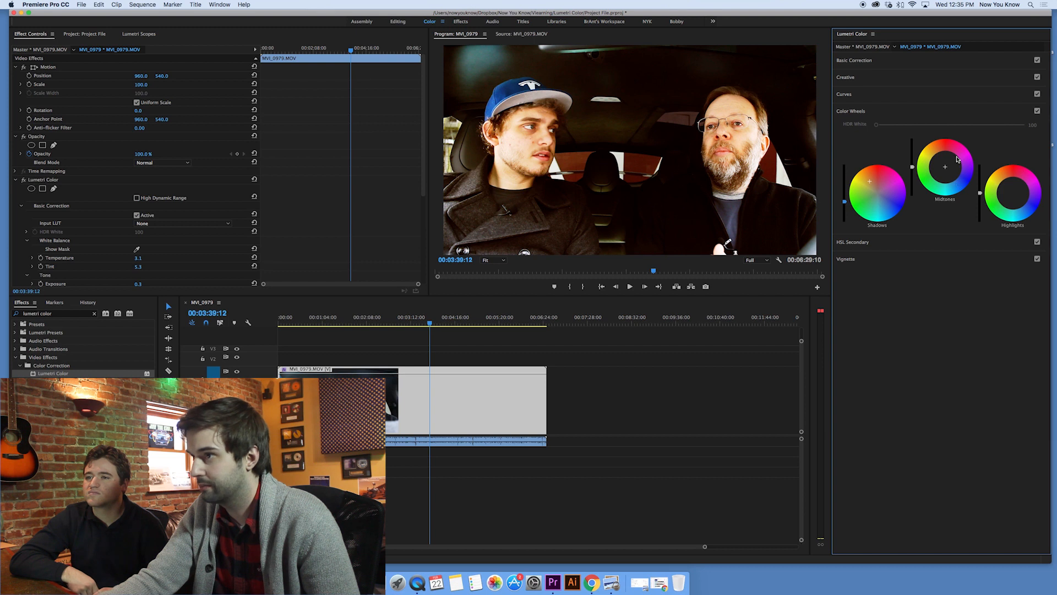
Step: Tint the midtones toward red and highlights toward yellow-green, then play the clip to preview
drag(945, 166, 954, 150)
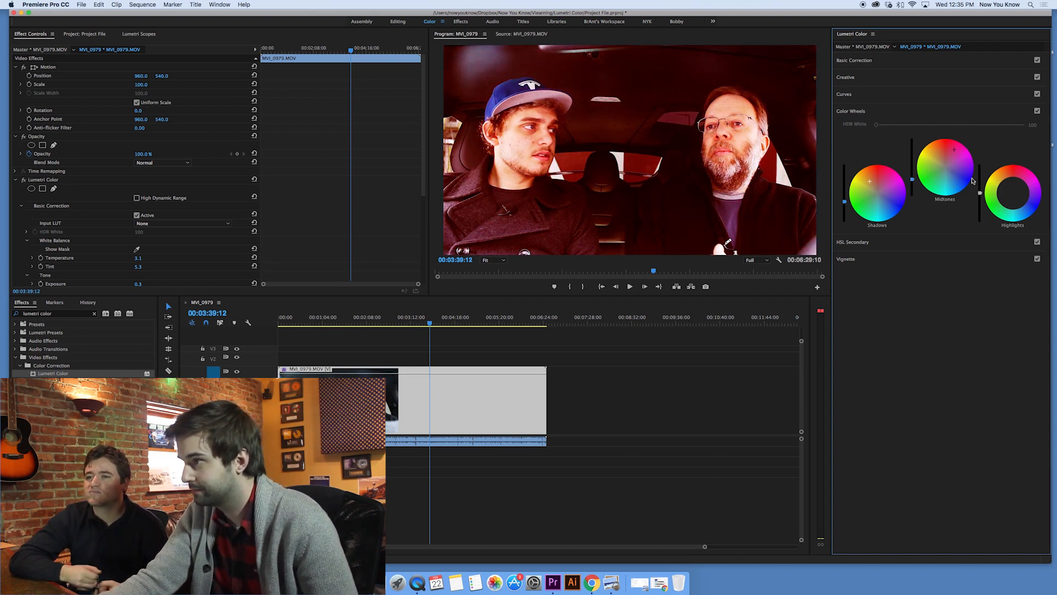
drag(972, 179, 996, 207)
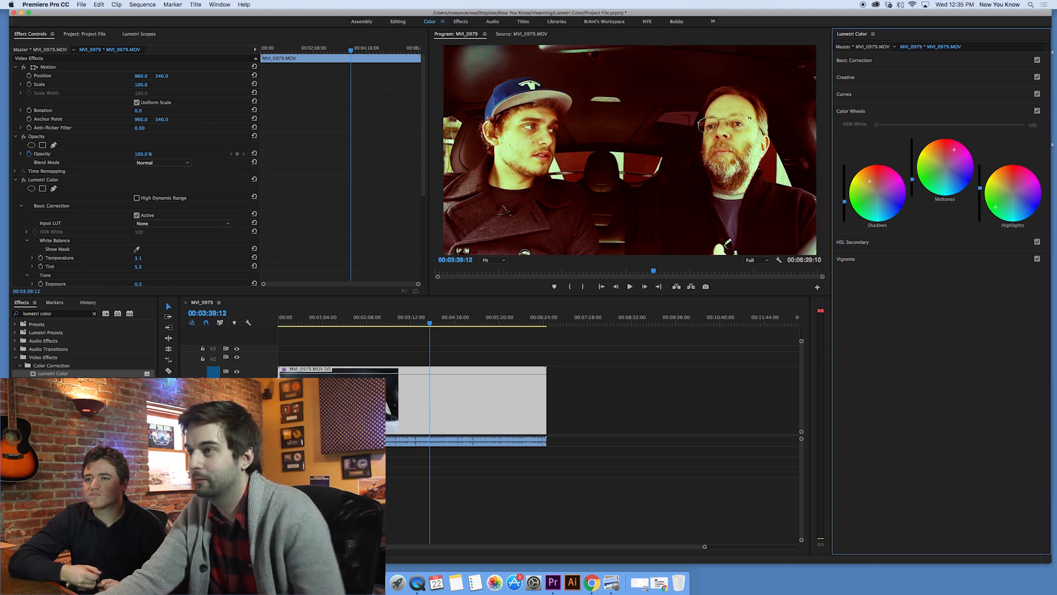
click(629, 287)
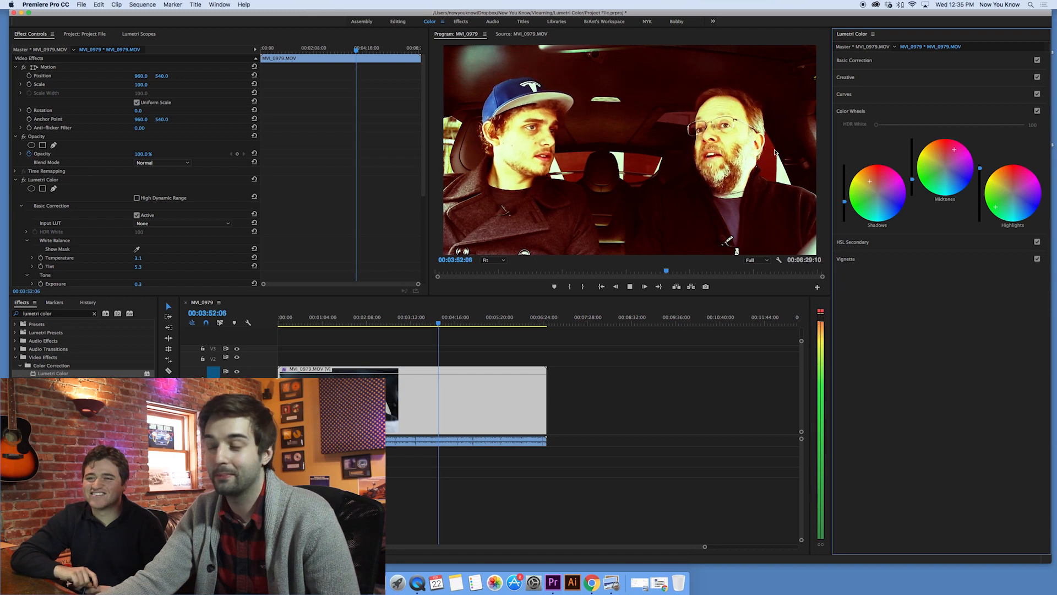
click(643, 286)
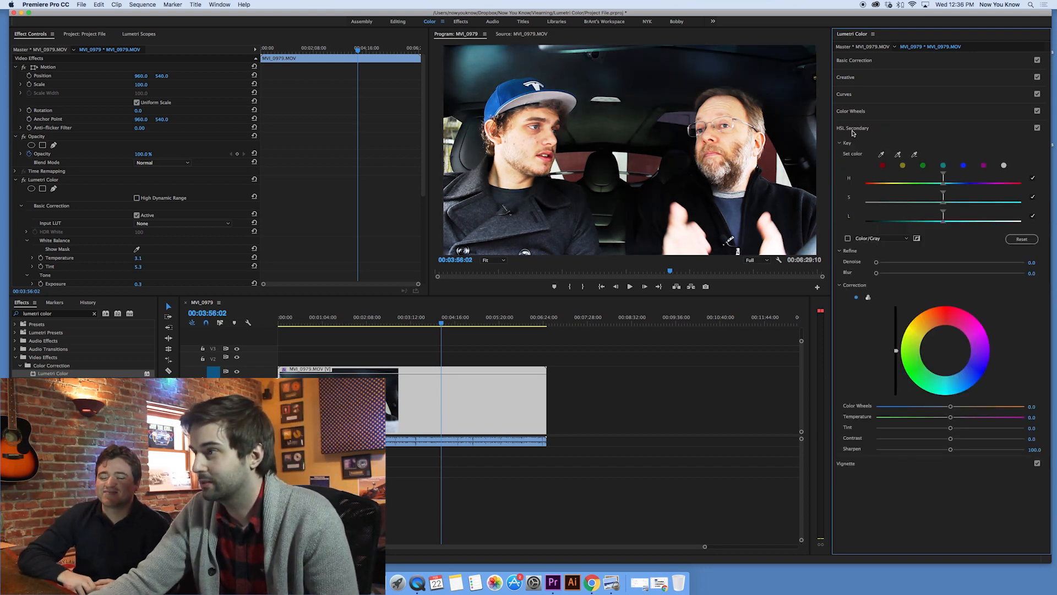
Step: Collapse and re-toggle the HSL Secondary section and expand the Vignette settings
click(853, 127)
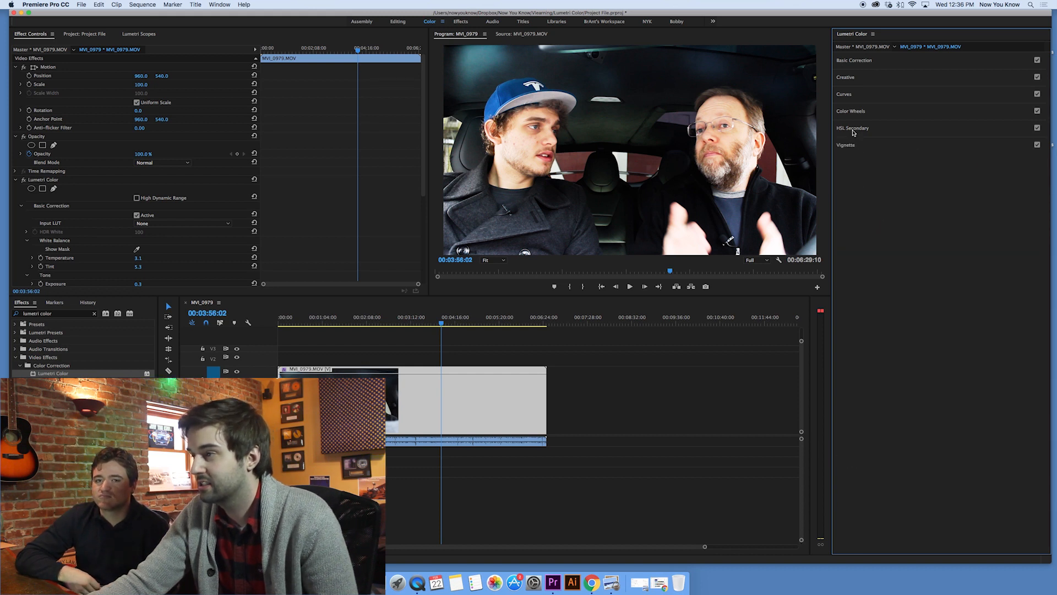
click(853, 127)
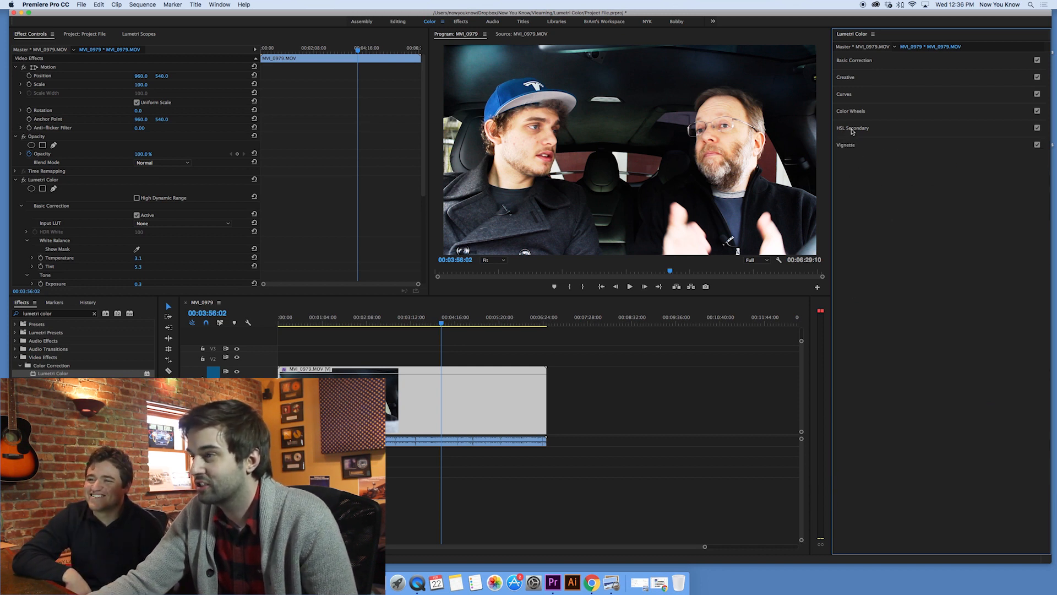
click(846, 144)
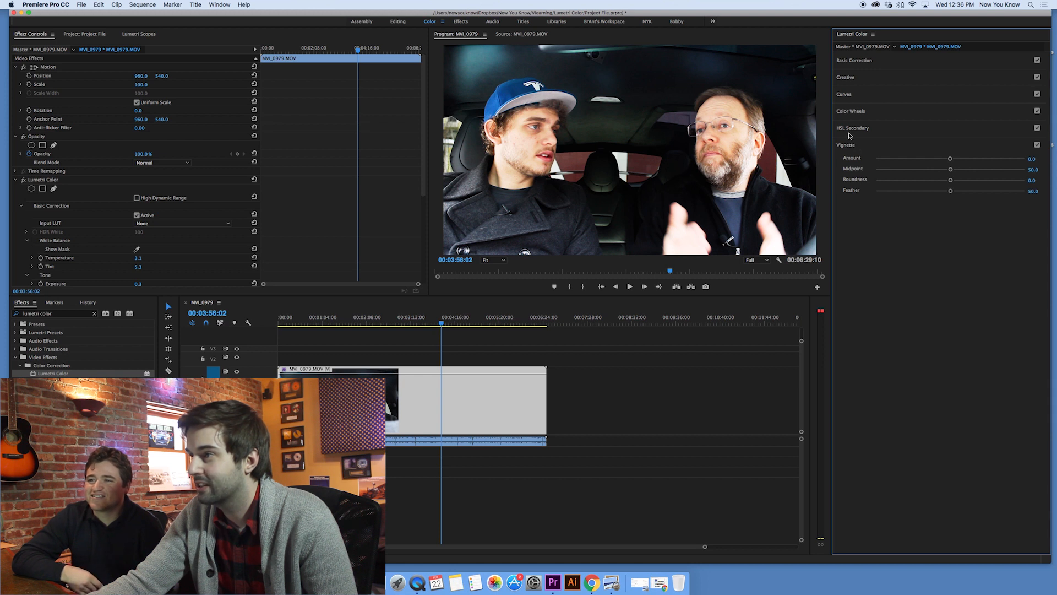
Step: Set the vignette Amount to a light 1.2, keeping midpoint 50, roundness 0 and feather 50
click(852, 128)
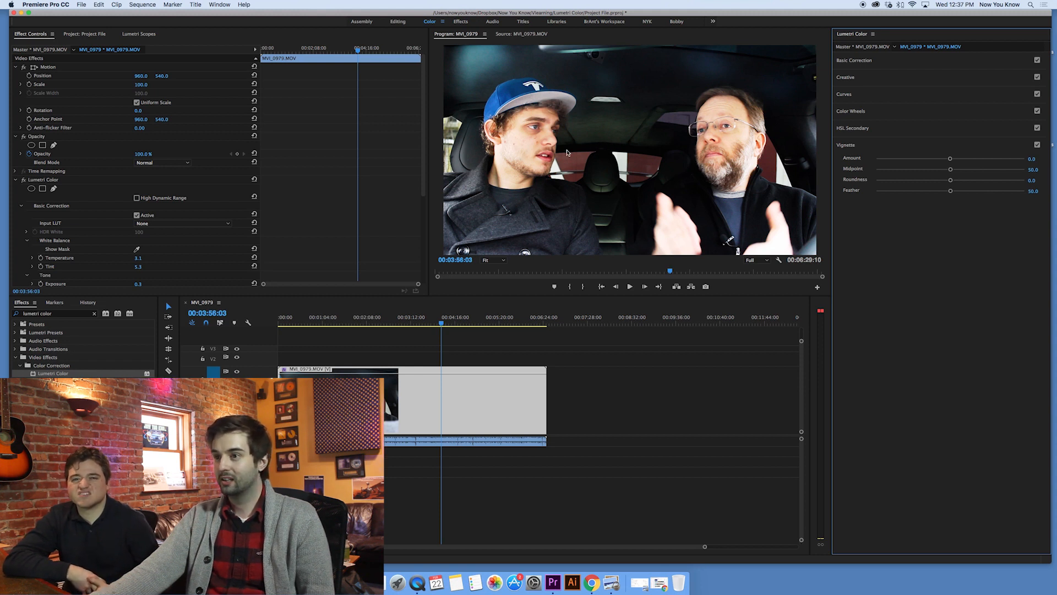
mouse_move(548, 238)
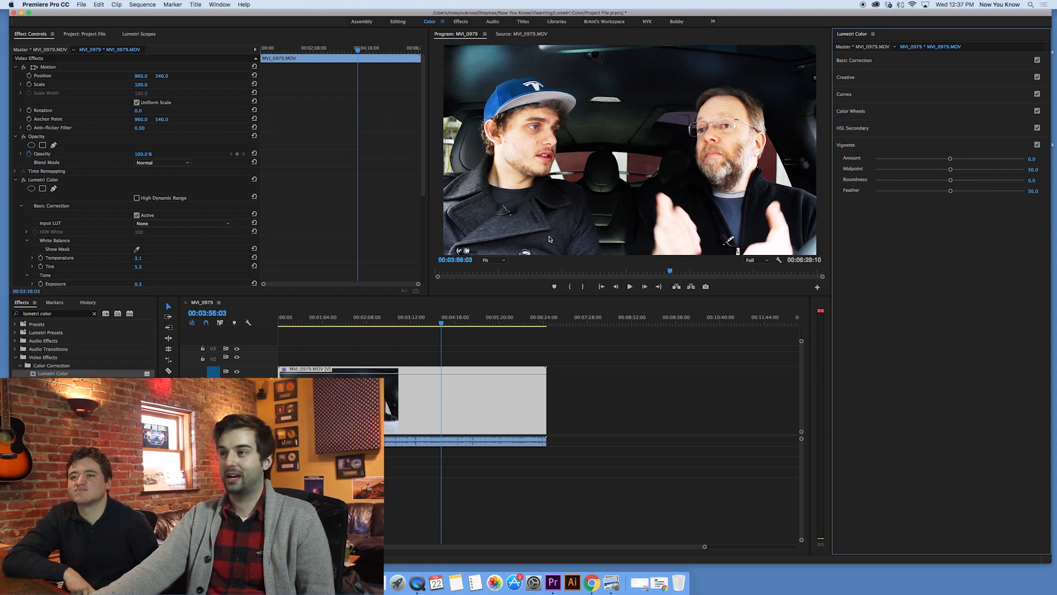
mouse_move(511, 192)
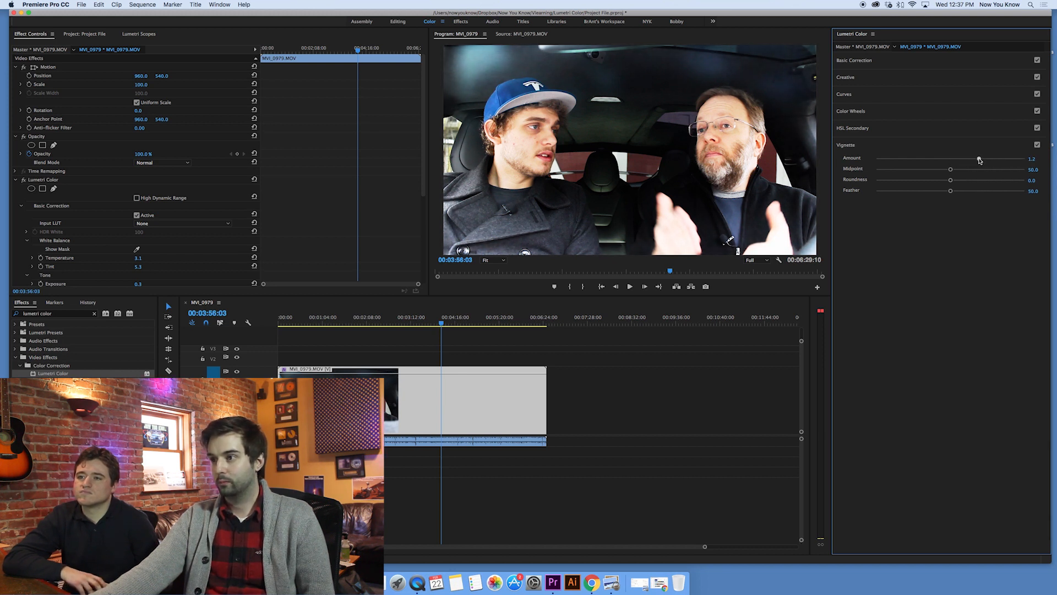
click(1038, 144)
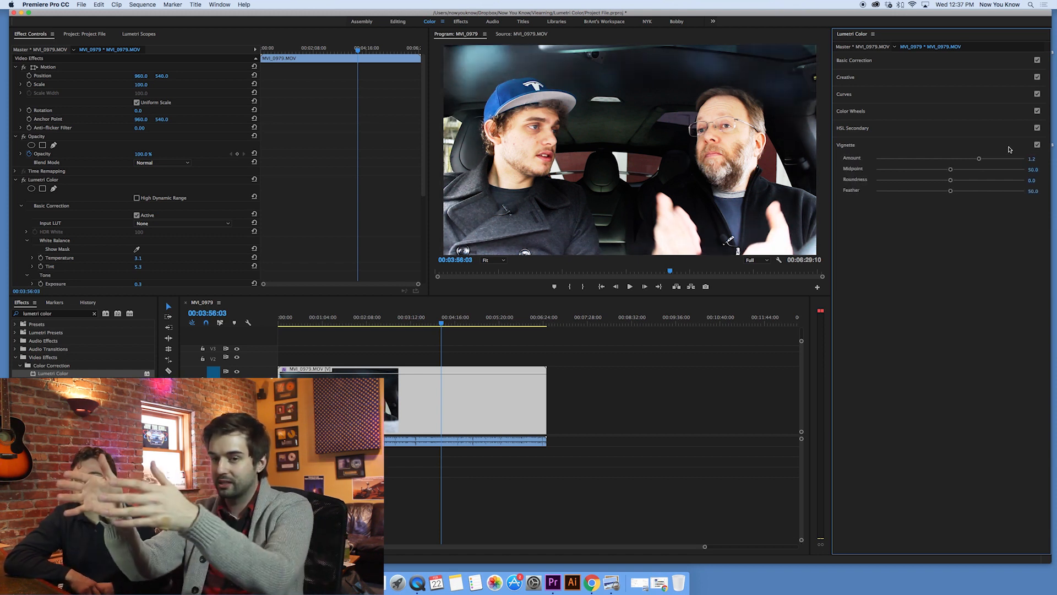
Step: Push the vignette Amount to maximum lightening and sweep the Midpoint between 0 and its top
drag(1002, 157, 978, 158)
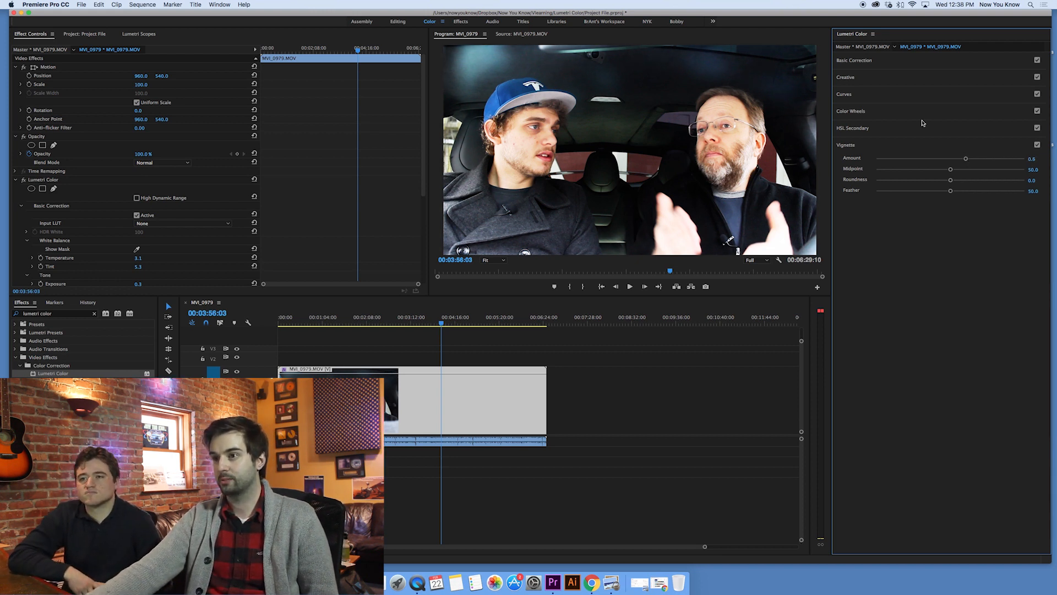
drag(966, 158, 951, 158)
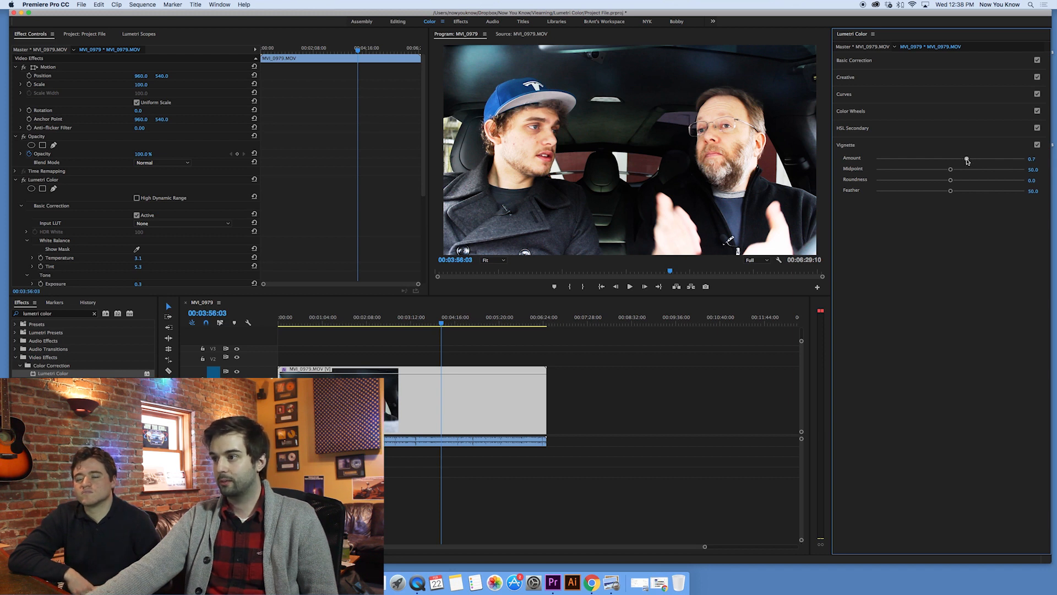
drag(951, 157, 1023, 157)
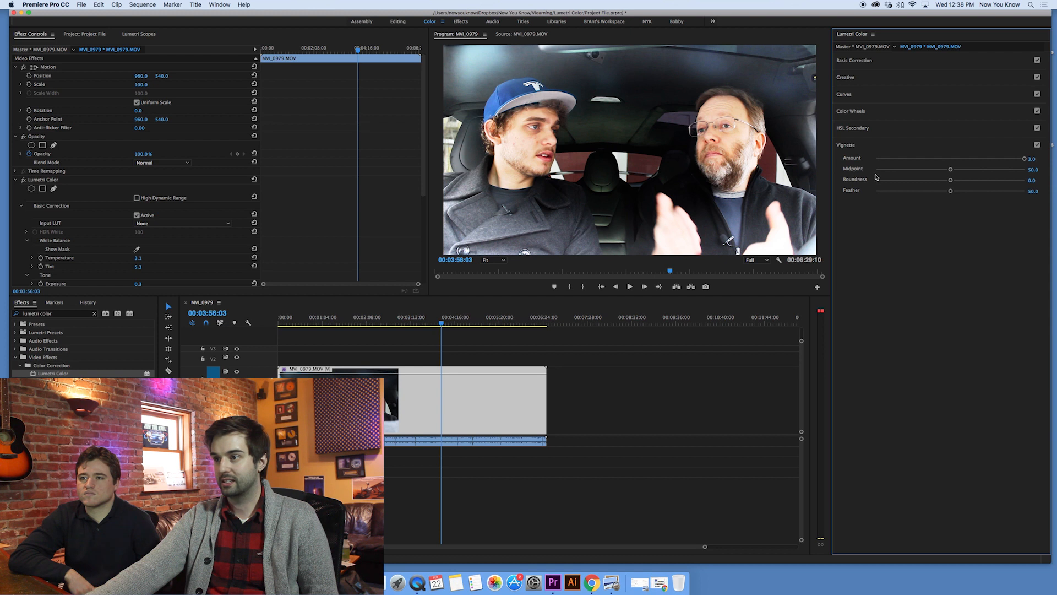
drag(951, 169, 972, 169)
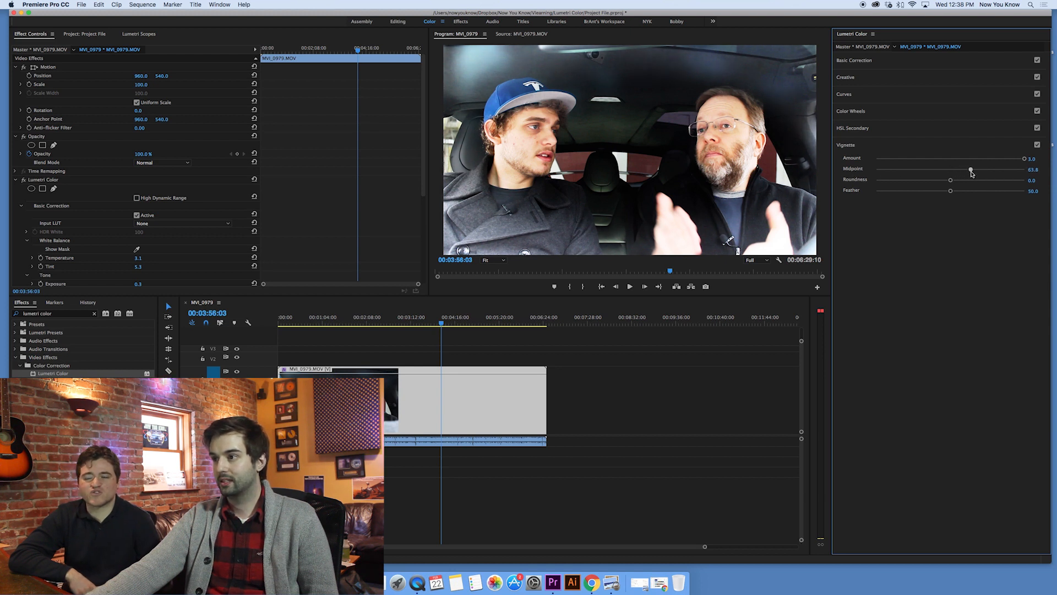
drag(971, 168, 877, 169)
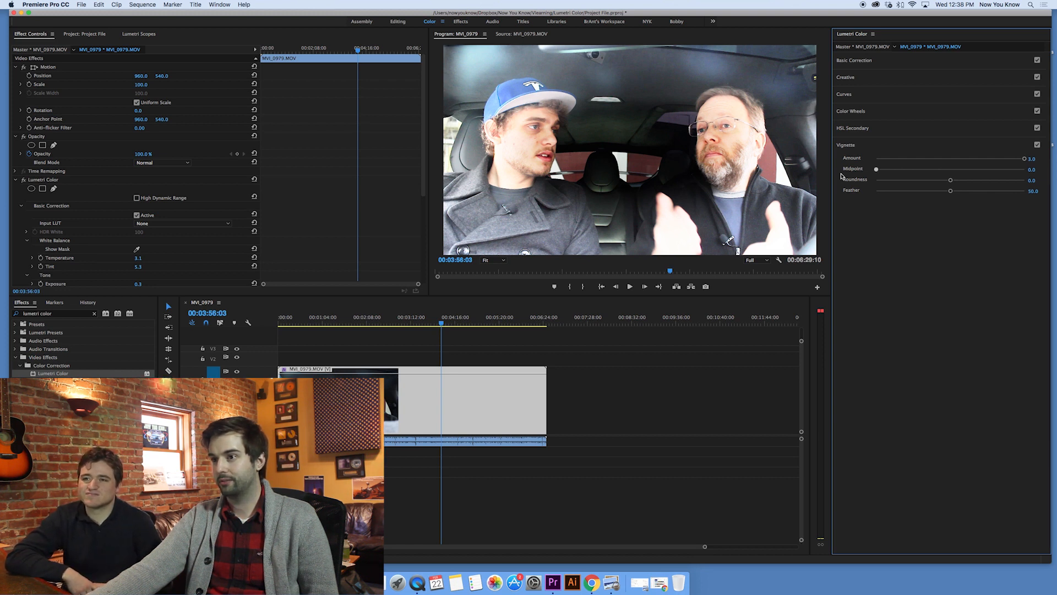
drag(877, 168, 969, 169)
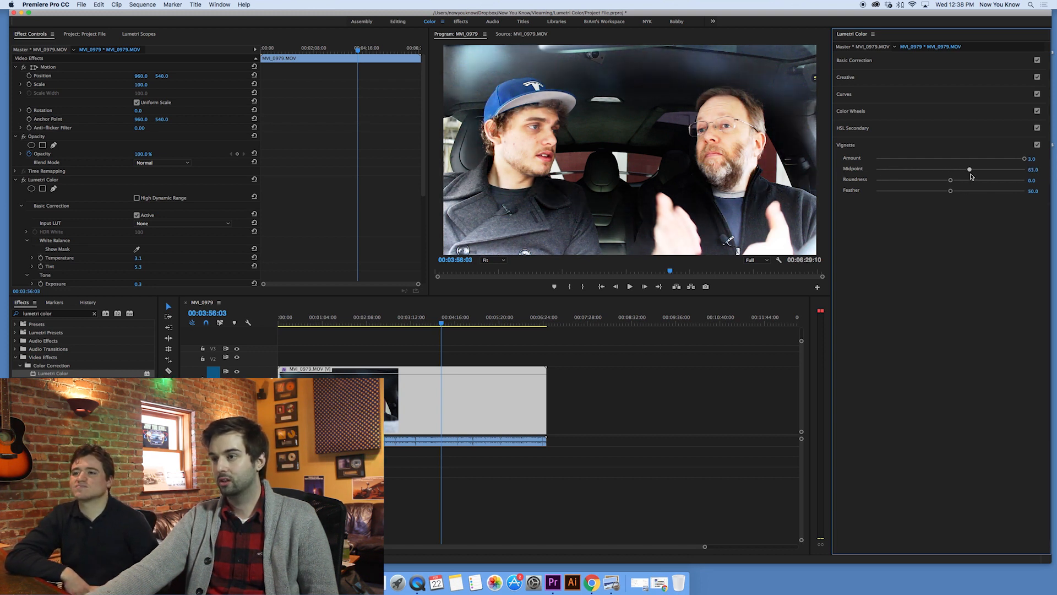
drag(969, 169, 1013, 168)
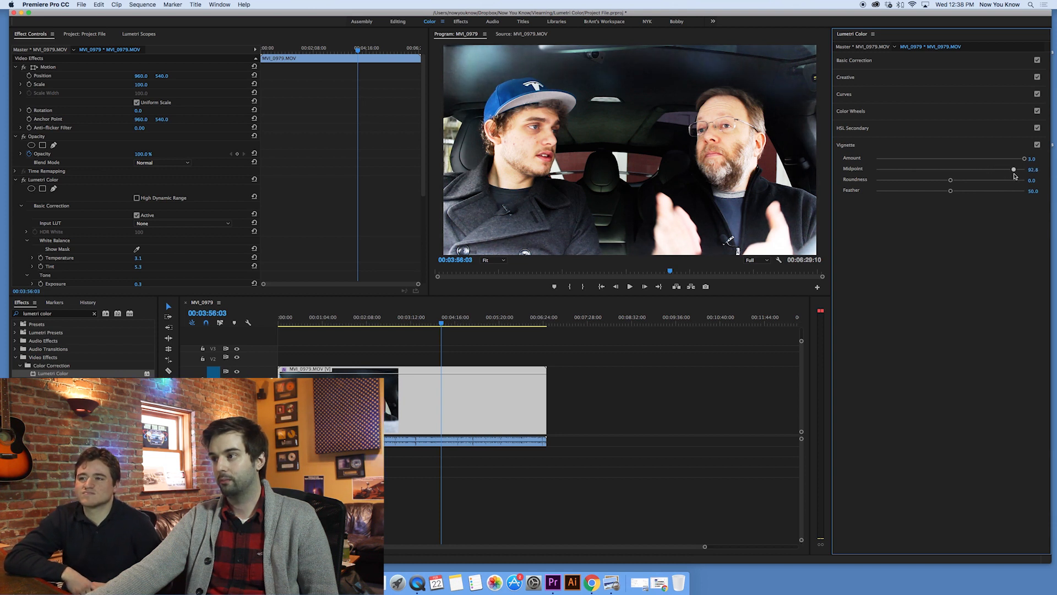
drag(1014, 169, 1014, 168)
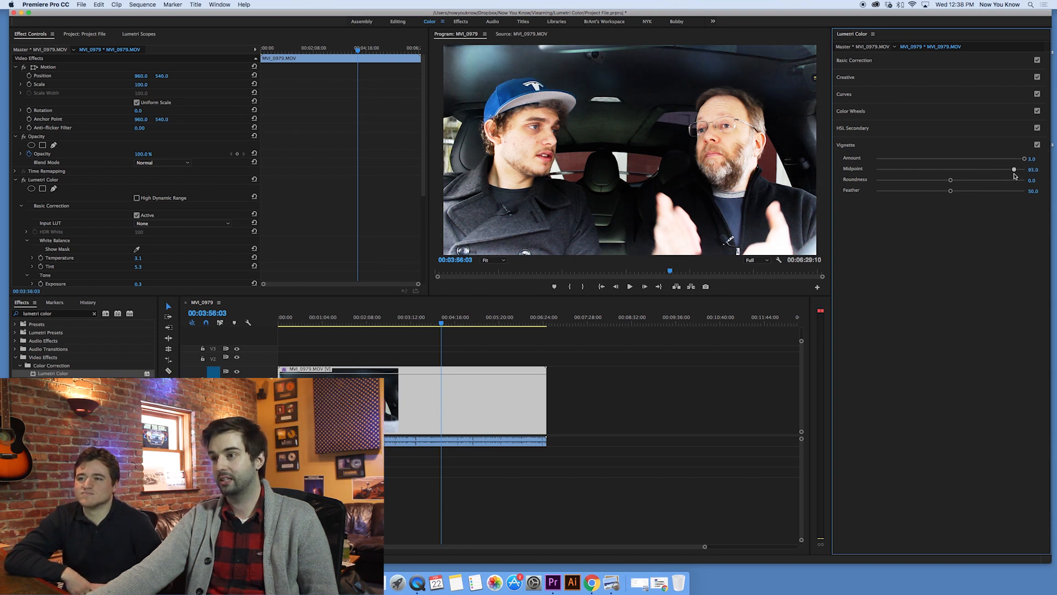
drag(1014, 169, 877, 168)
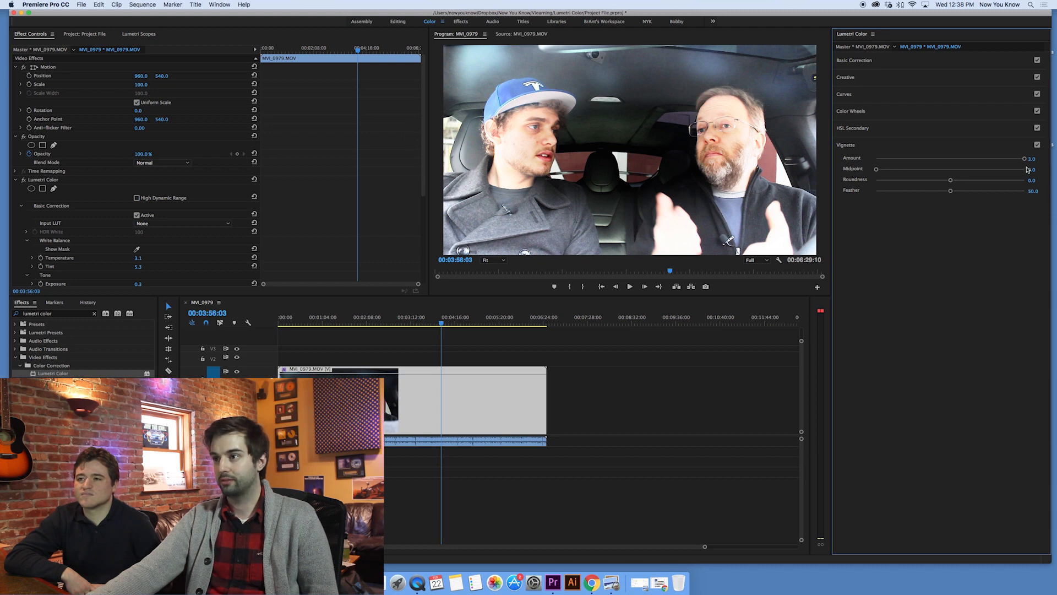
Step: Darken the frame edges strongly at Amount -3.0, then return the Amount to 0.0
drag(1026, 157, 968, 160)
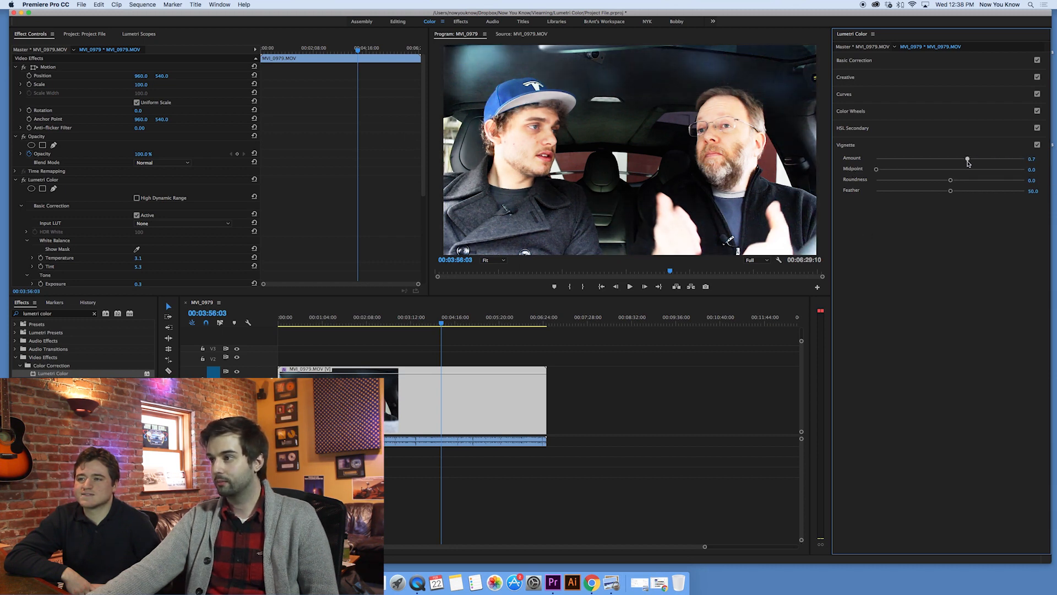
drag(968, 158, 1025, 158)
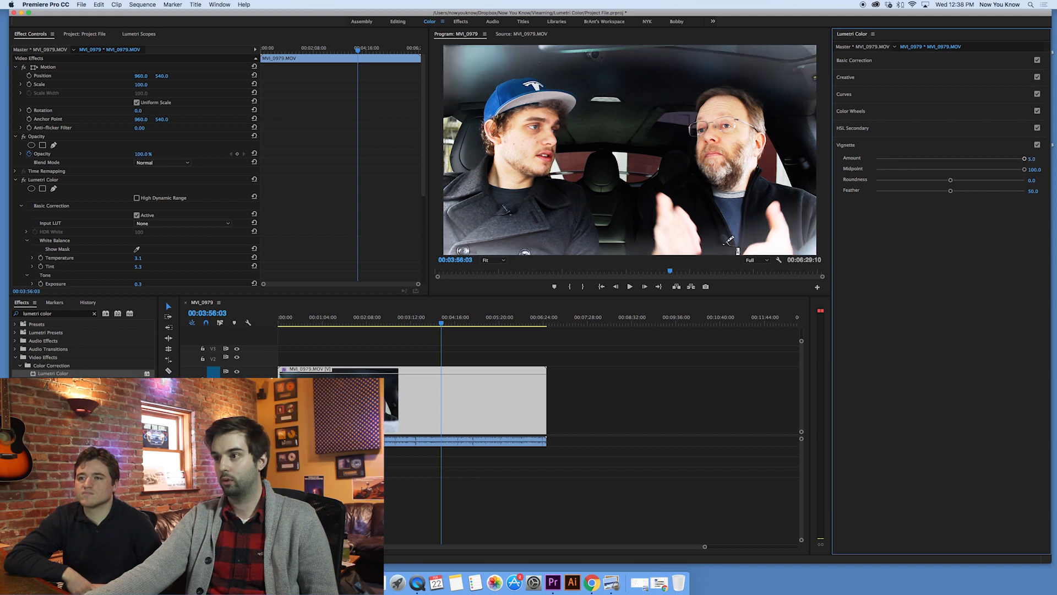
drag(1023, 158, 877, 158)
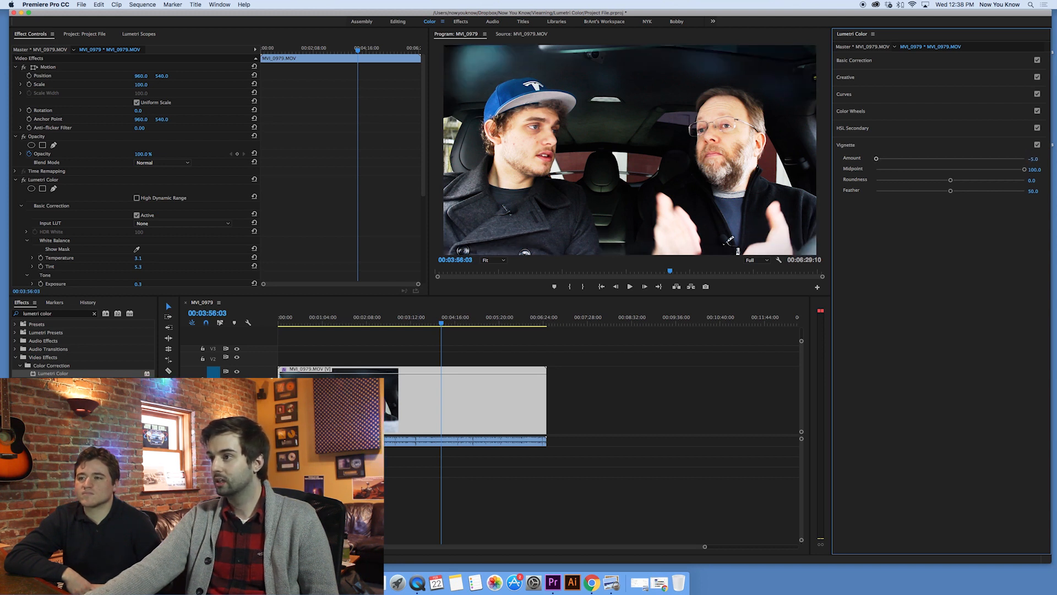
drag(877, 158, 884, 157)
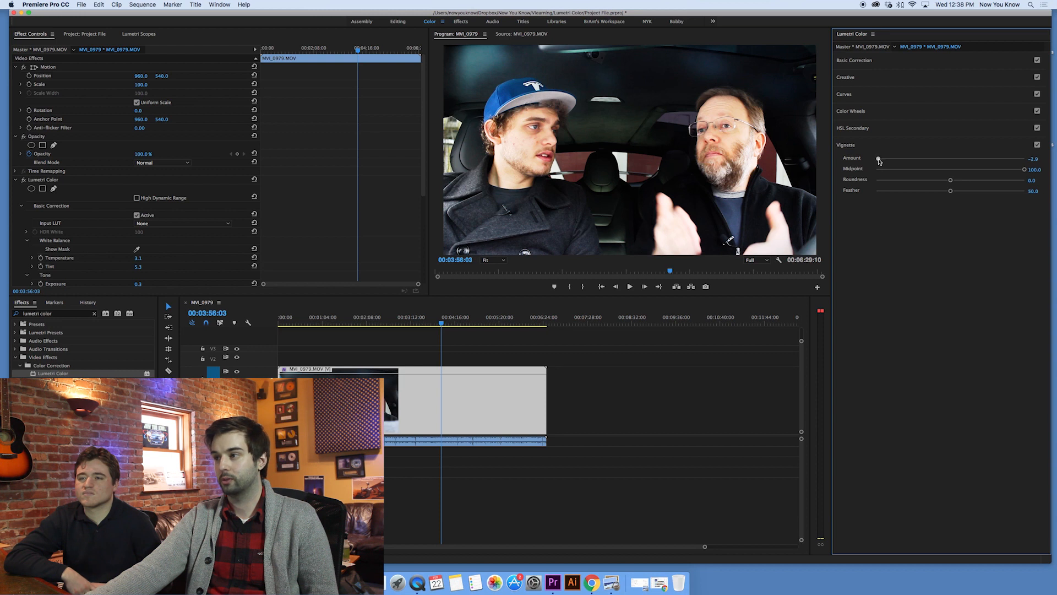
drag(879, 158, 950, 158)
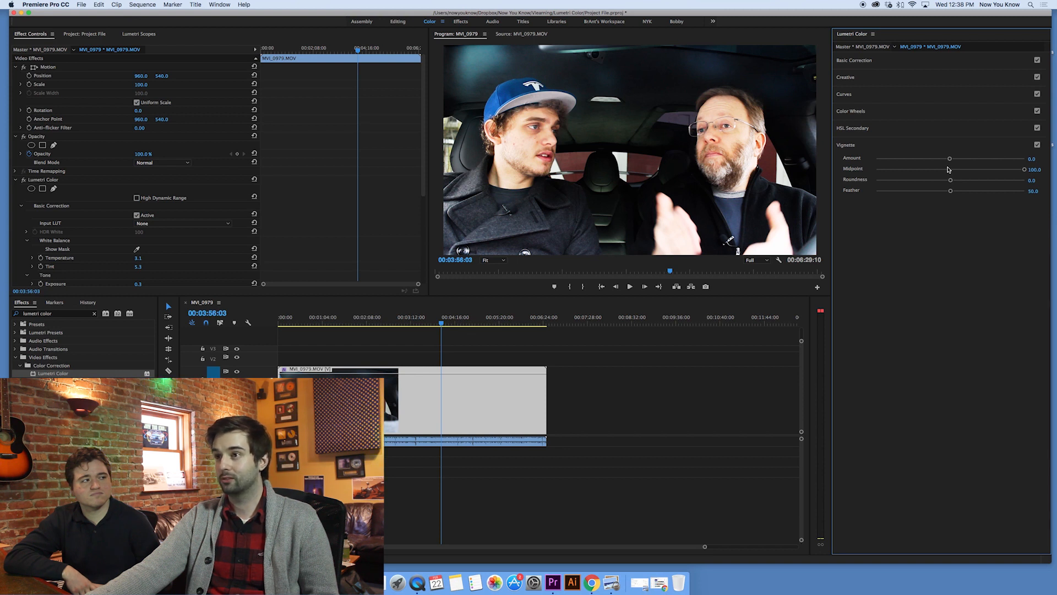
mouse_move(954, 157)
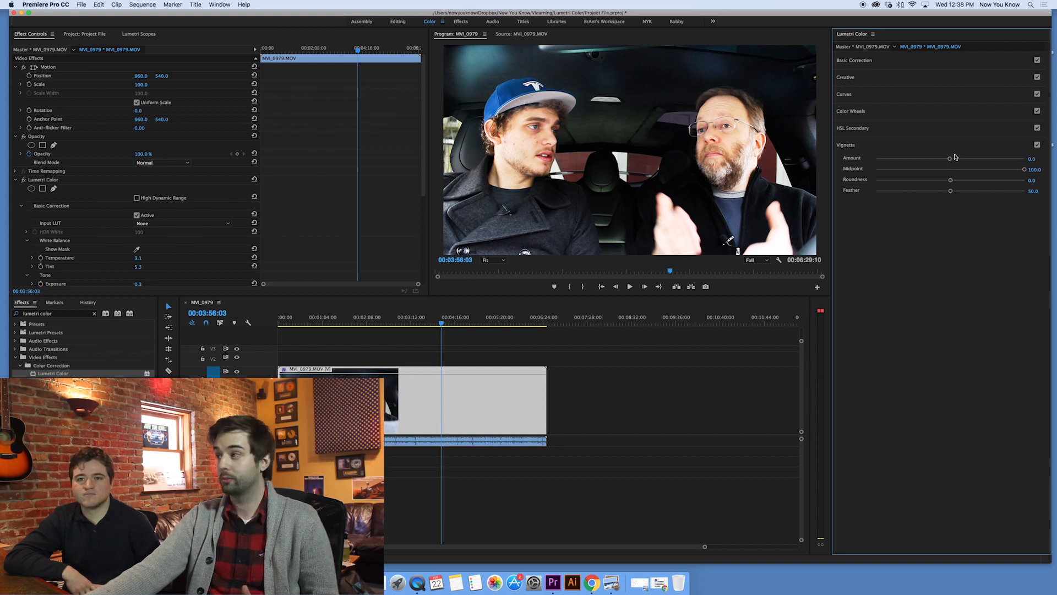
mouse_move(944, 168)
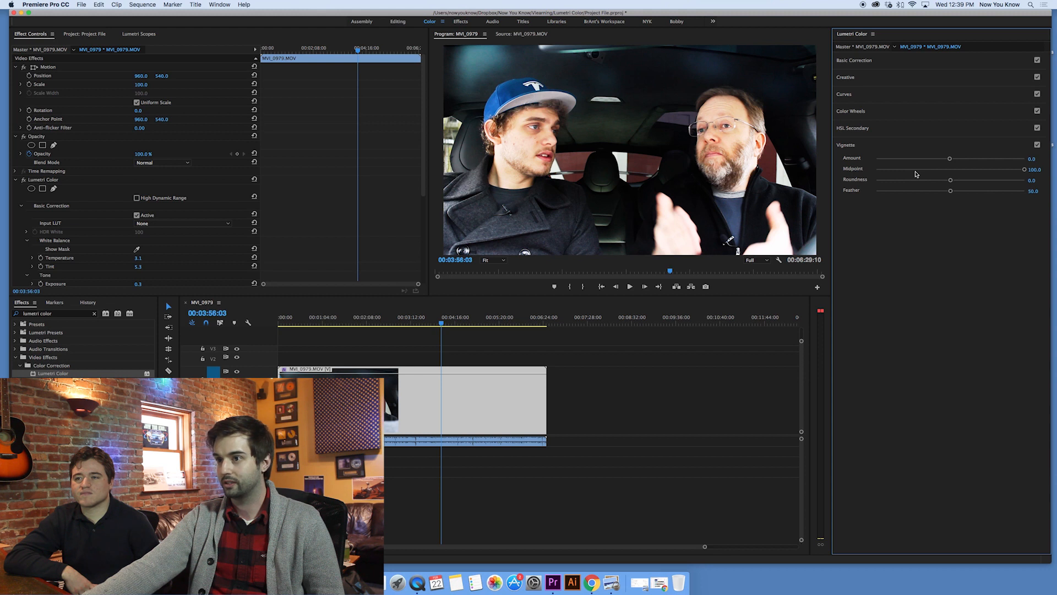
Step: With a dark vignette, return Midpoint to 50 and try Feather at 100 before pulling it back down
drag(950, 157, 876, 158)
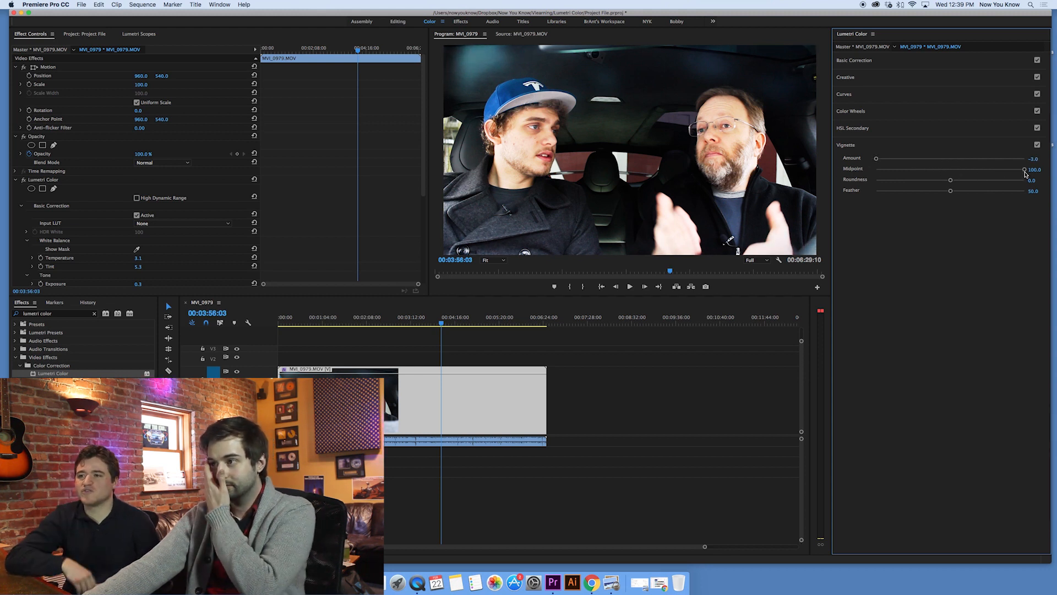
drag(1023, 167, 910, 167)
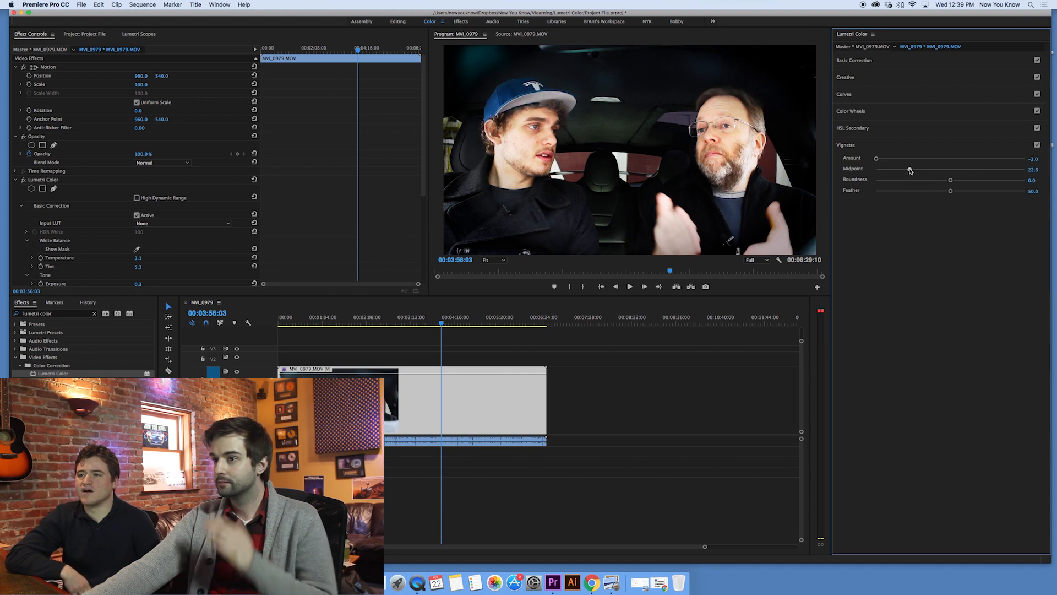
drag(910, 170, 915, 170)
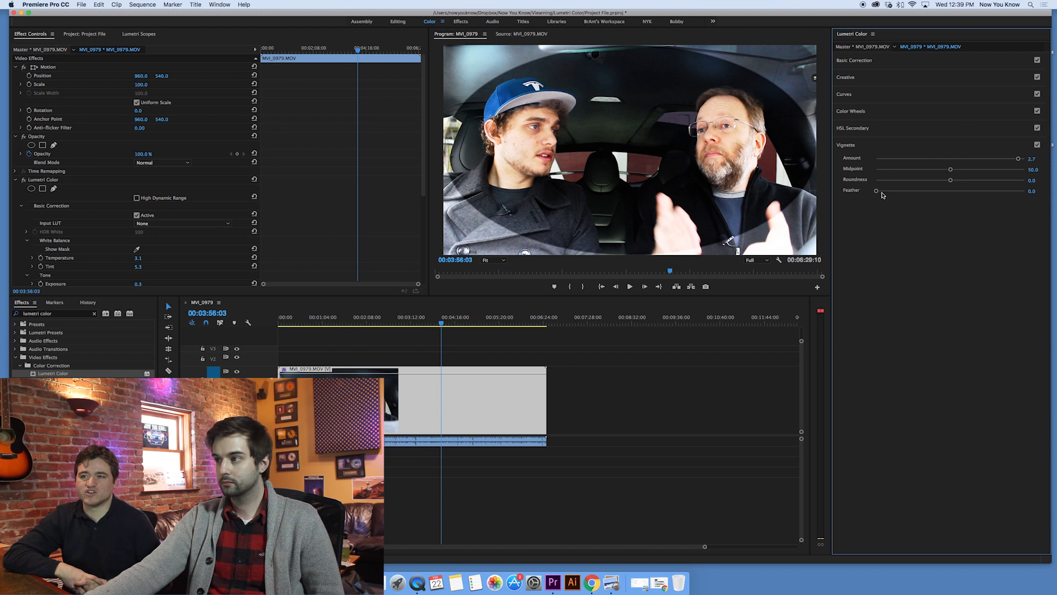
drag(876, 191, 1005, 191)
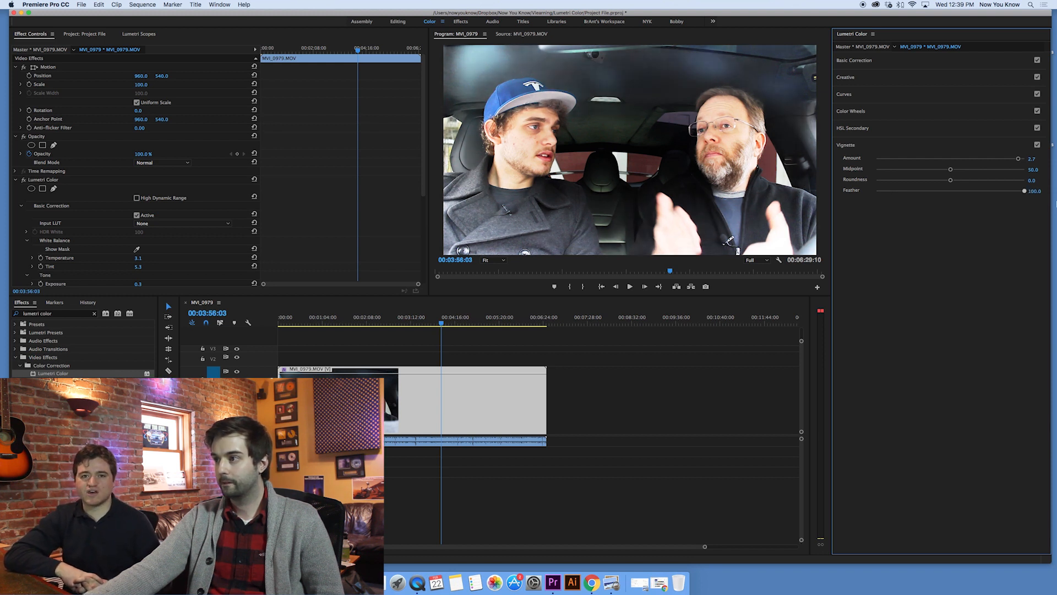
drag(1018, 158, 877, 158)
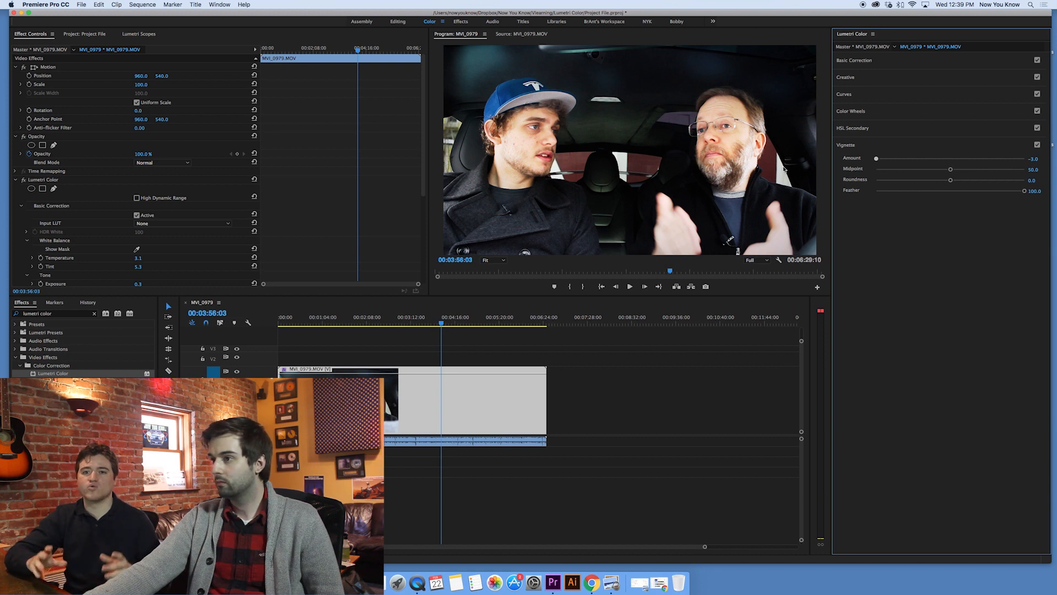
drag(877, 158, 951, 157)
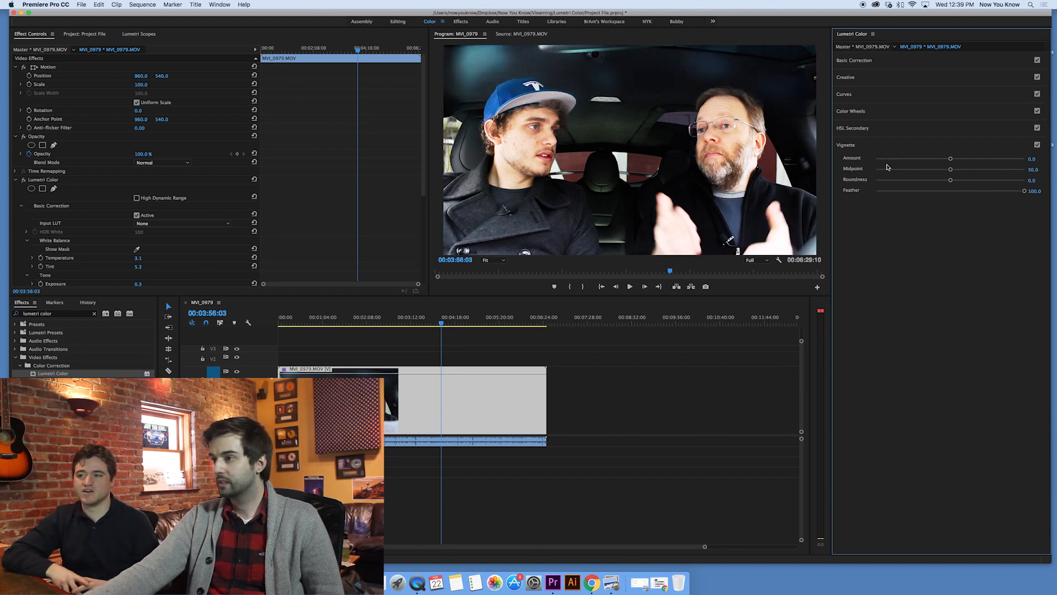
drag(1031, 191, 951, 190)
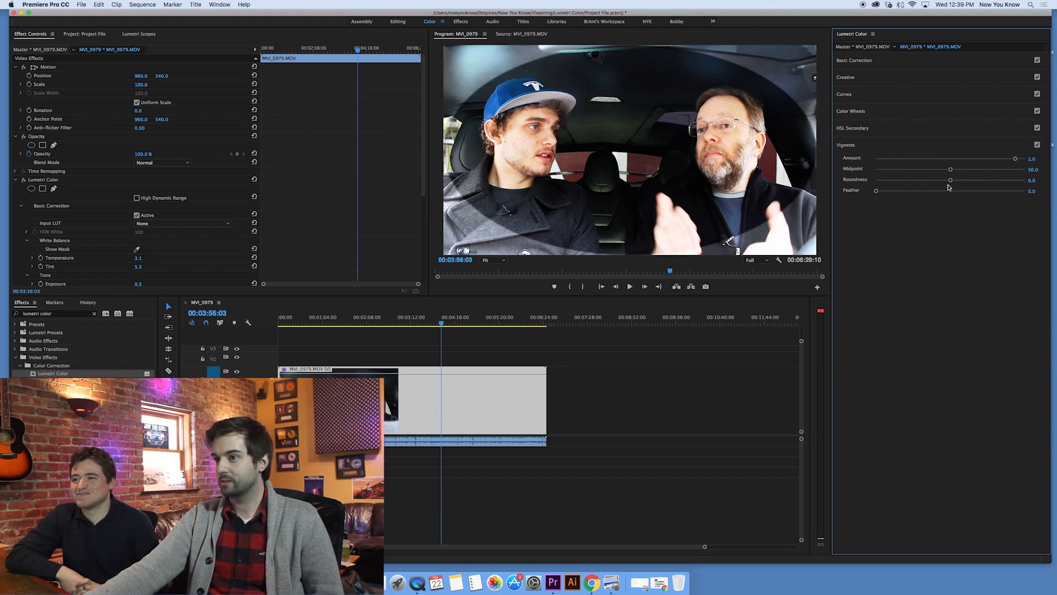
Step: Try the vignette fully round with a somewhat softened, feathered edge
drag(950, 180, 1013, 180)
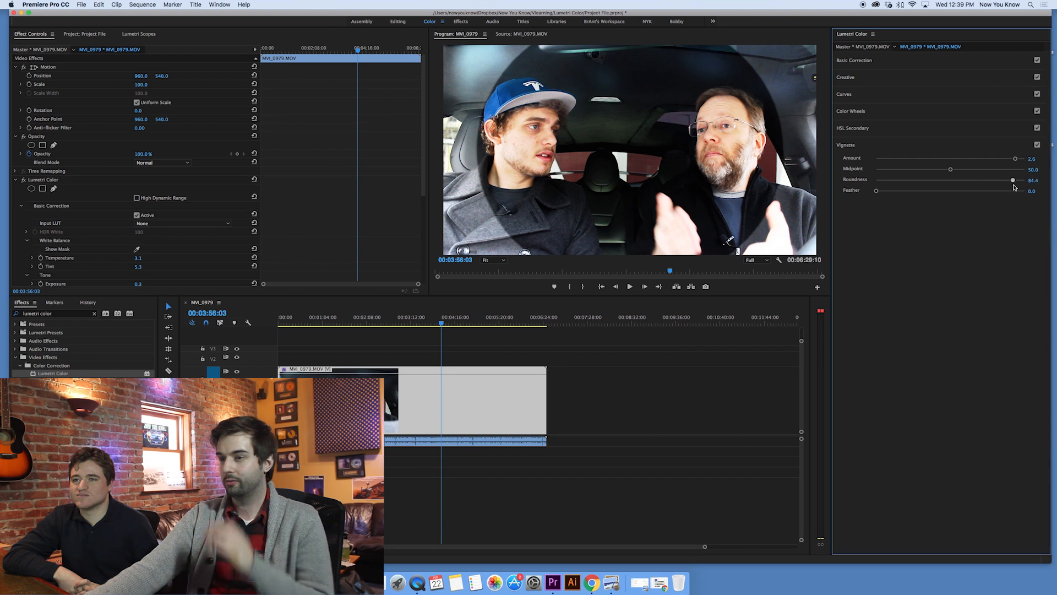
drag(1011, 179, 890, 180)
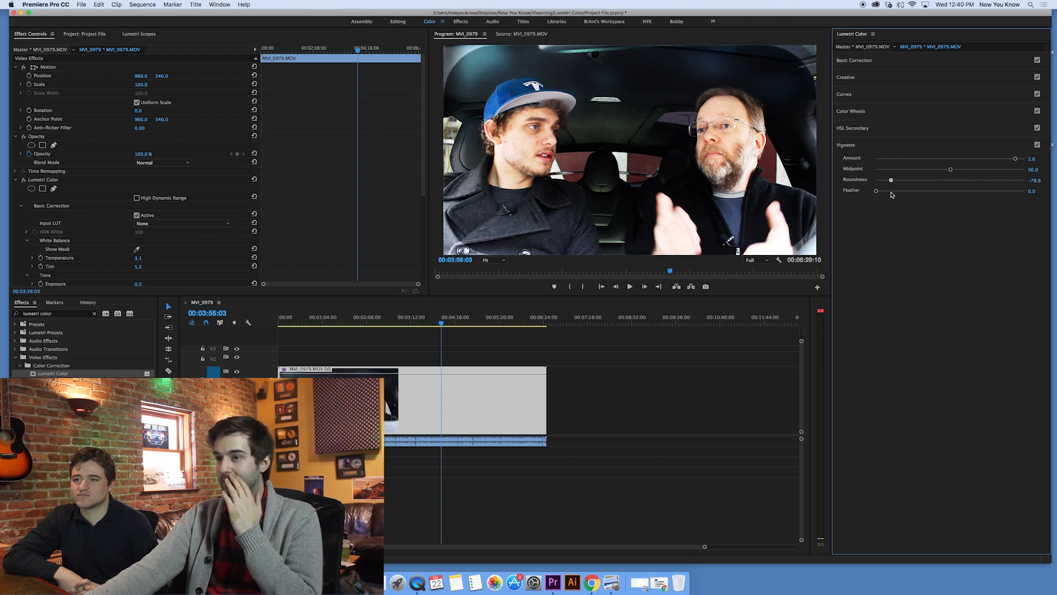
drag(890, 180, 1015, 179)
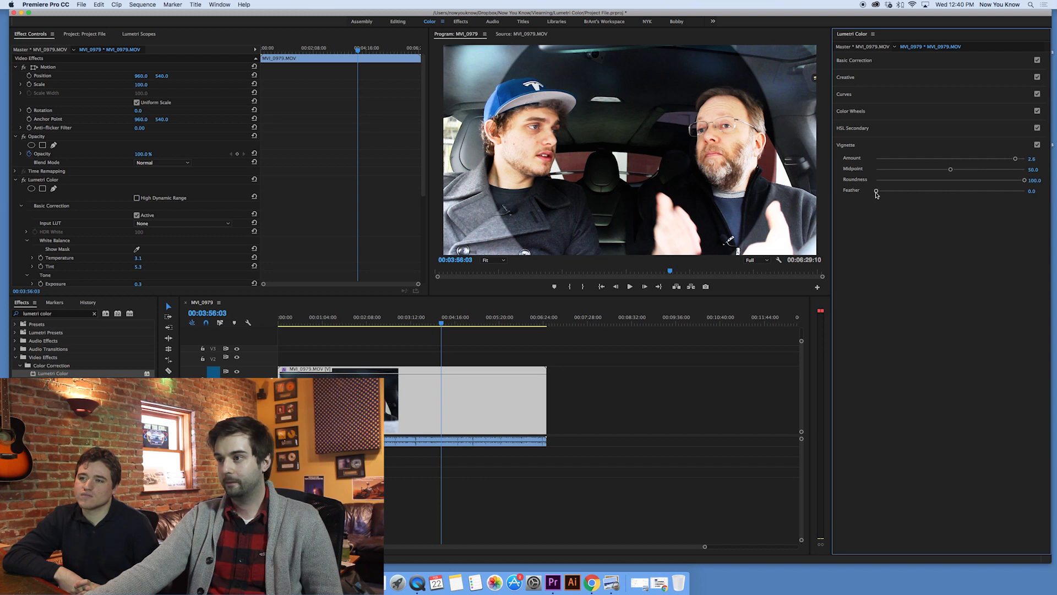
drag(878, 190, 946, 191)
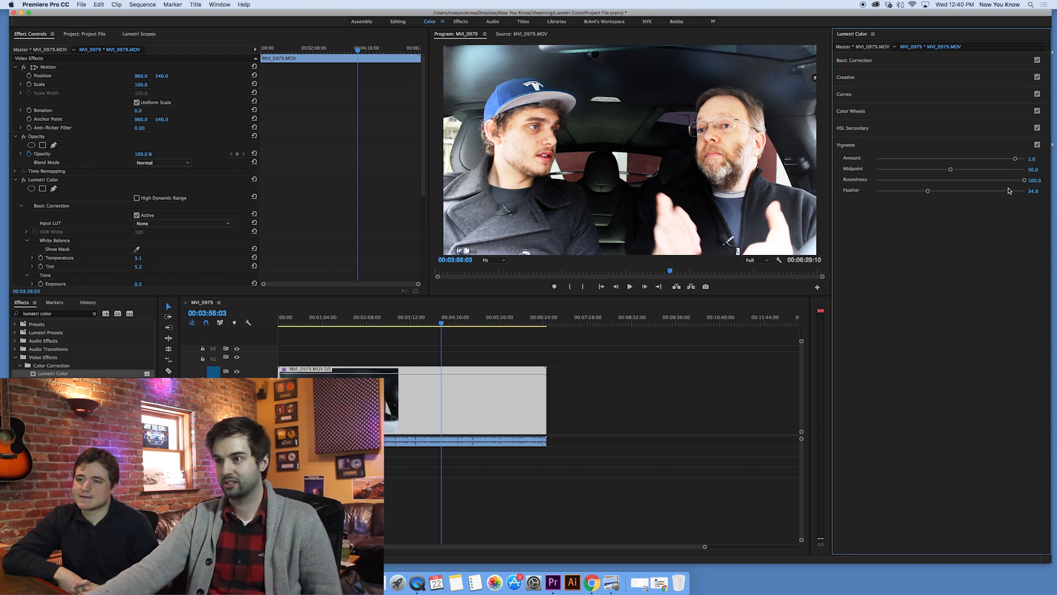
Step: Try a fully rectangular, heavily feathered vignette, then reset Roundness to 0 and Feather to 50
drag(1015, 180, 877, 180)
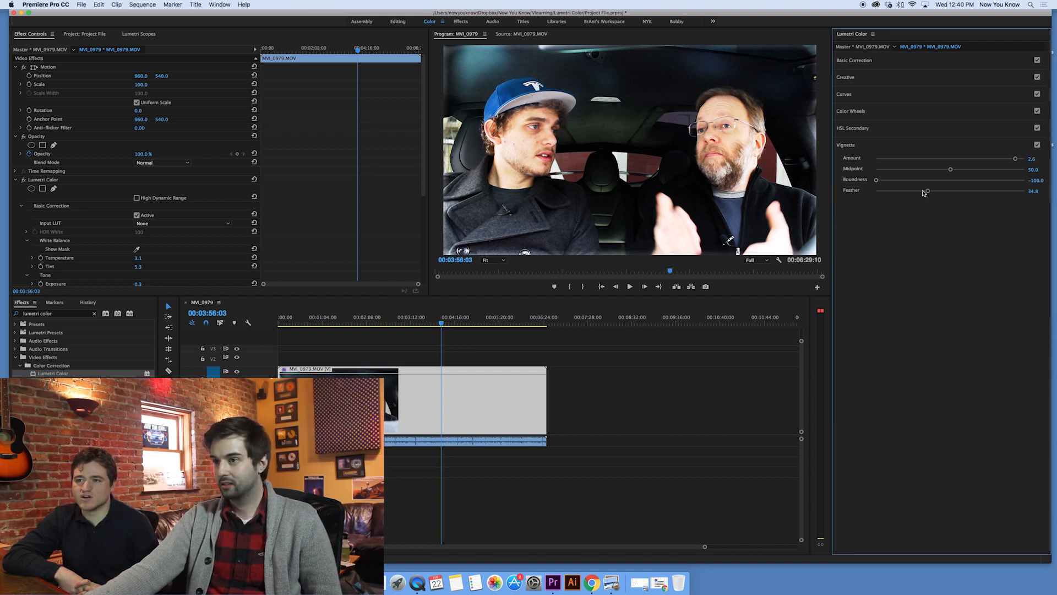
drag(928, 190, 1017, 190)
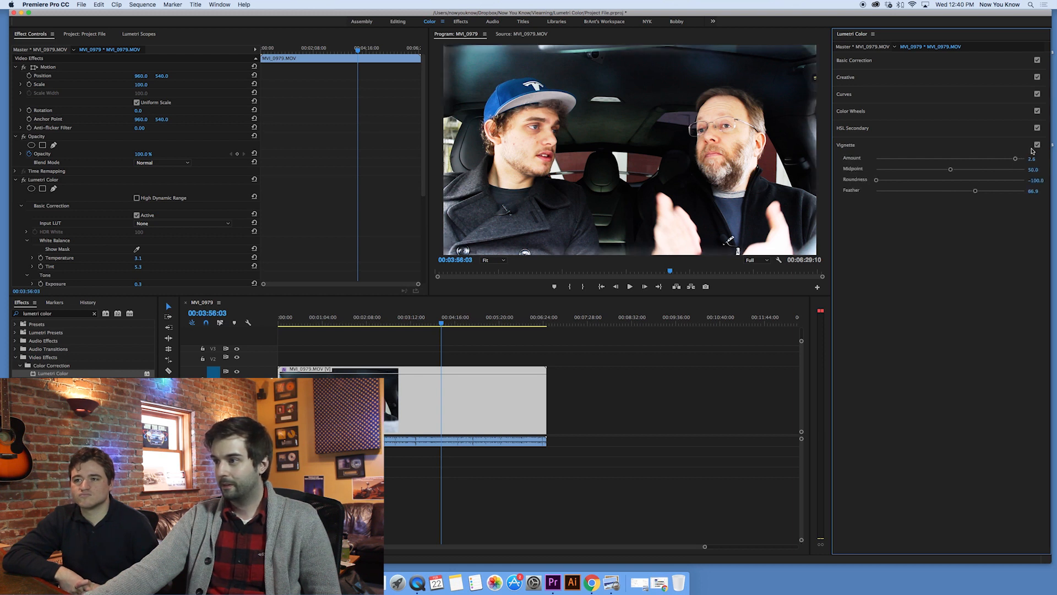
drag(877, 179, 879, 180)
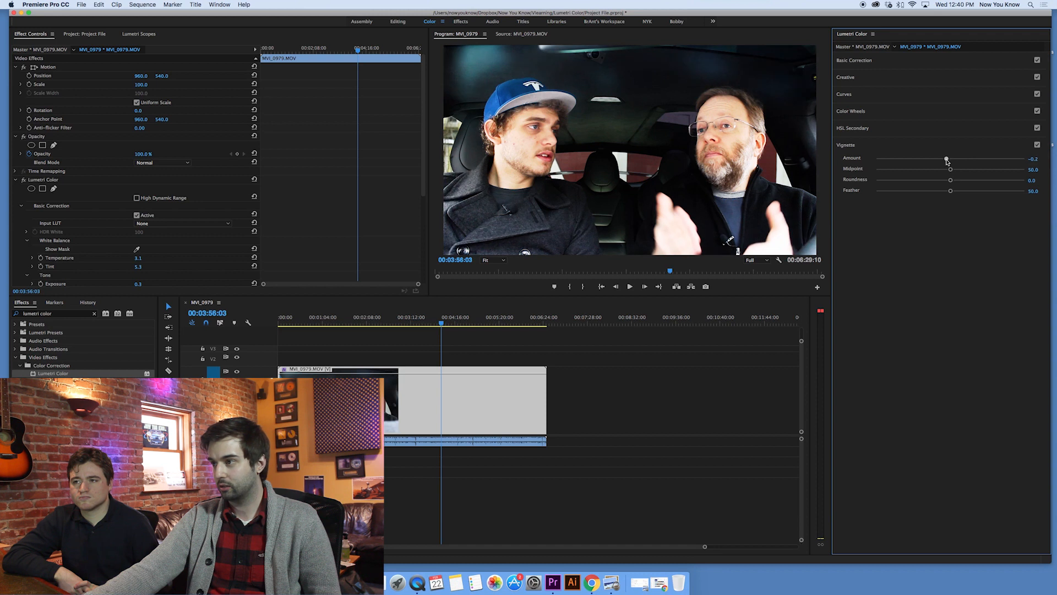
Step: Set the Vignette Amount to a faint 0.3, leaving midpoint 50, roundness 0 and feather 50
drag(946, 157, 963, 157)
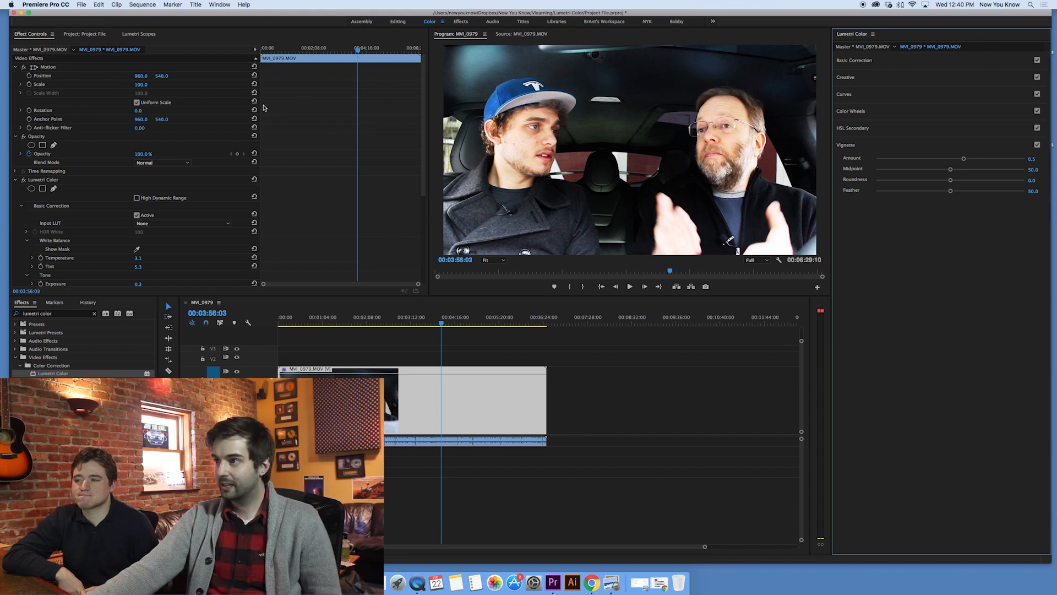
mouse_move(23, 184)
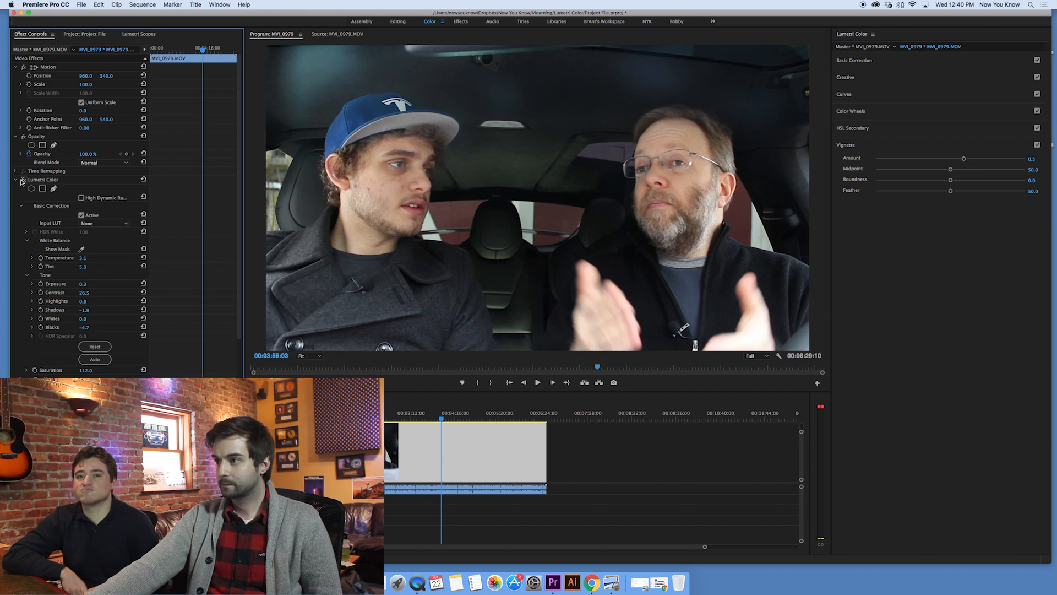
mouse_move(856, 84)
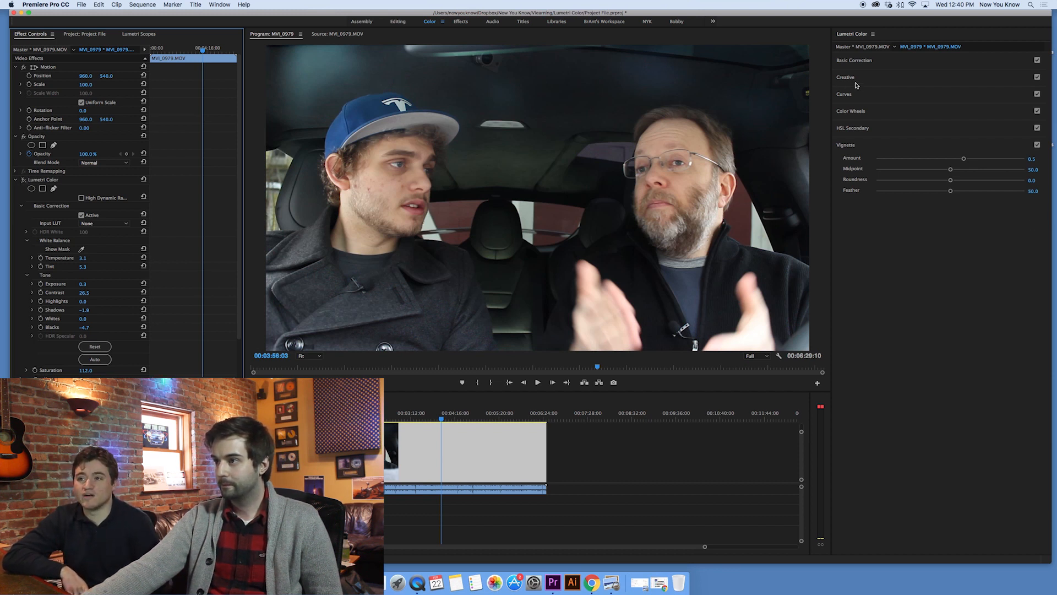
Step: Expand the Creative section showing the SL CLEAN STRAIGHT LDR look with sharpening 30.9
click(845, 77)
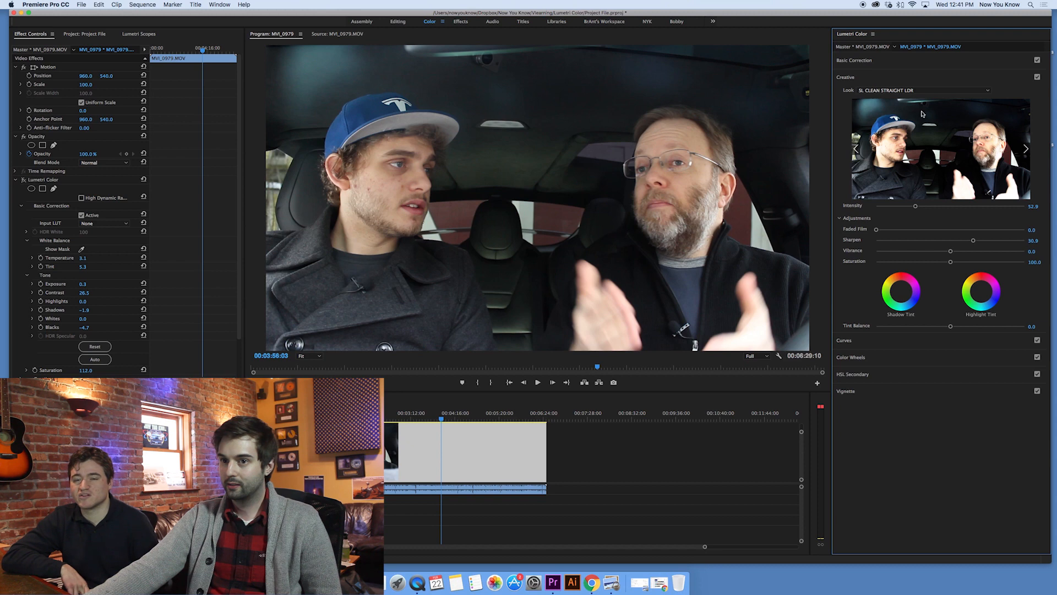
mouse_move(23, 183)
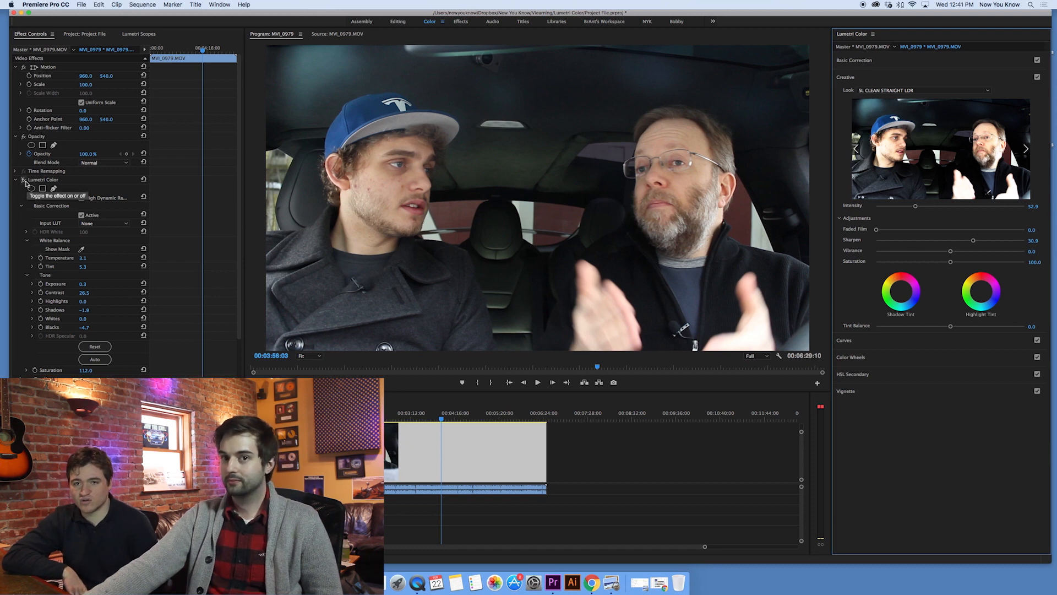